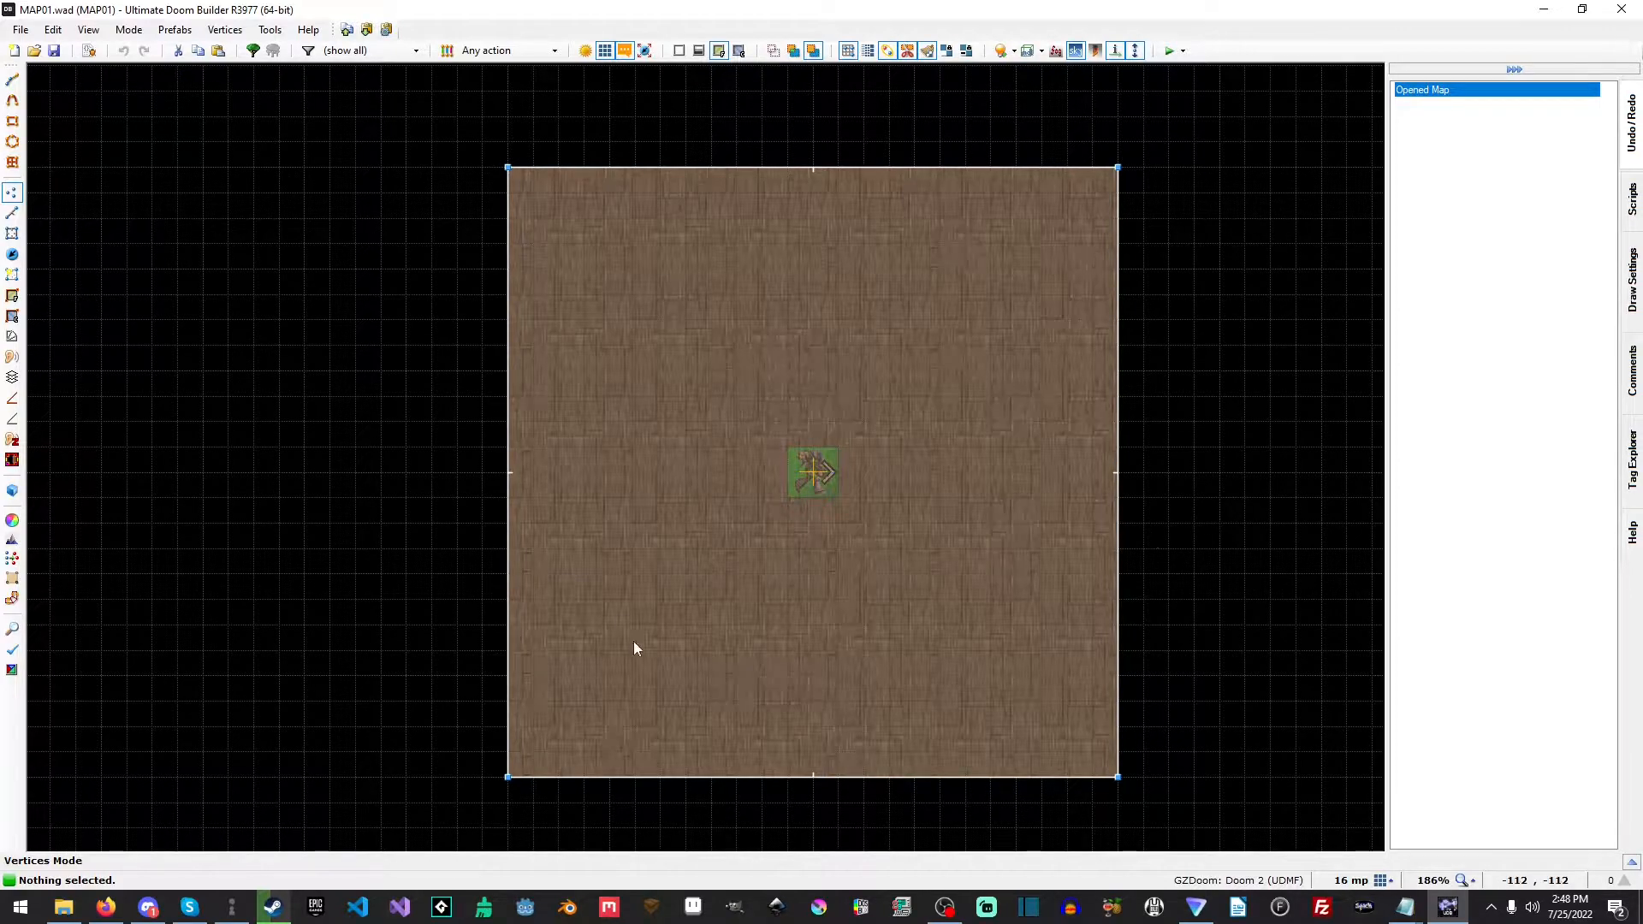
{"action": "mouse_move", "coordinate": [1022, 501]}
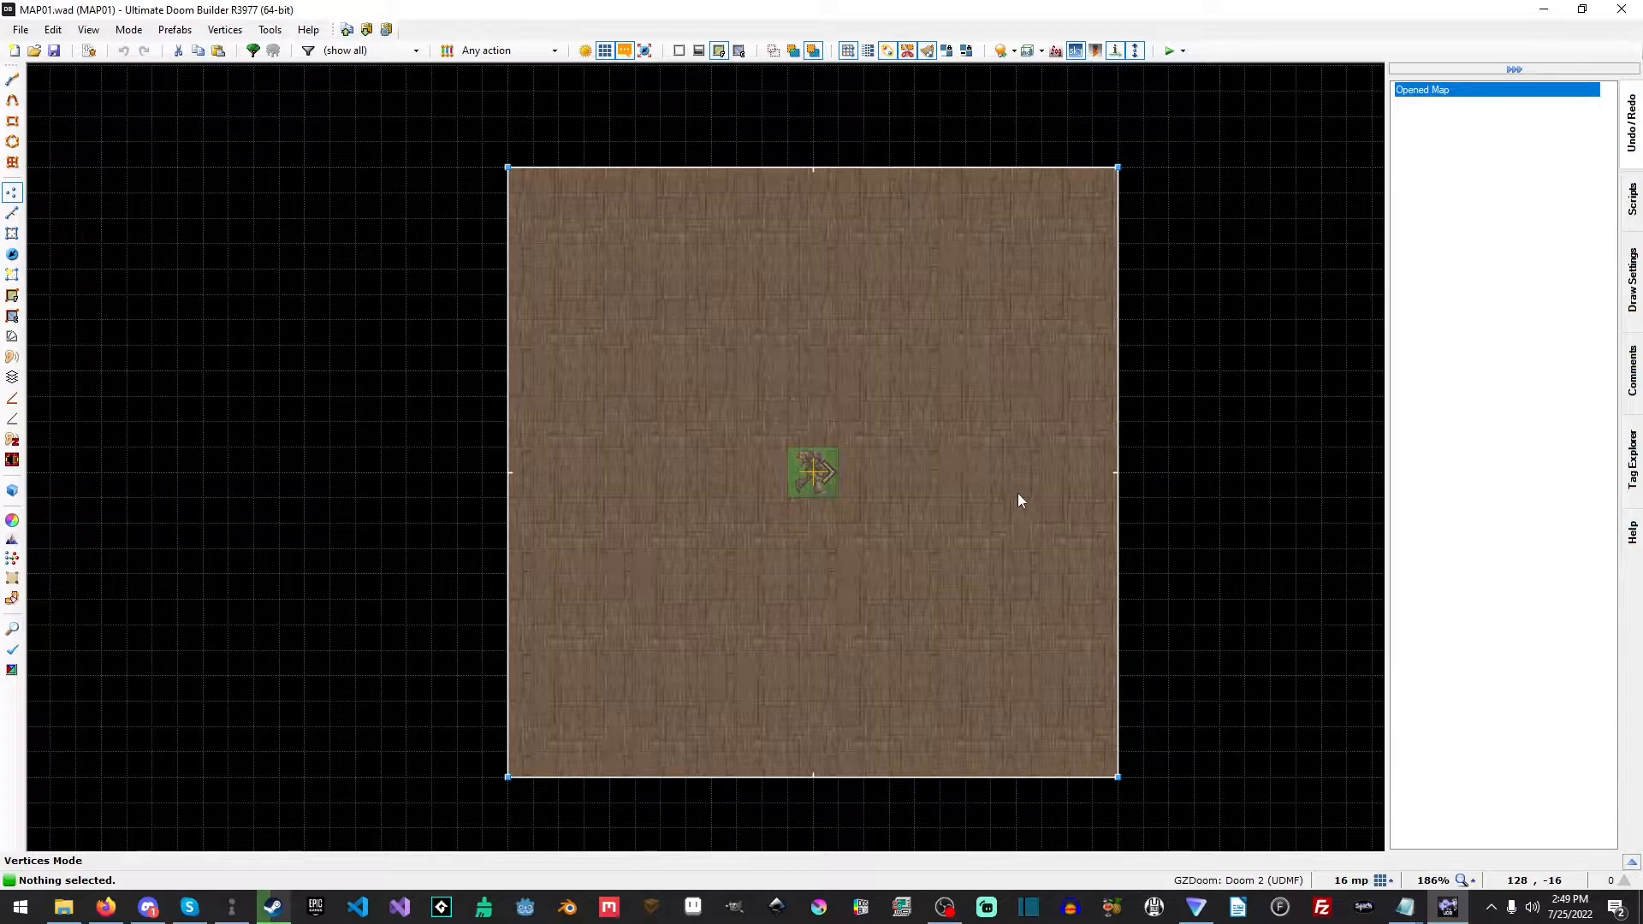
{"action": "mouse_move", "coordinate": [1208, 452]}
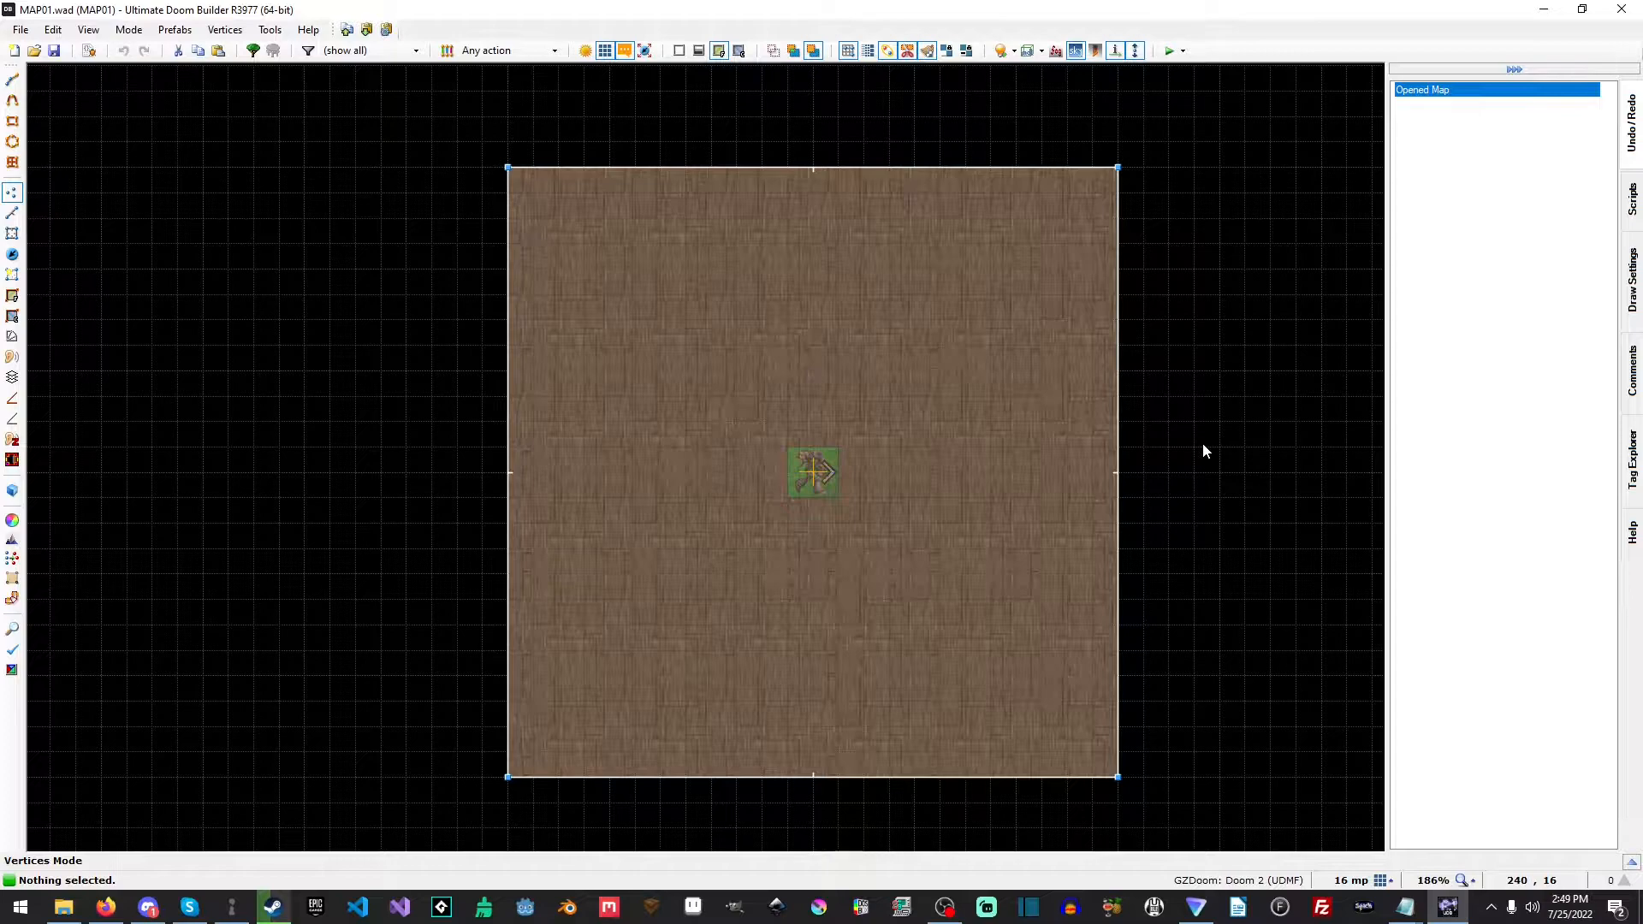
{"action": "mouse_move", "coordinate": [97, 188]}
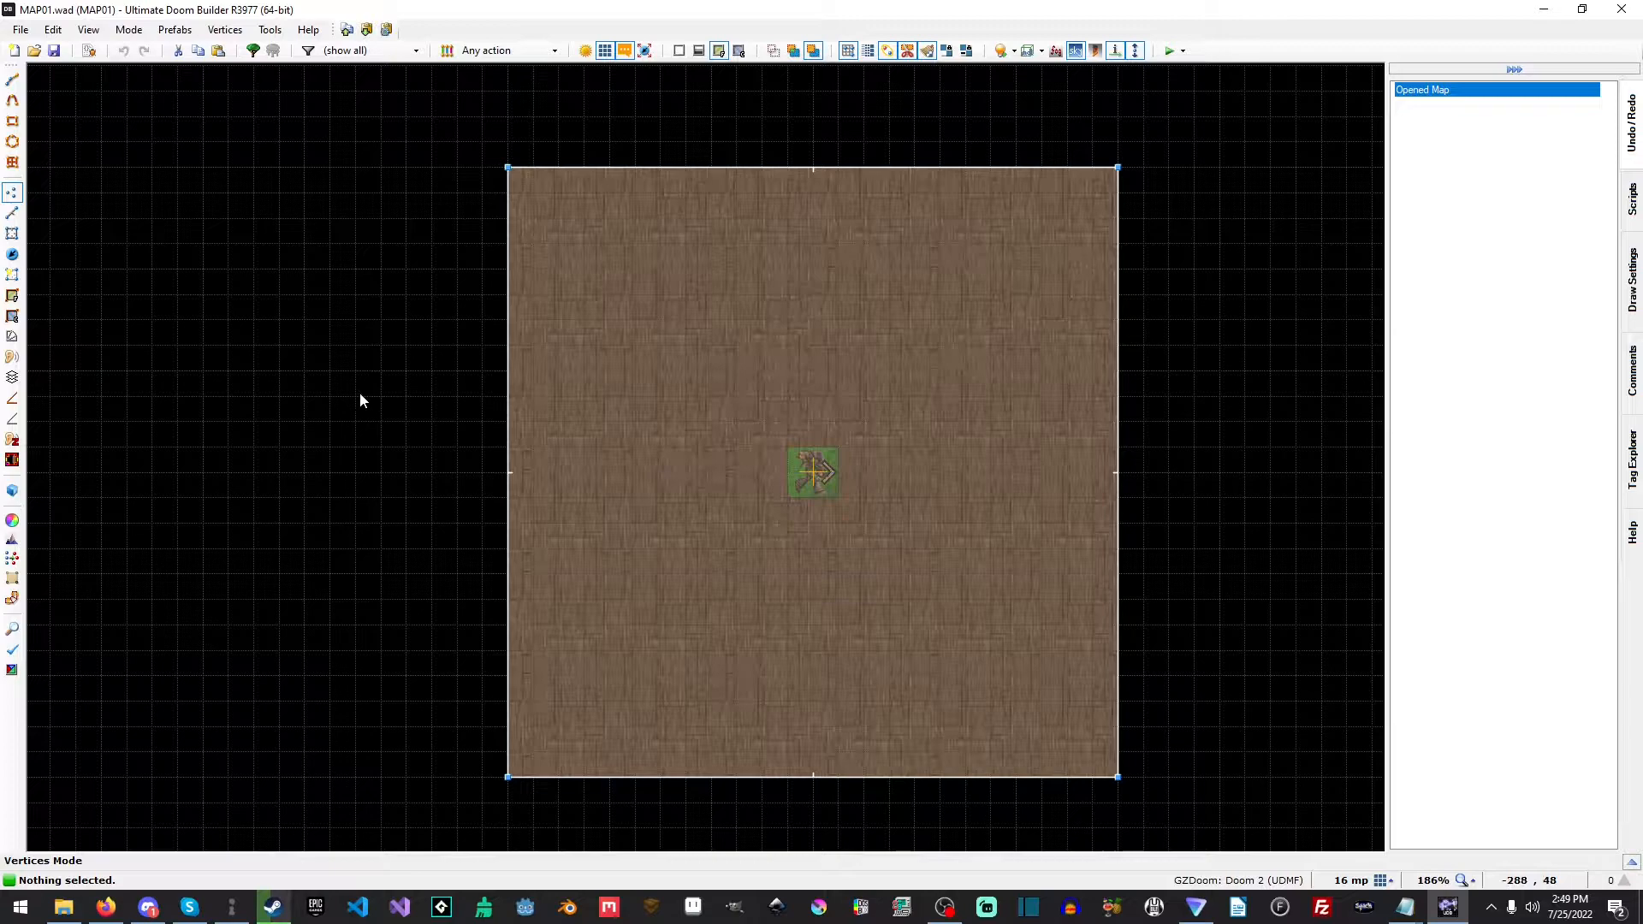
Pick a grid size, then start and discard test lines before placing a new line's first point
{"action": "left_click", "coordinate": [1351, 879]}
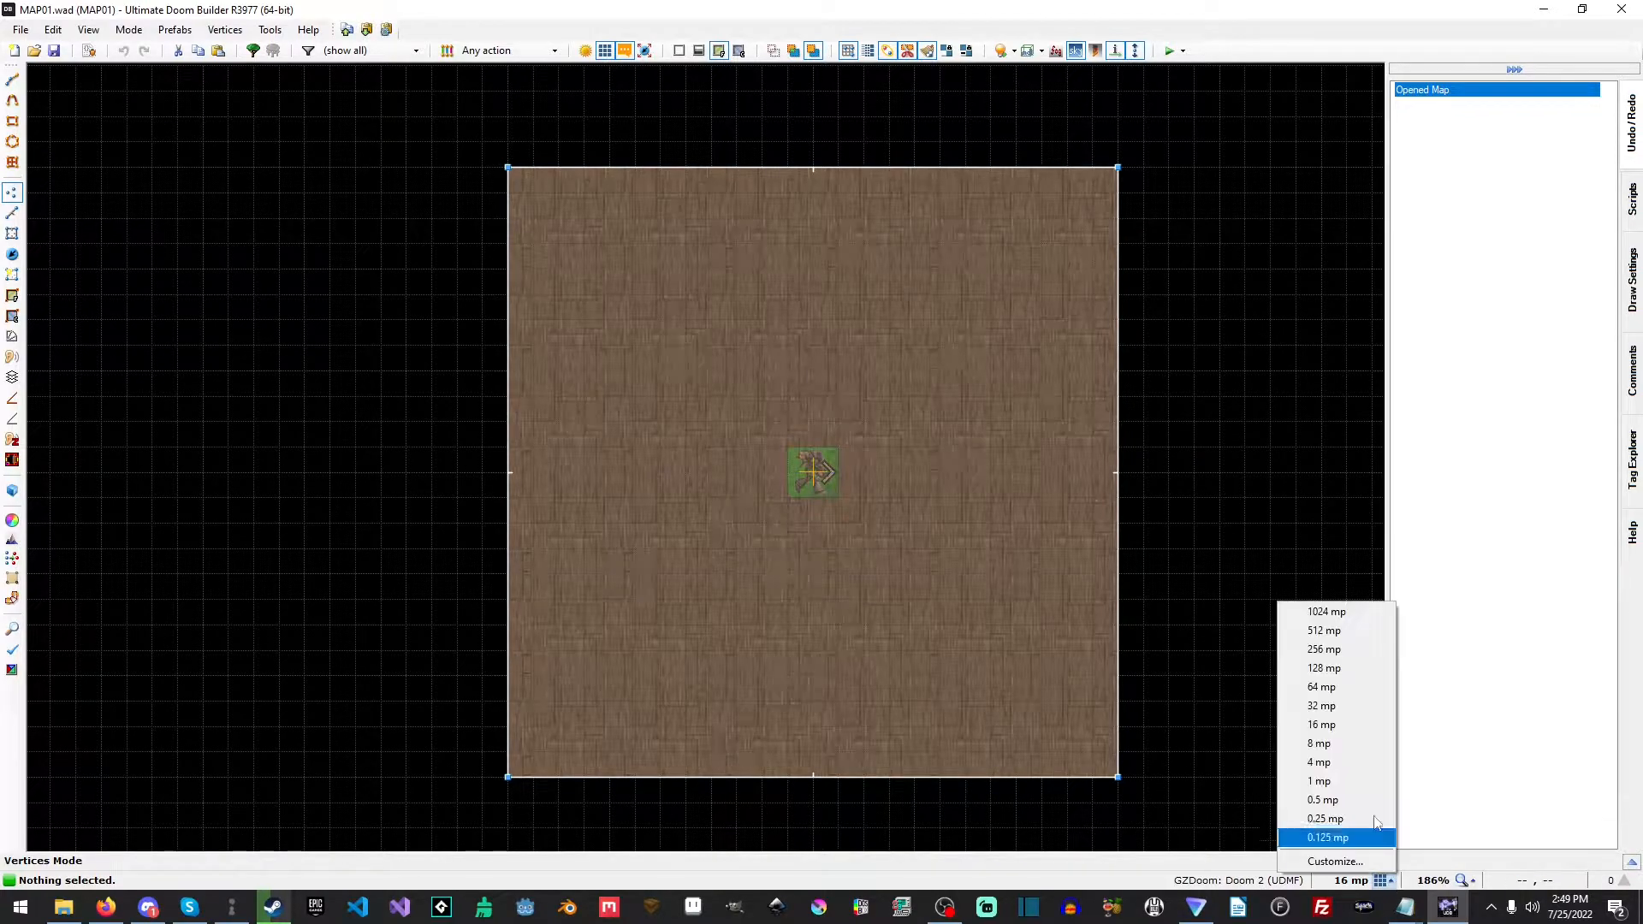
{"action": "mouse_move", "coordinate": [1349, 743]}
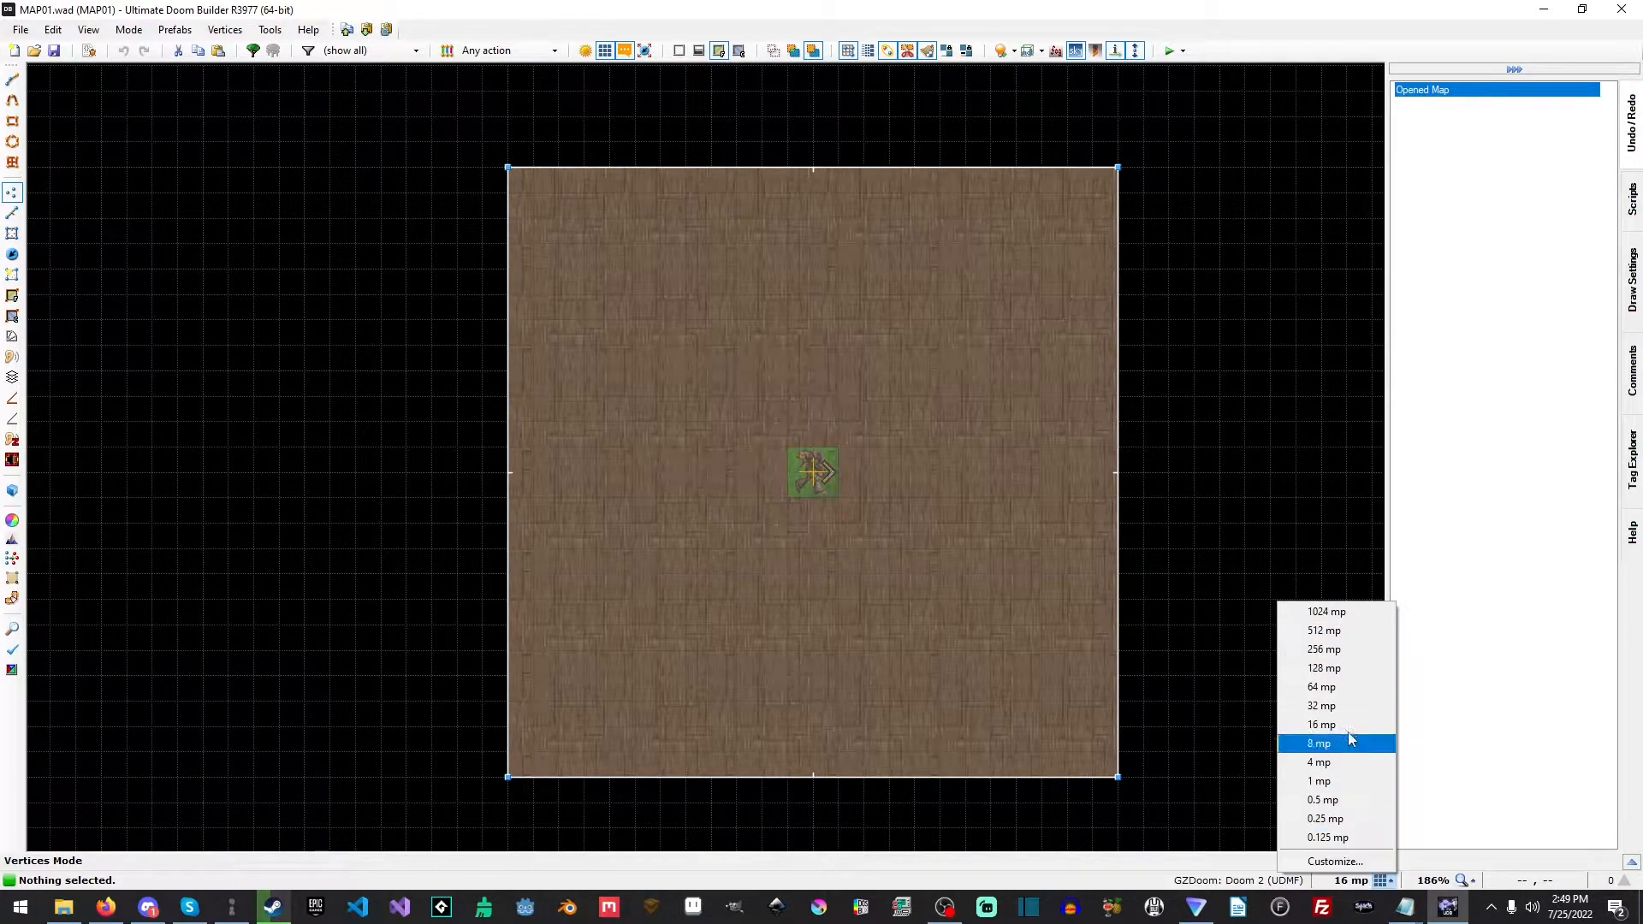
{"action": "mouse_move", "coordinate": [1324, 668]}
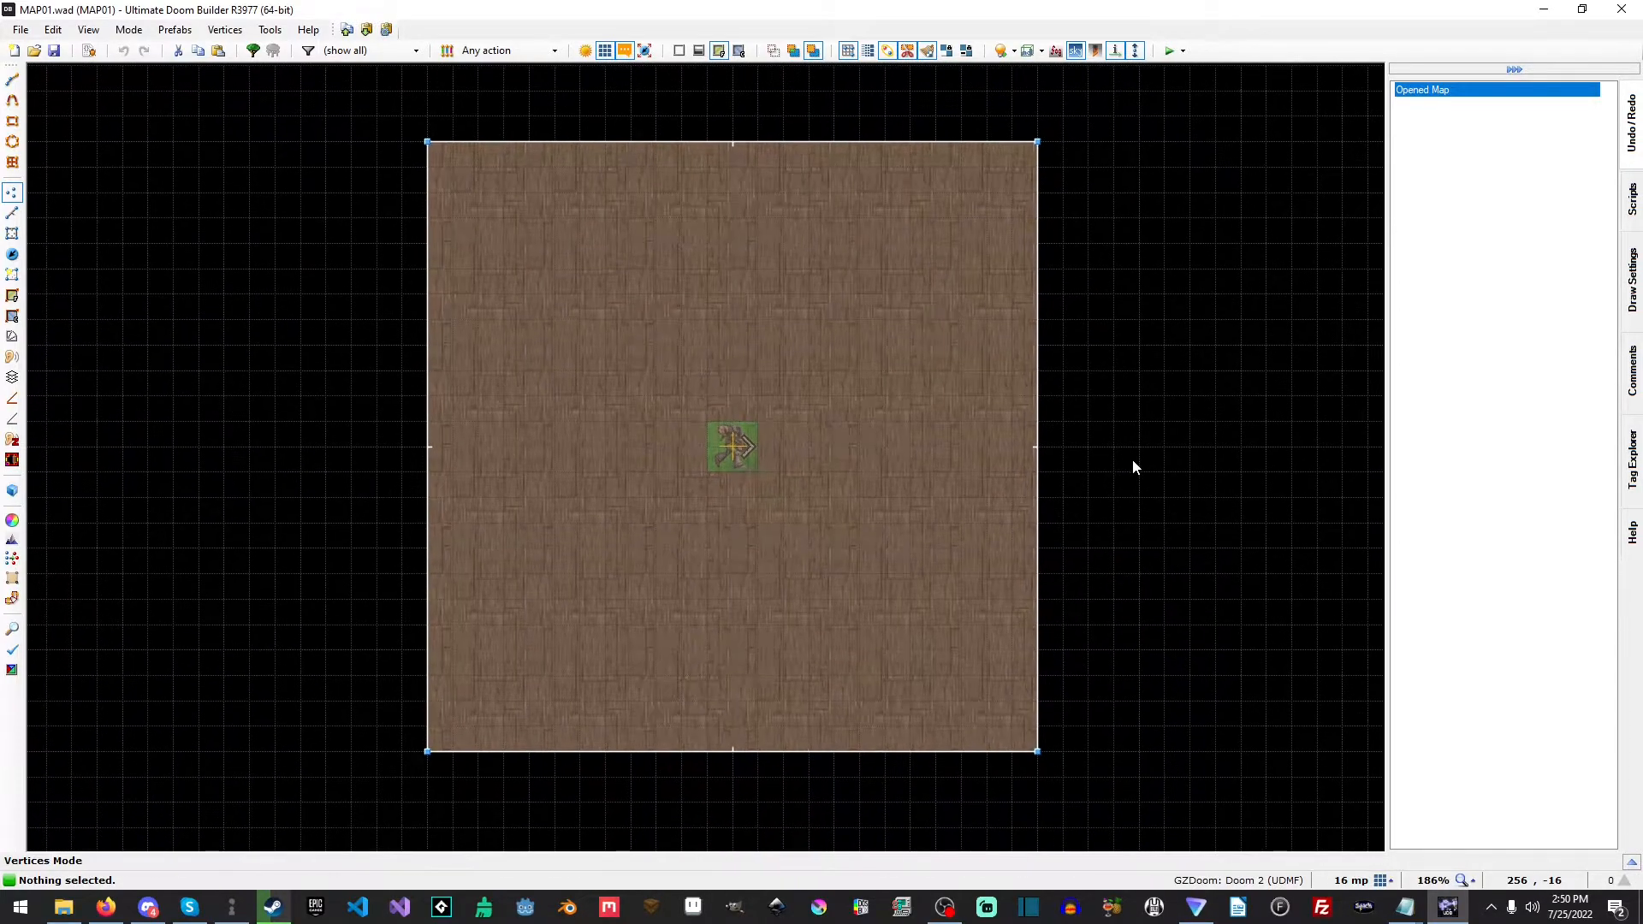
{"action": "mouse_move", "coordinate": [1160, 469]}
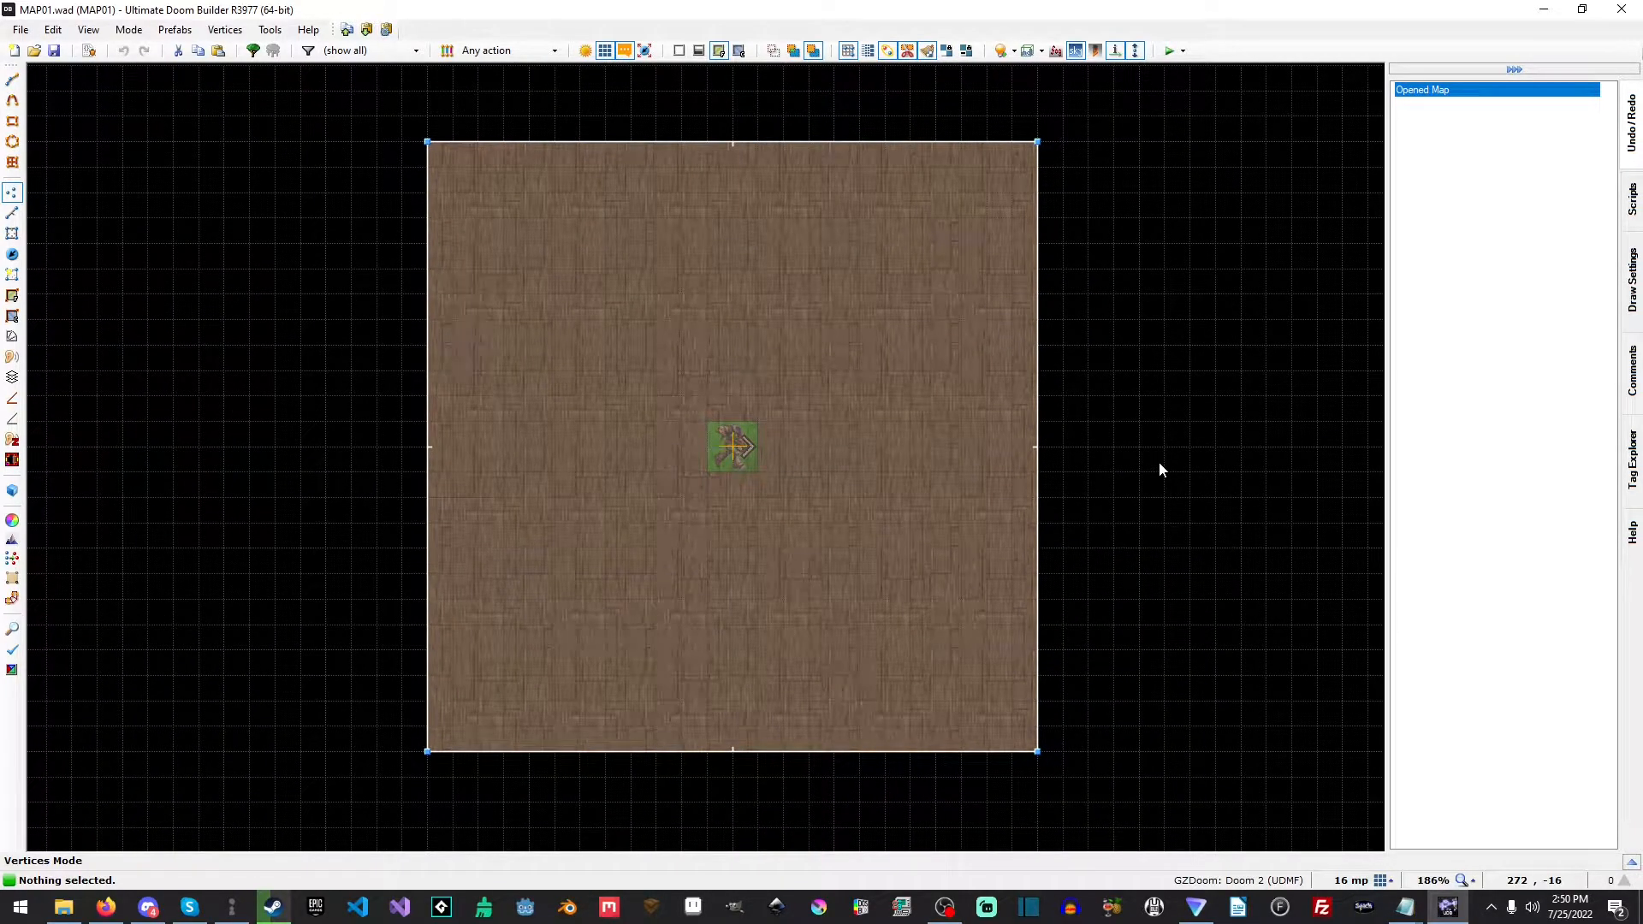
{"action": "mouse_move", "coordinate": [1181, 270]}
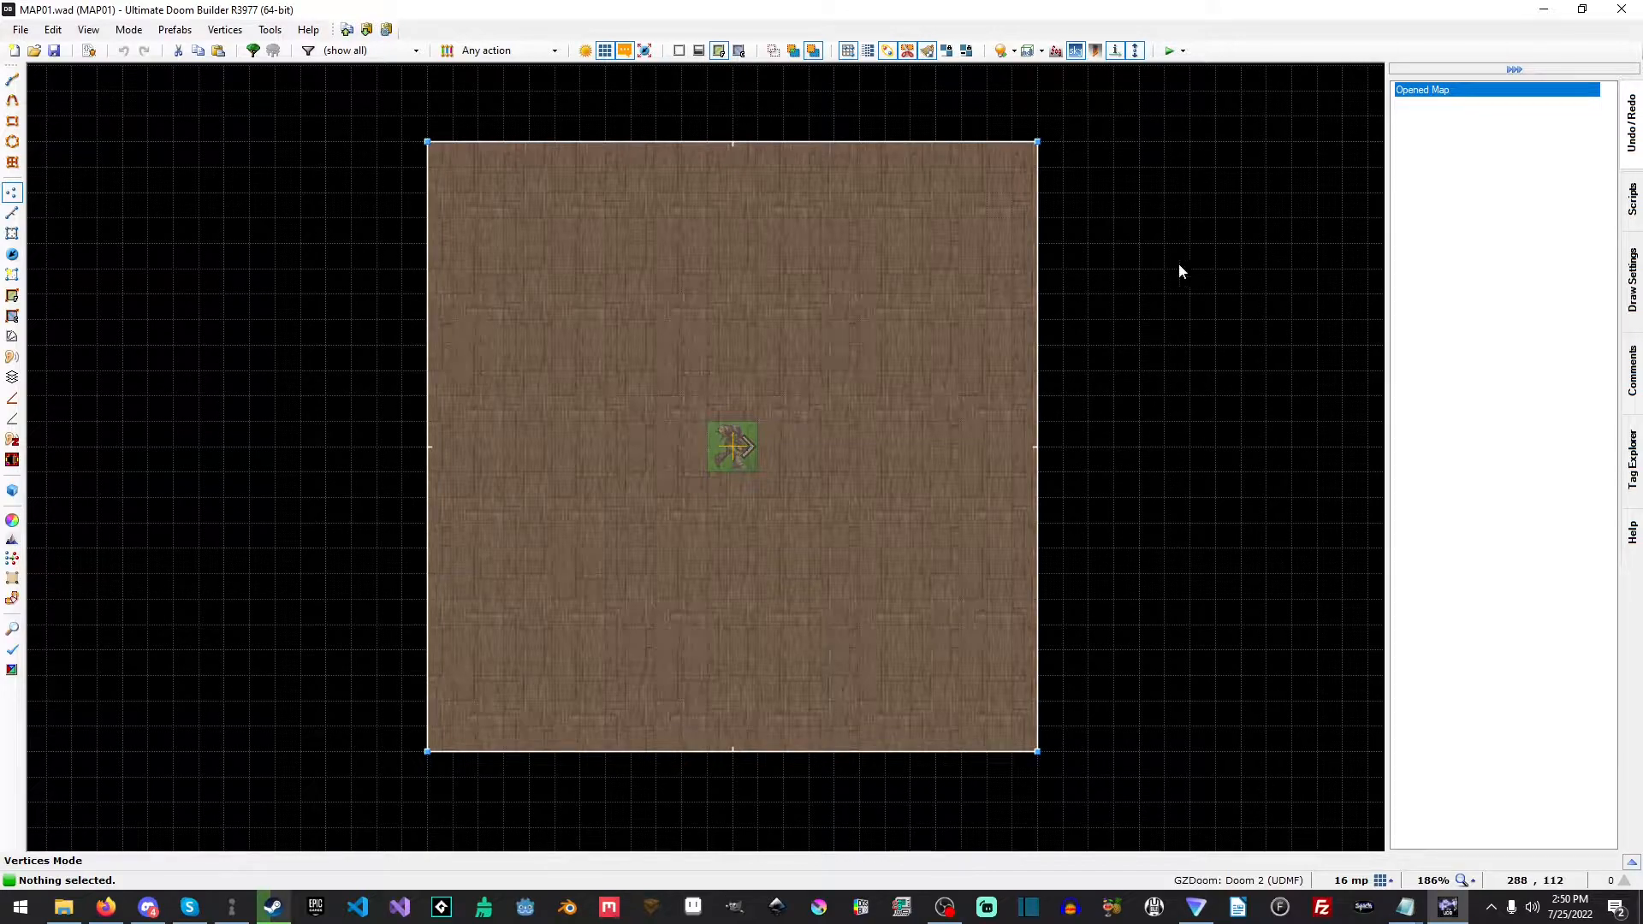
{"action": "left_click", "coordinate": [12, 80]}
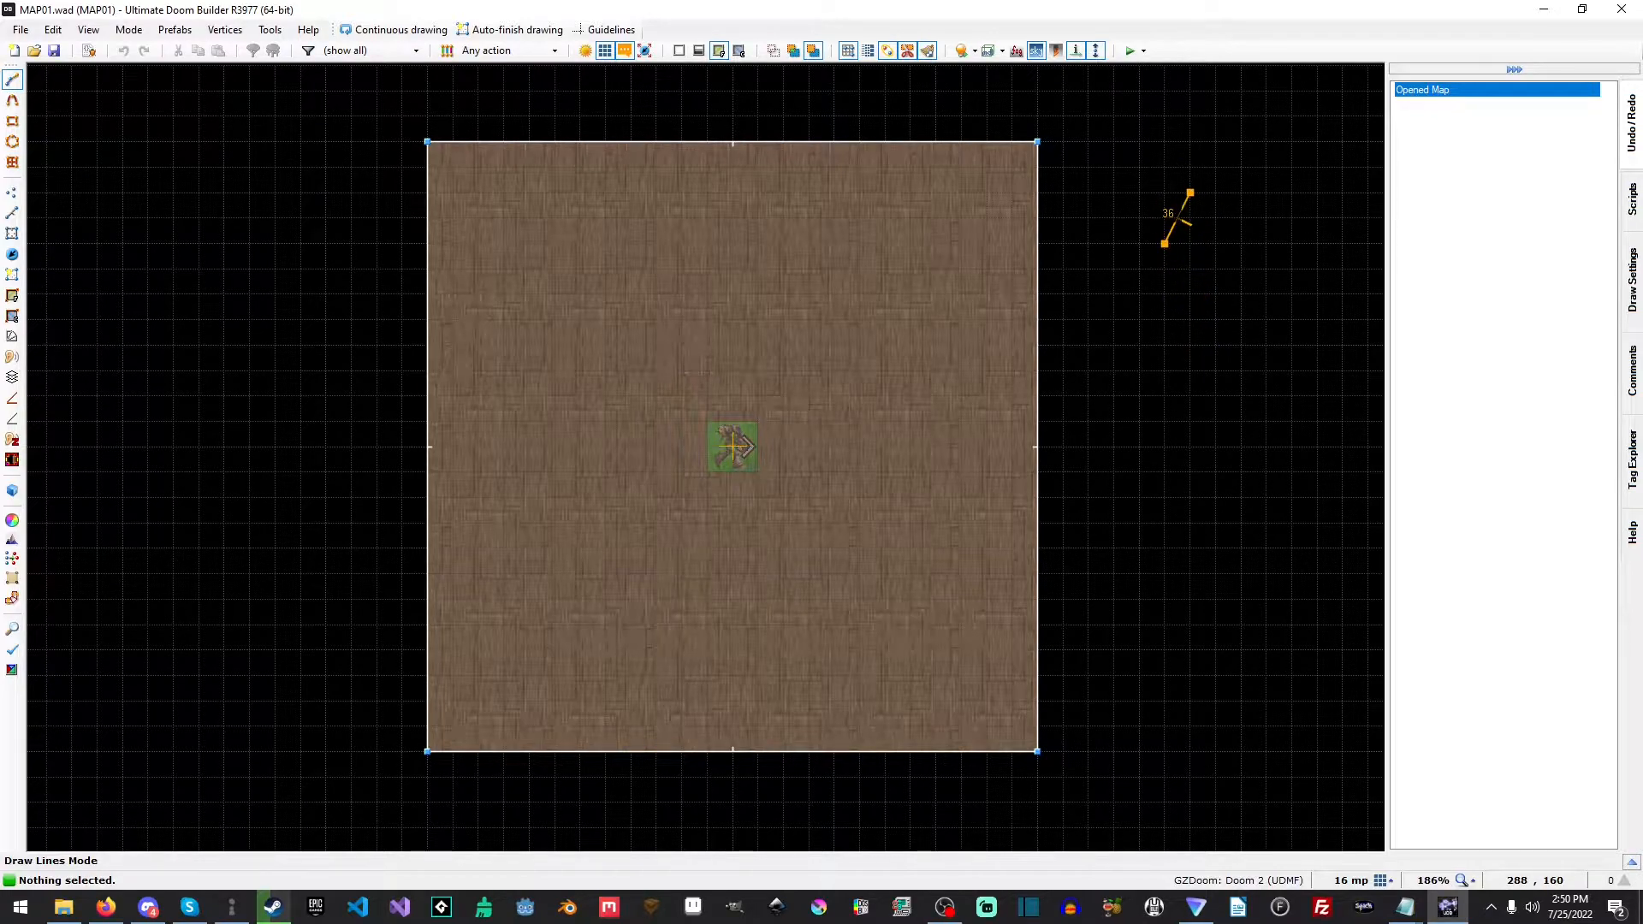
{"action": "left_click", "coordinate": [13, 192]}
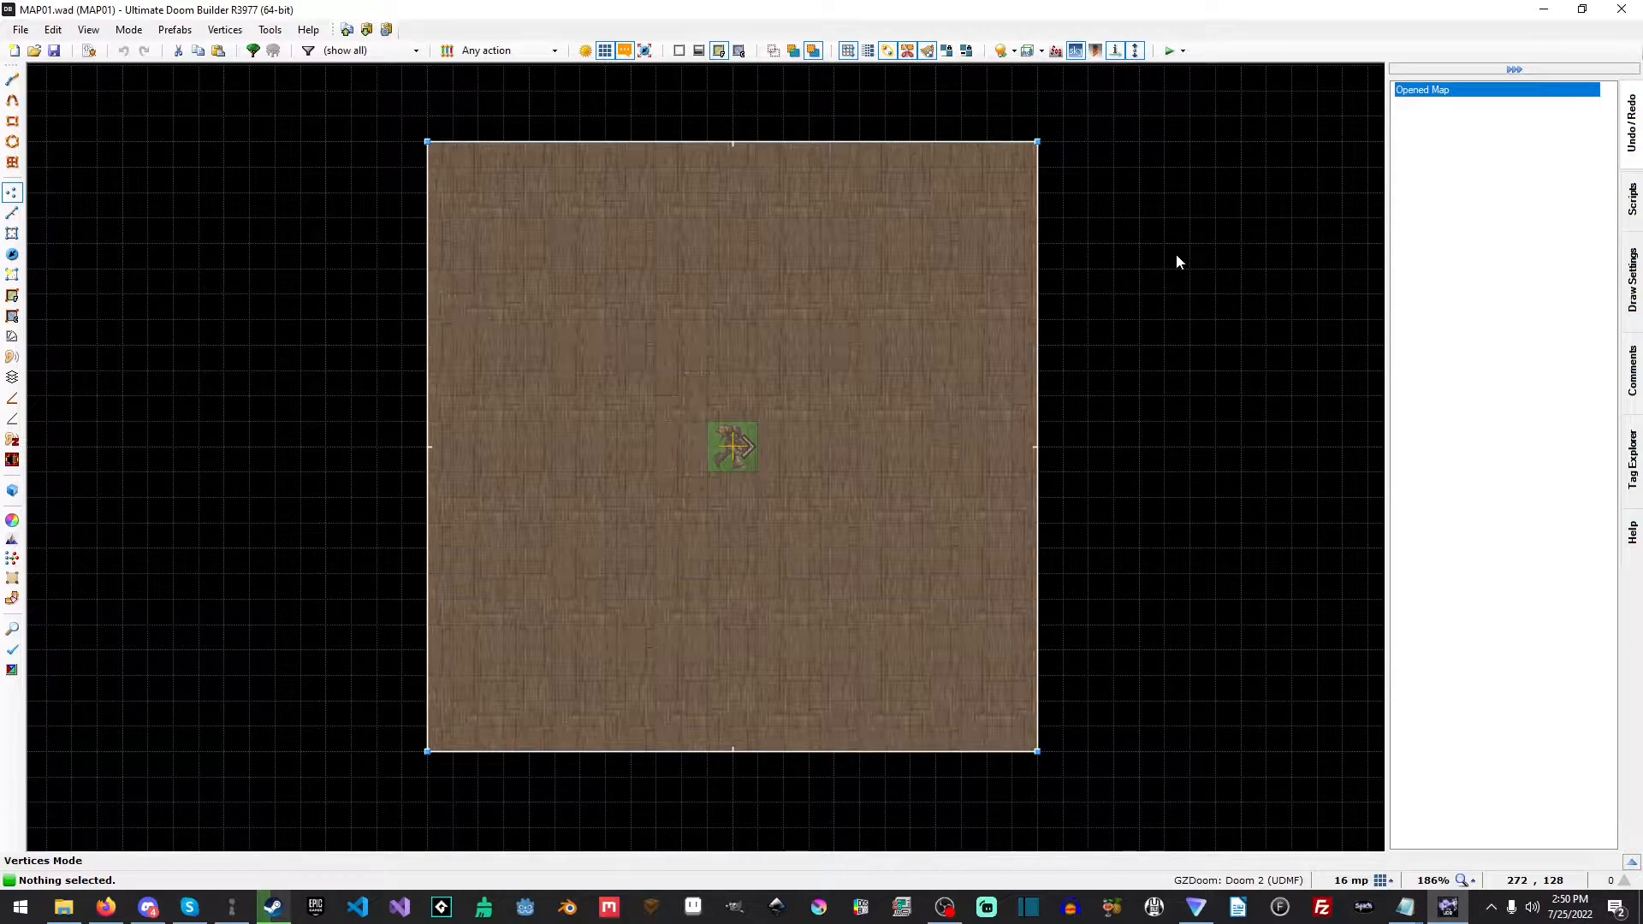
{"action": "left_click", "coordinate": [14, 78]}
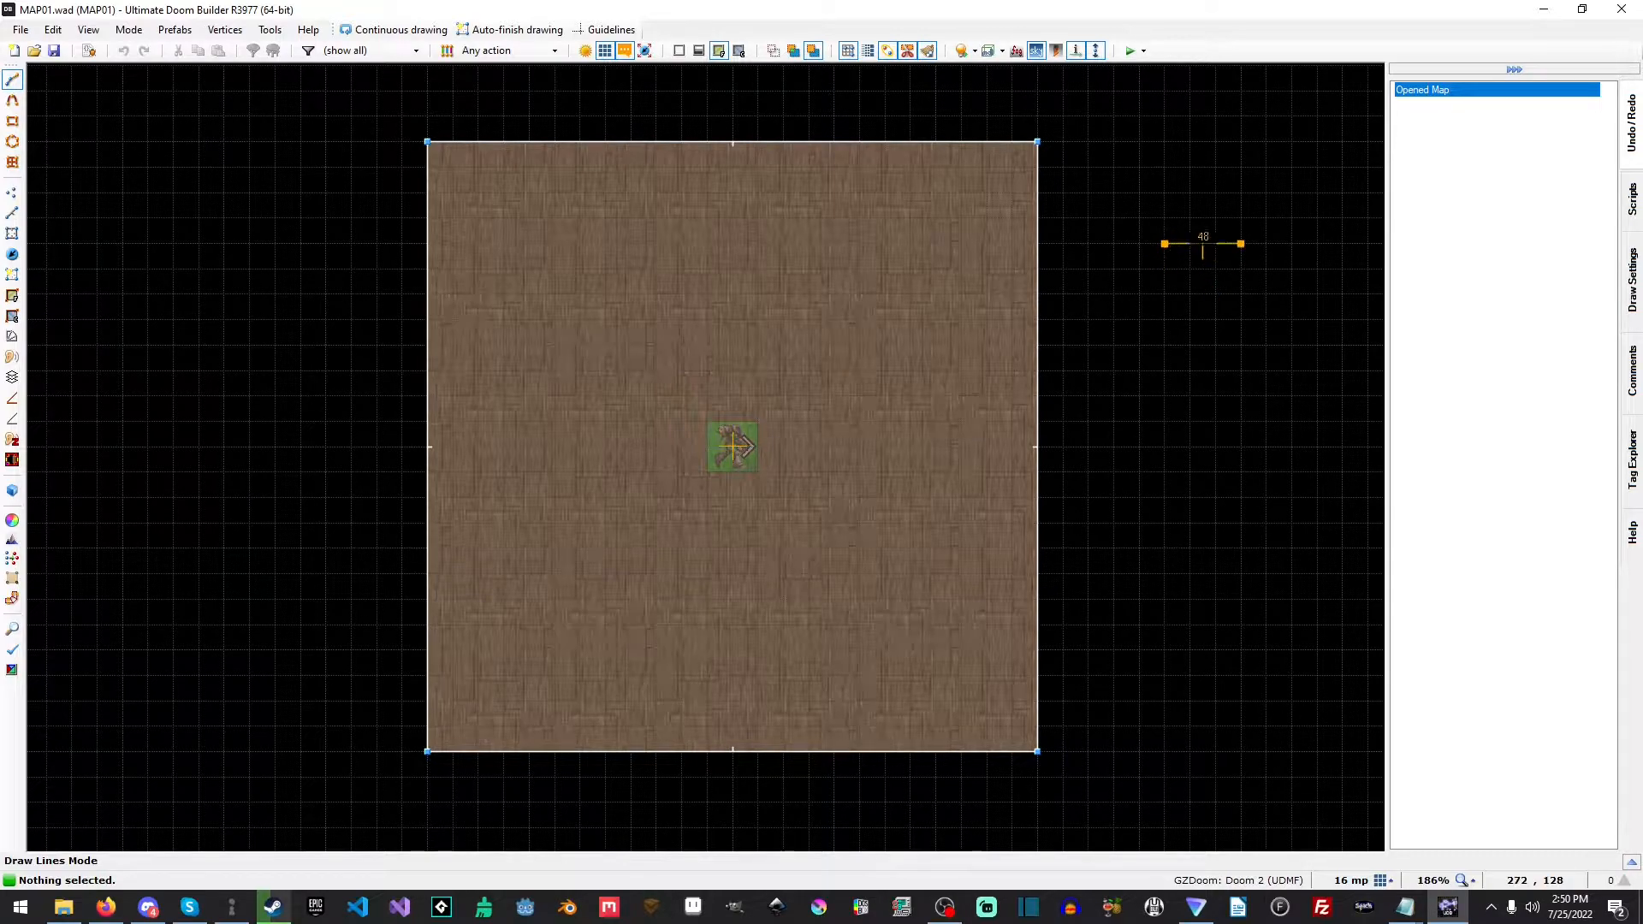
{"action": "mouse_move", "coordinate": [1201, 267]}
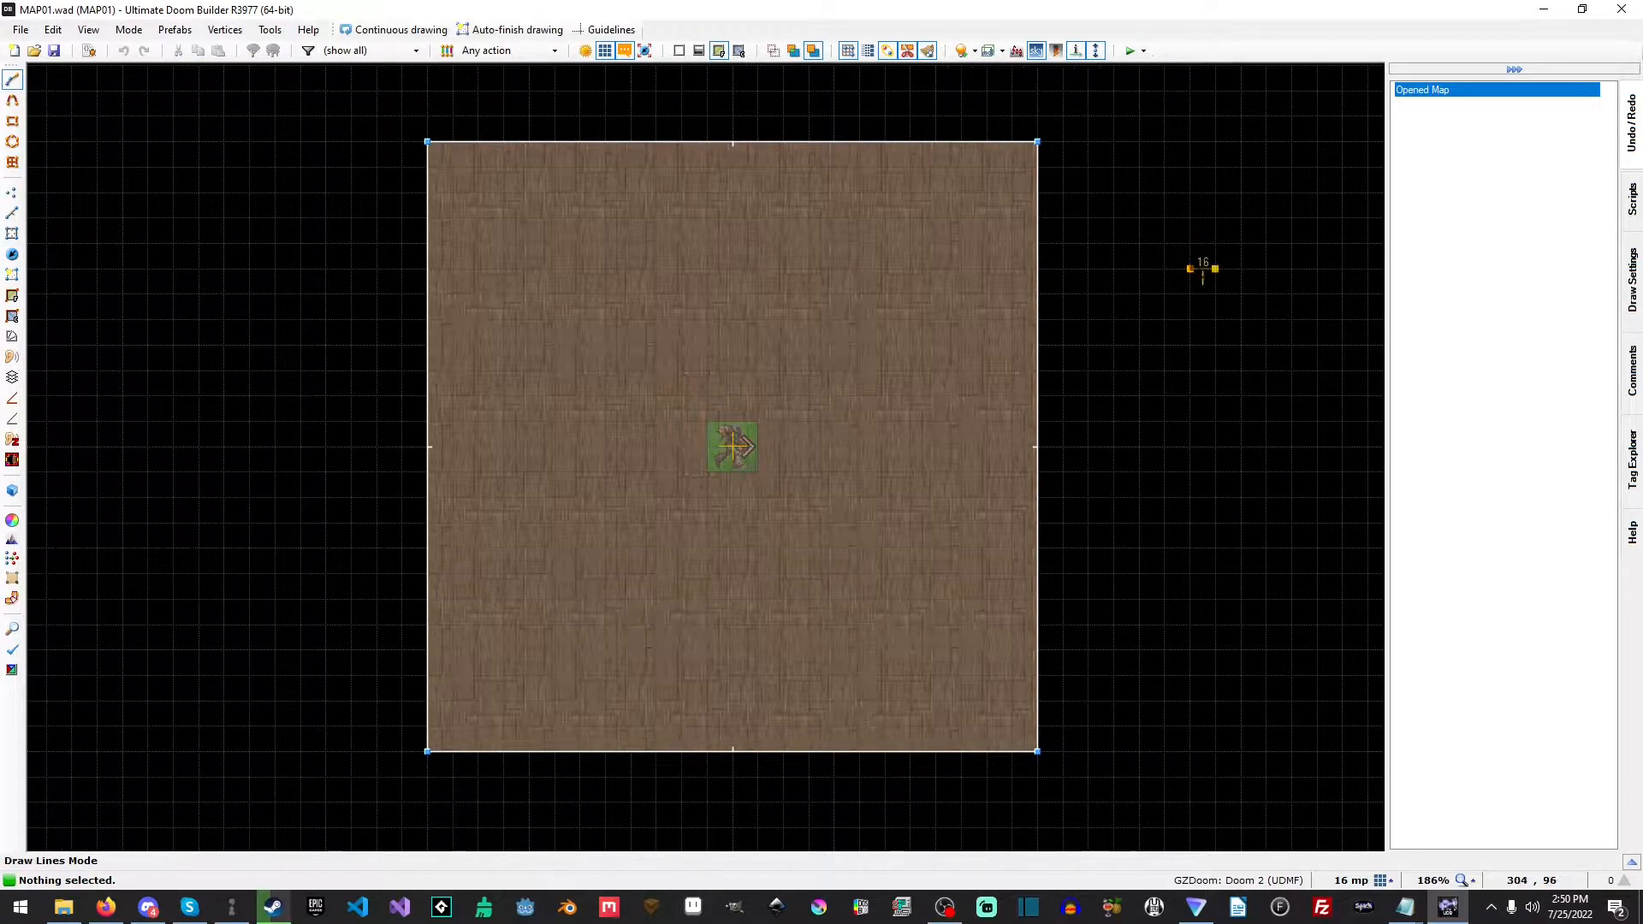
{"action": "left_click", "coordinate": [13, 192]}
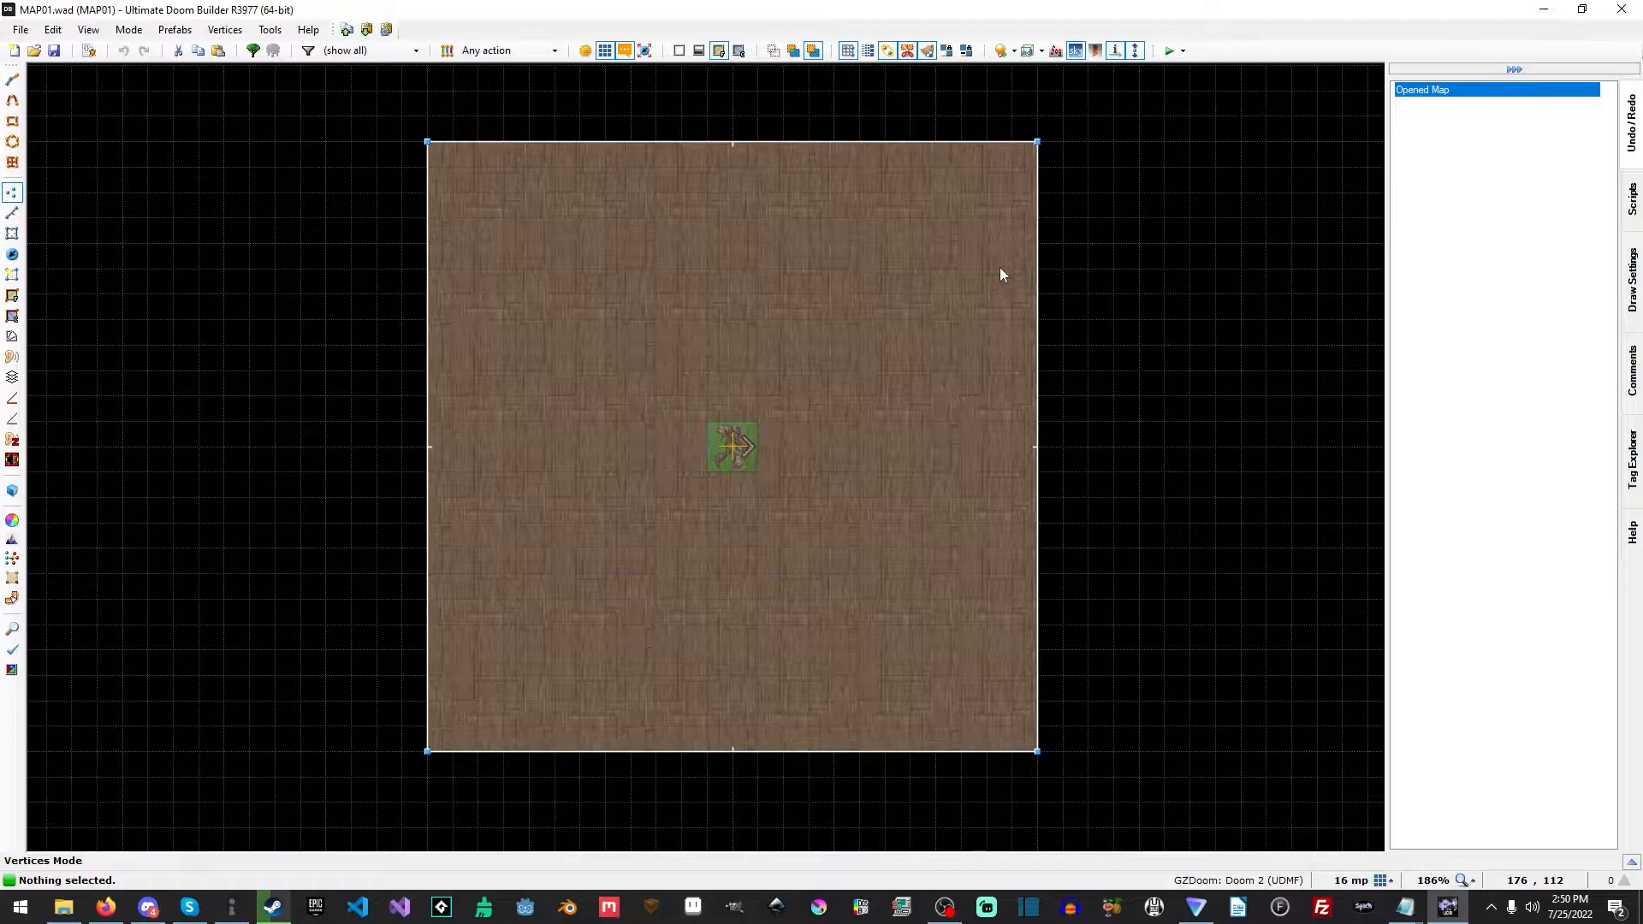
{"action": "mouse_move", "coordinate": [387, 158]}
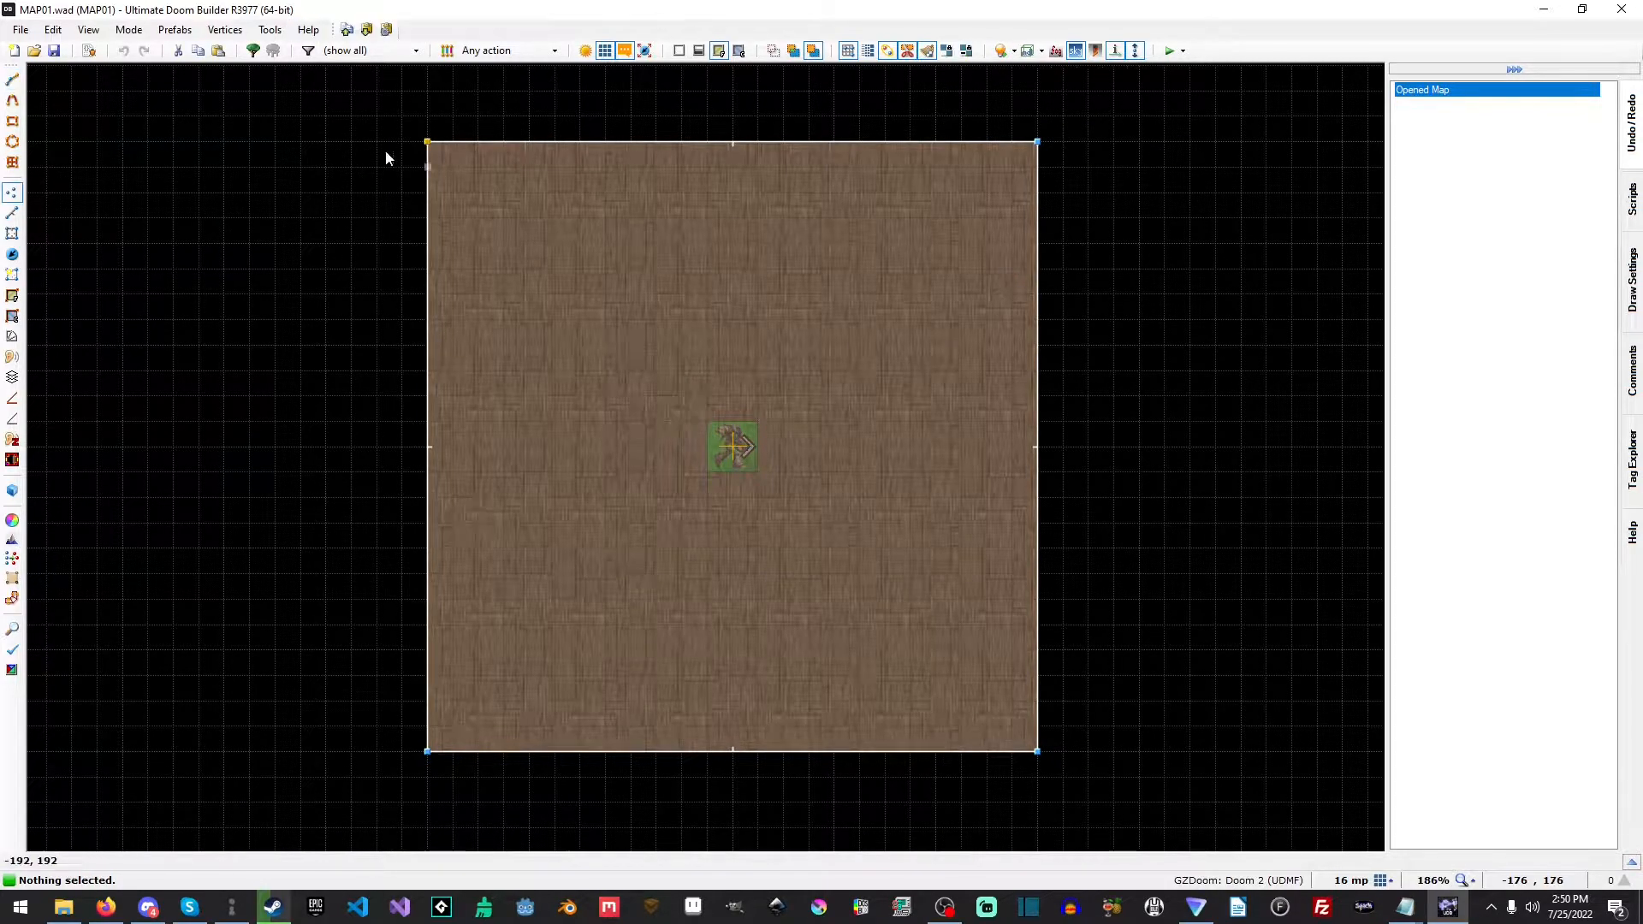
{"action": "mouse_move", "coordinate": [13, 80]}
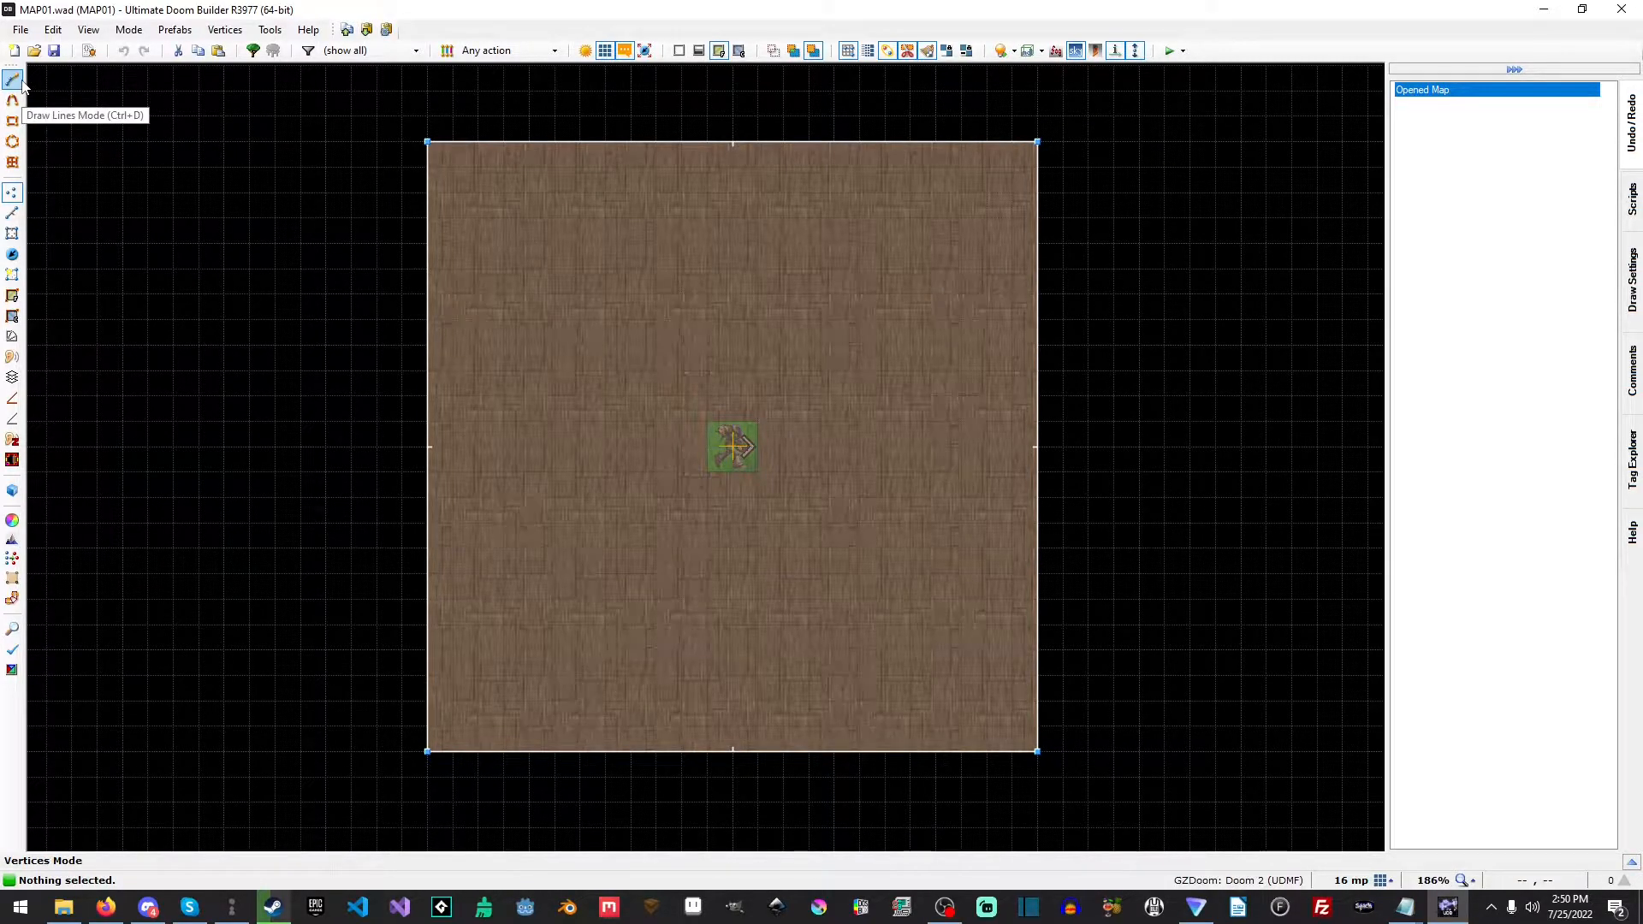
{"action": "left_click", "coordinate": [13, 79]}
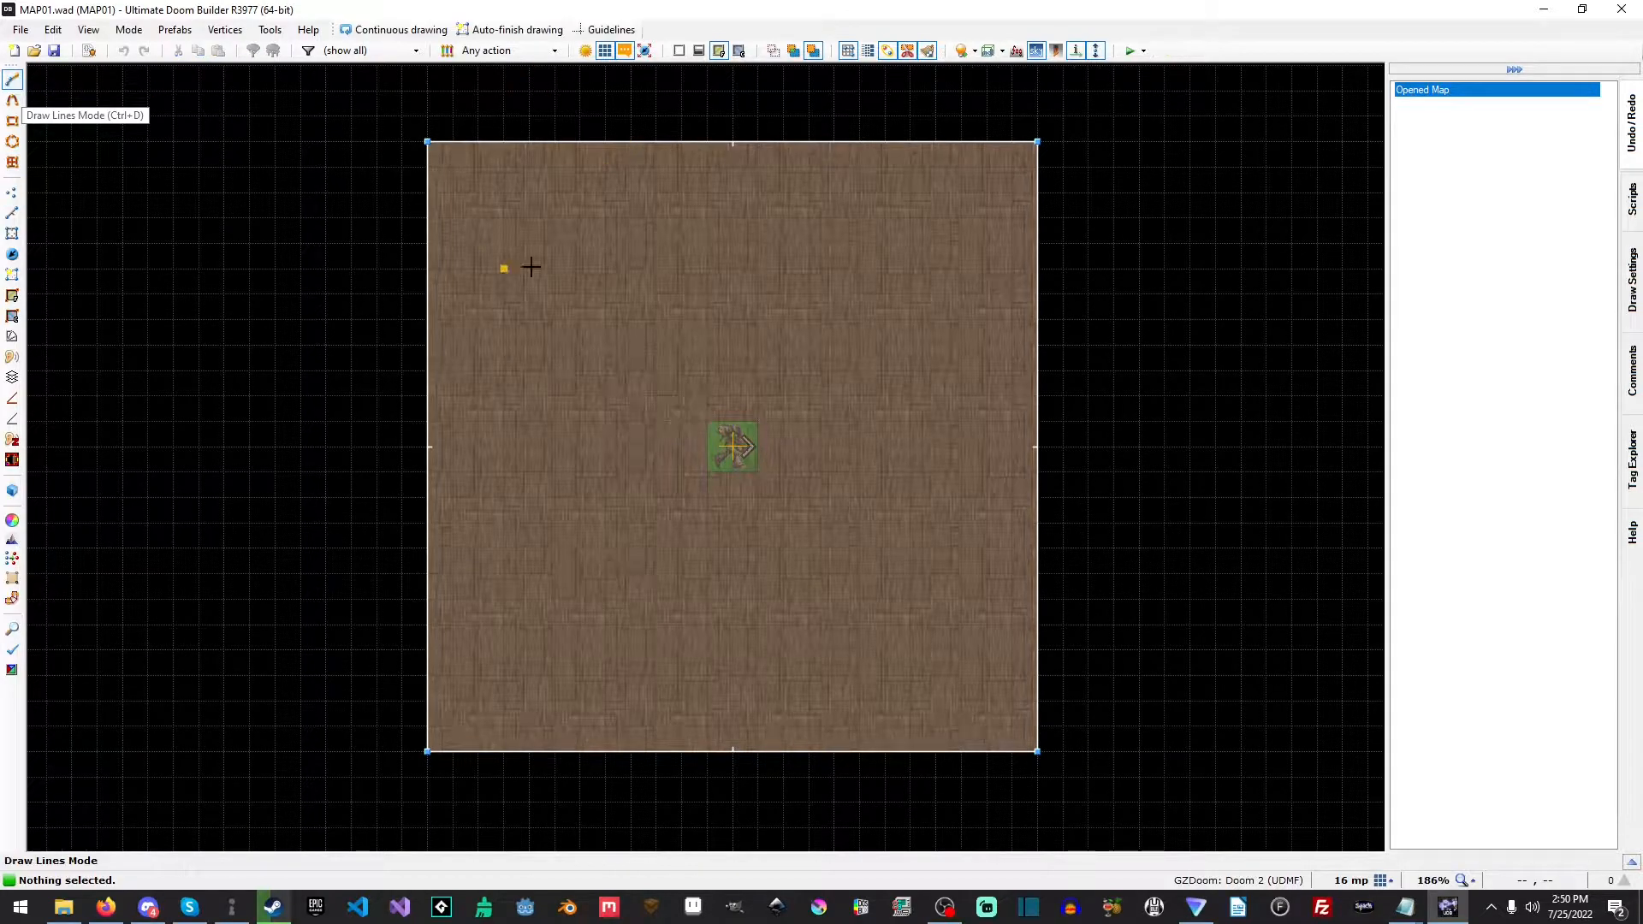
{"action": "left_click", "coordinate": [14, 192]}
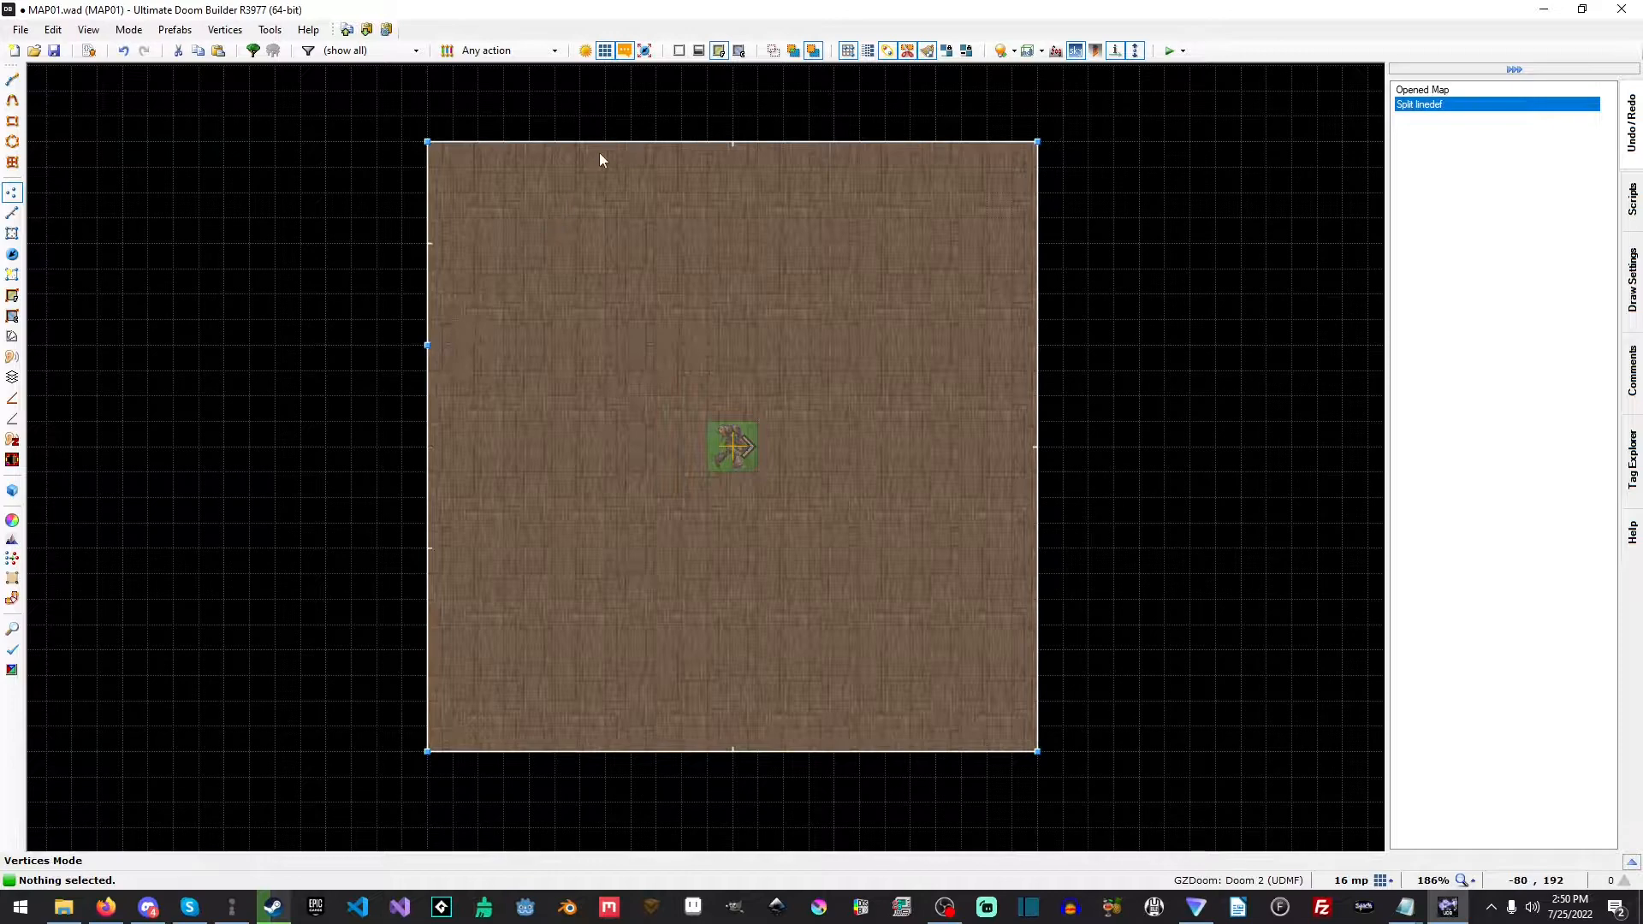
{"action": "mouse_move", "coordinate": [630, 148]}
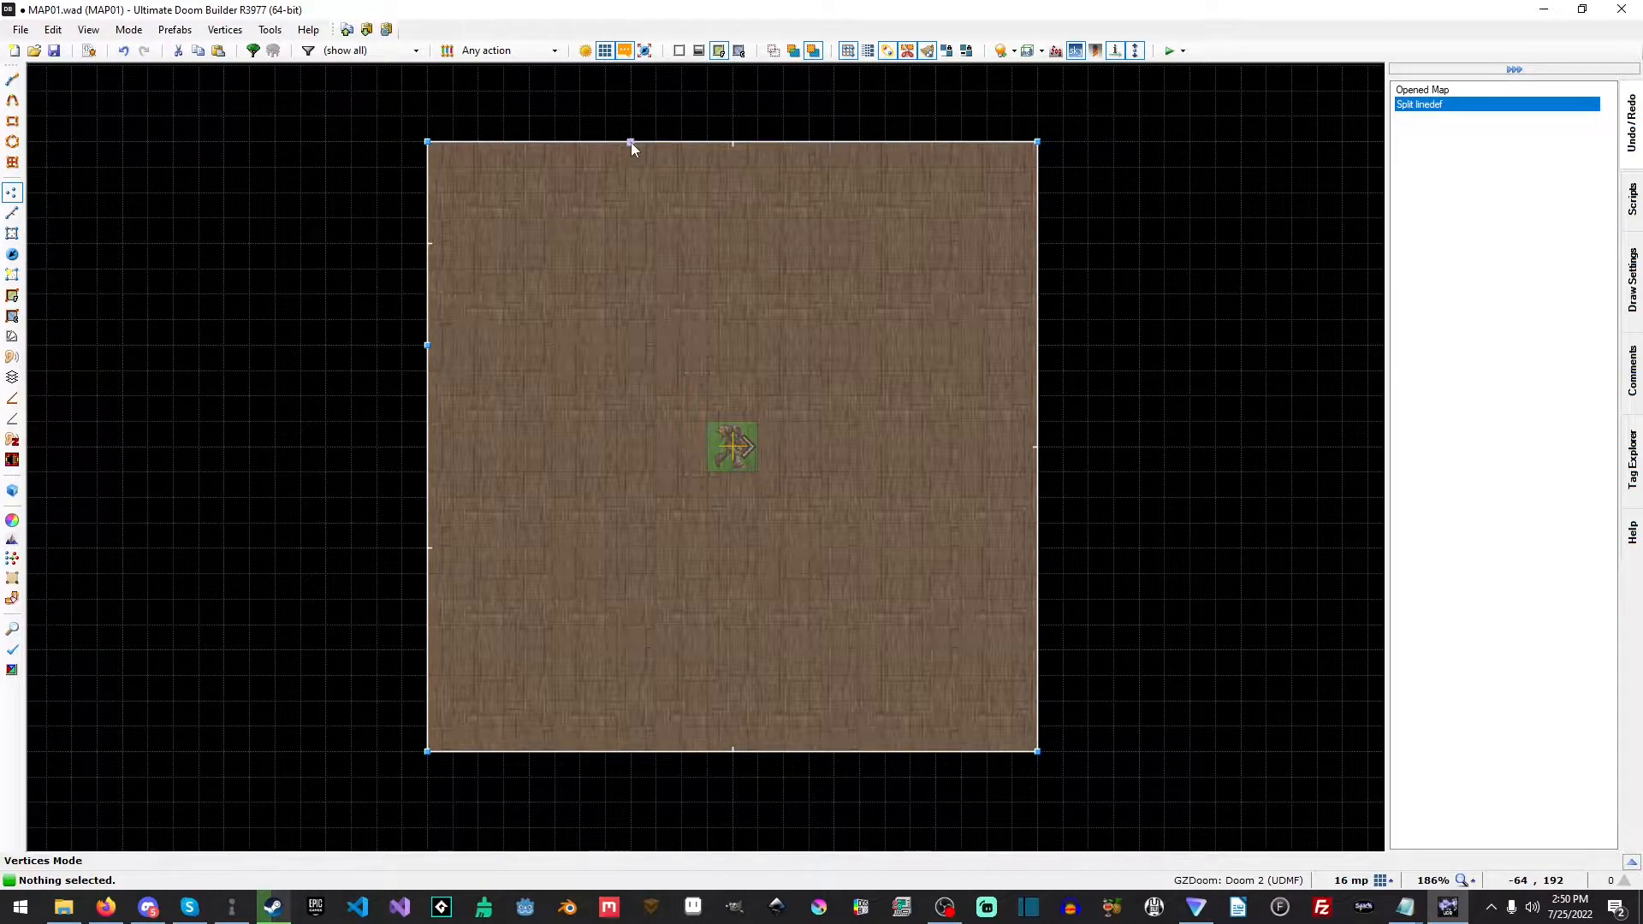
{"action": "mouse_move", "coordinate": [487, 217]}
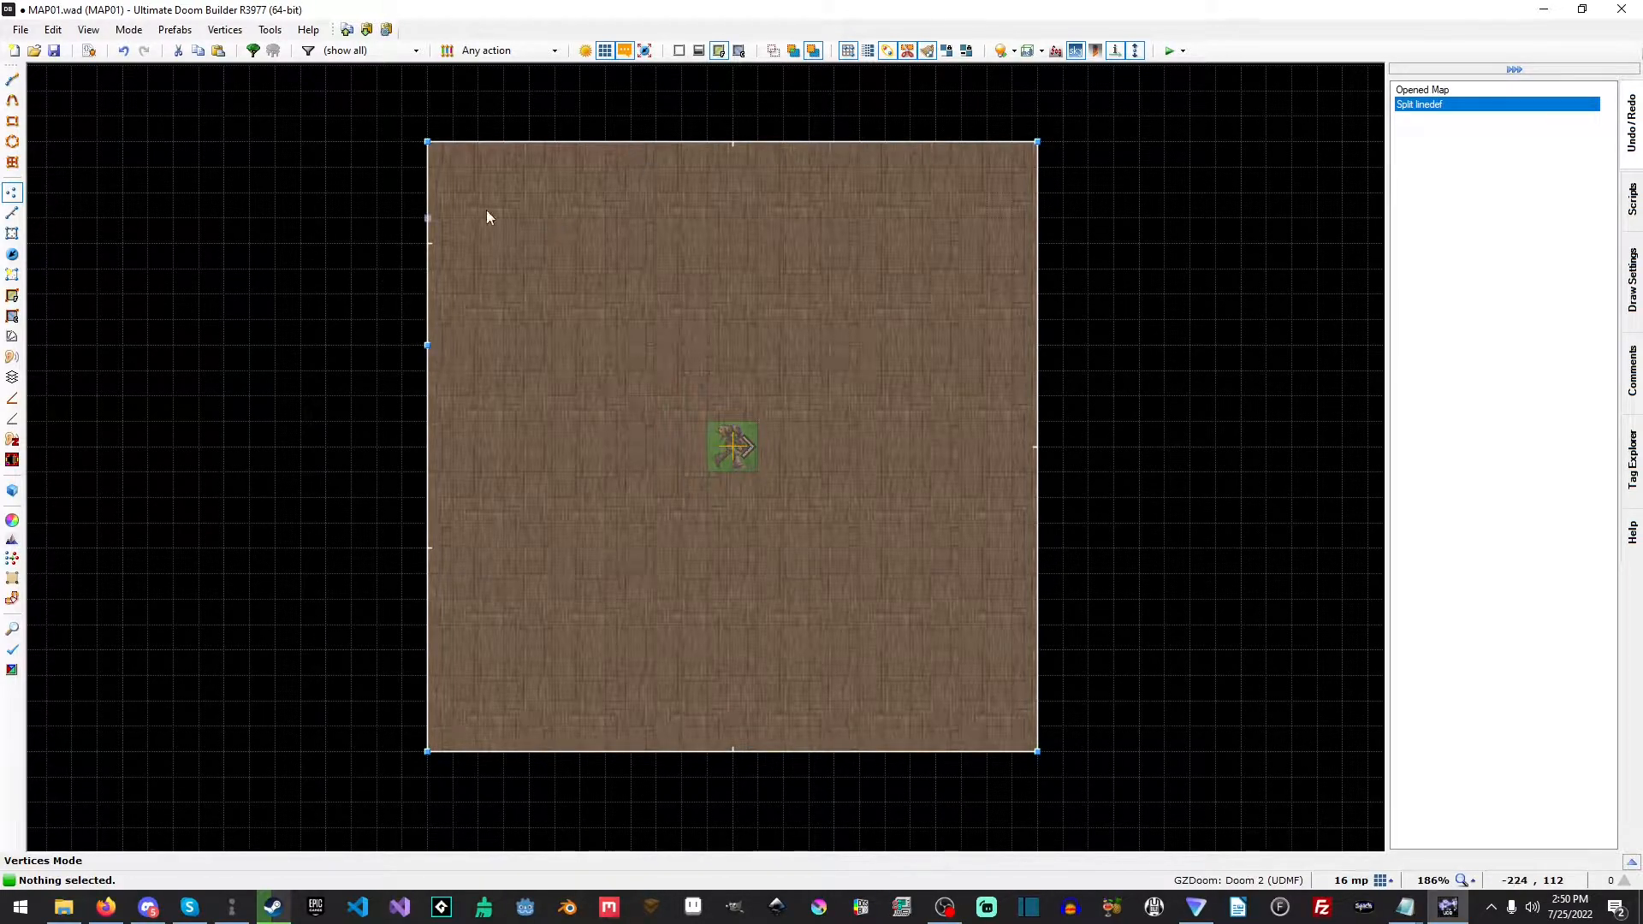
{"action": "mouse_move", "coordinate": [470, 348]}
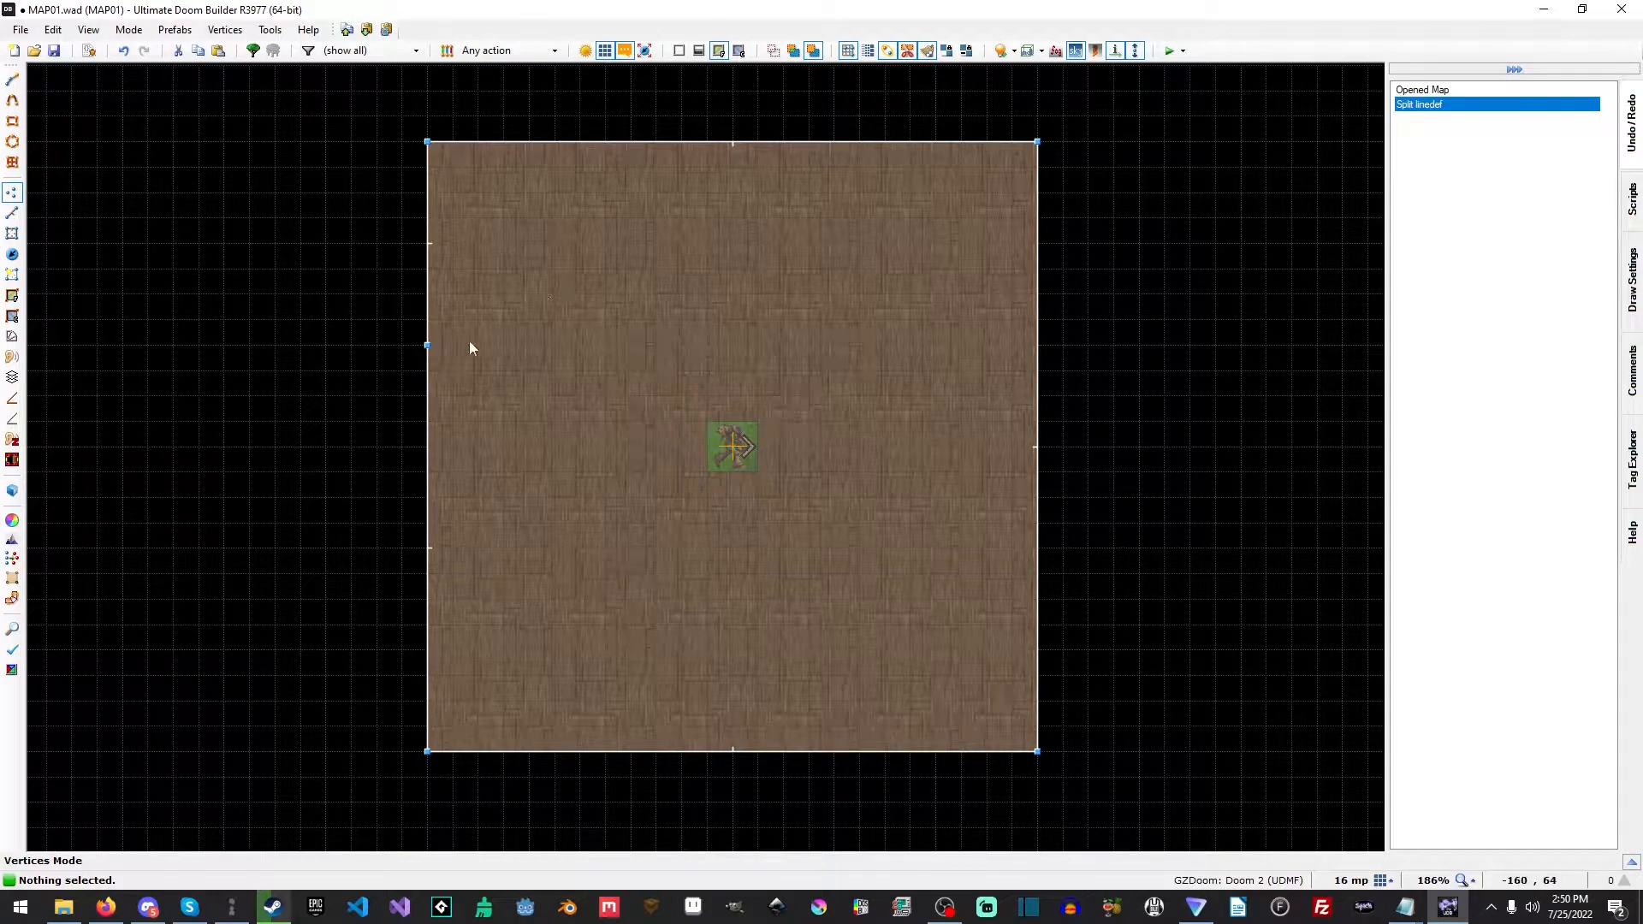
{"action": "mouse_move", "coordinate": [396, 362]}
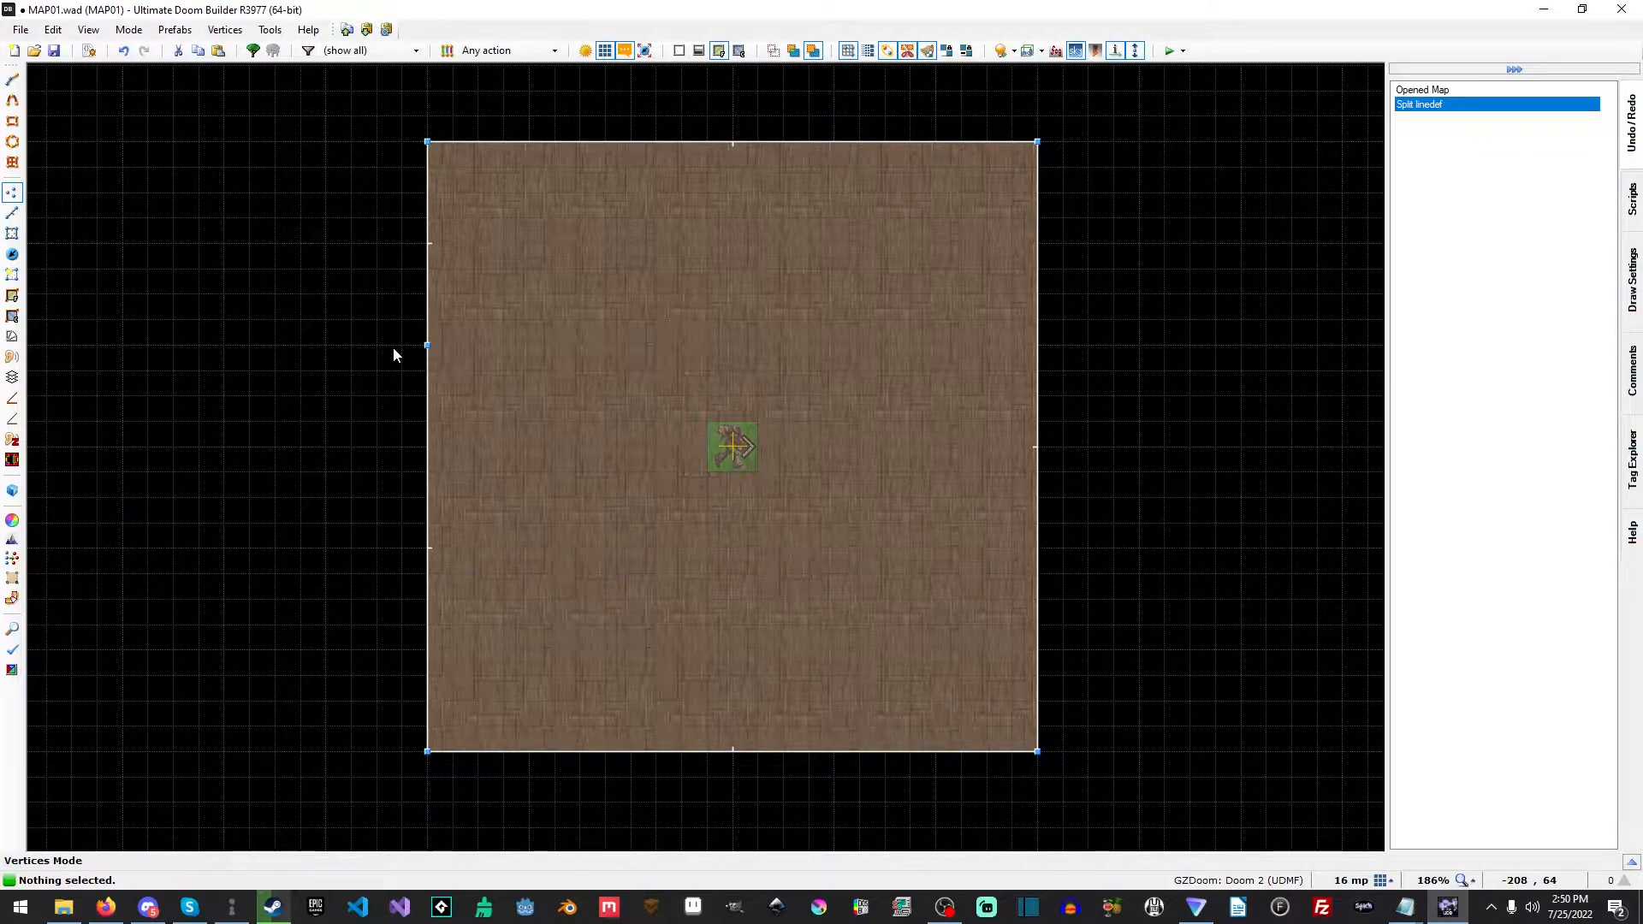
{"action": "mouse_move", "coordinate": [508, 297]}
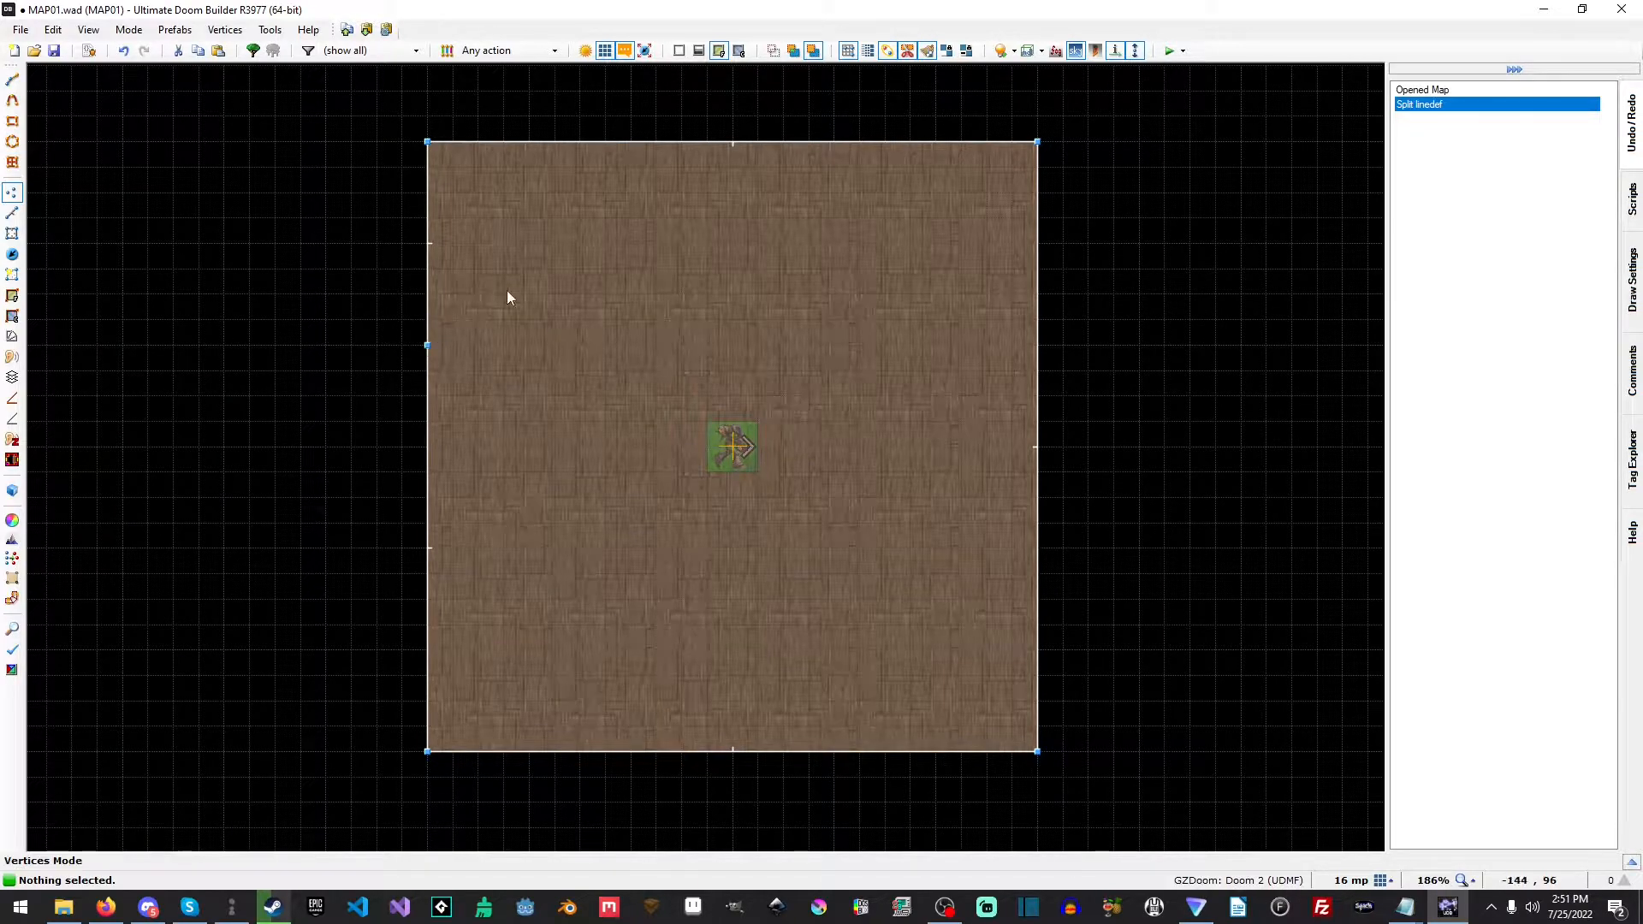
{"action": "mouse_move", "coordinate": [629, 141]}
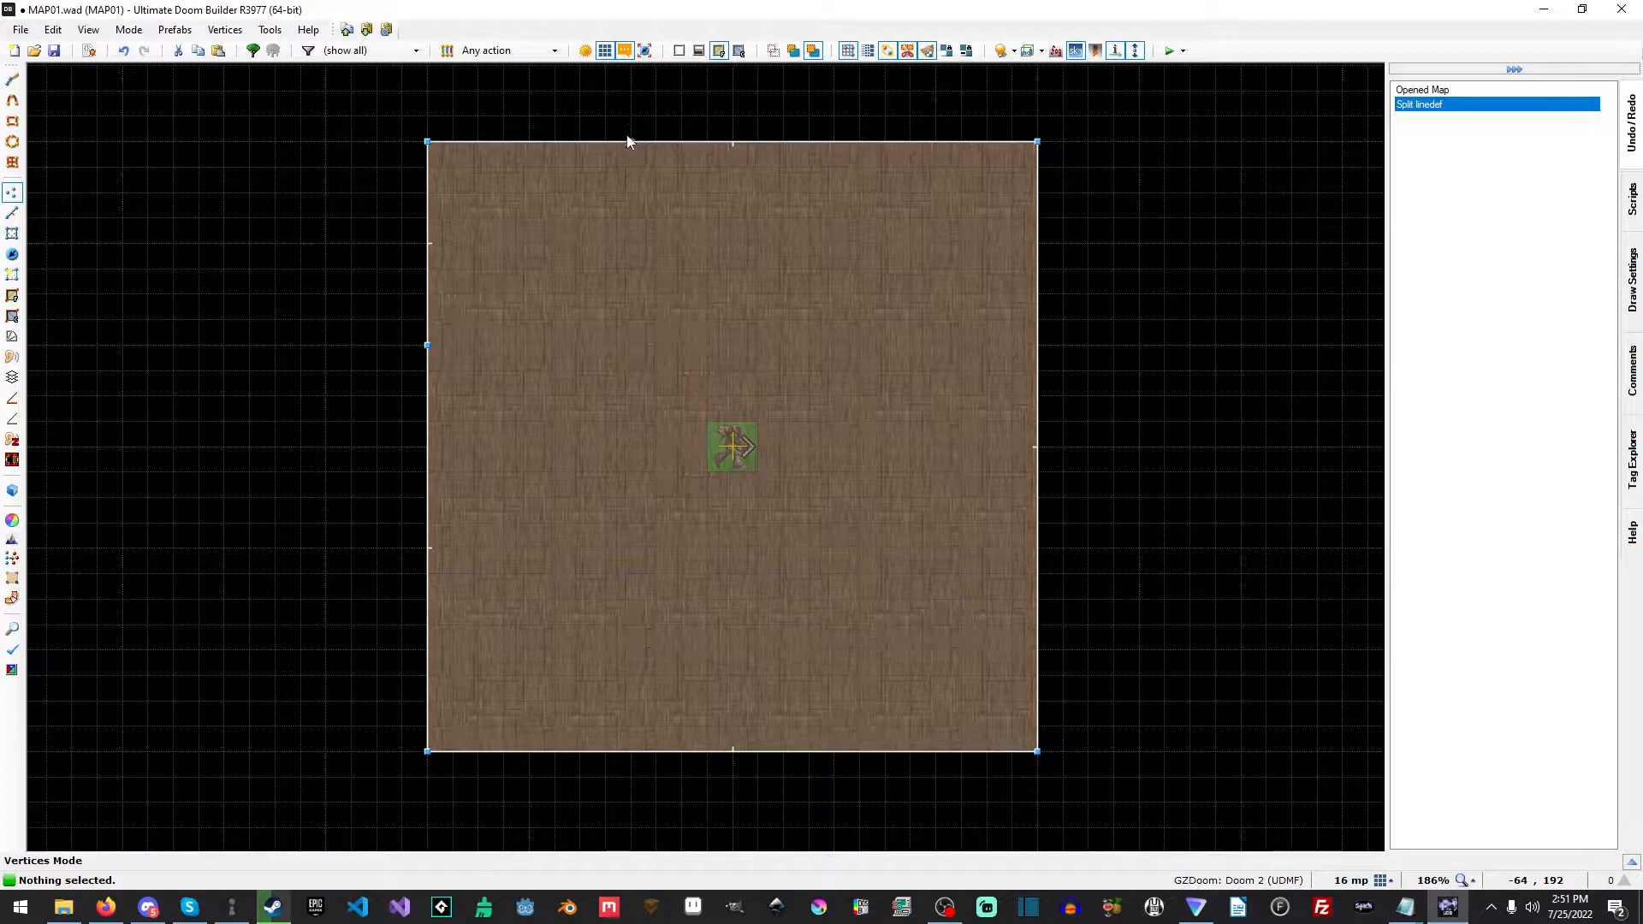
{"action": "mouse_move", "coordinate": [602, 297]}
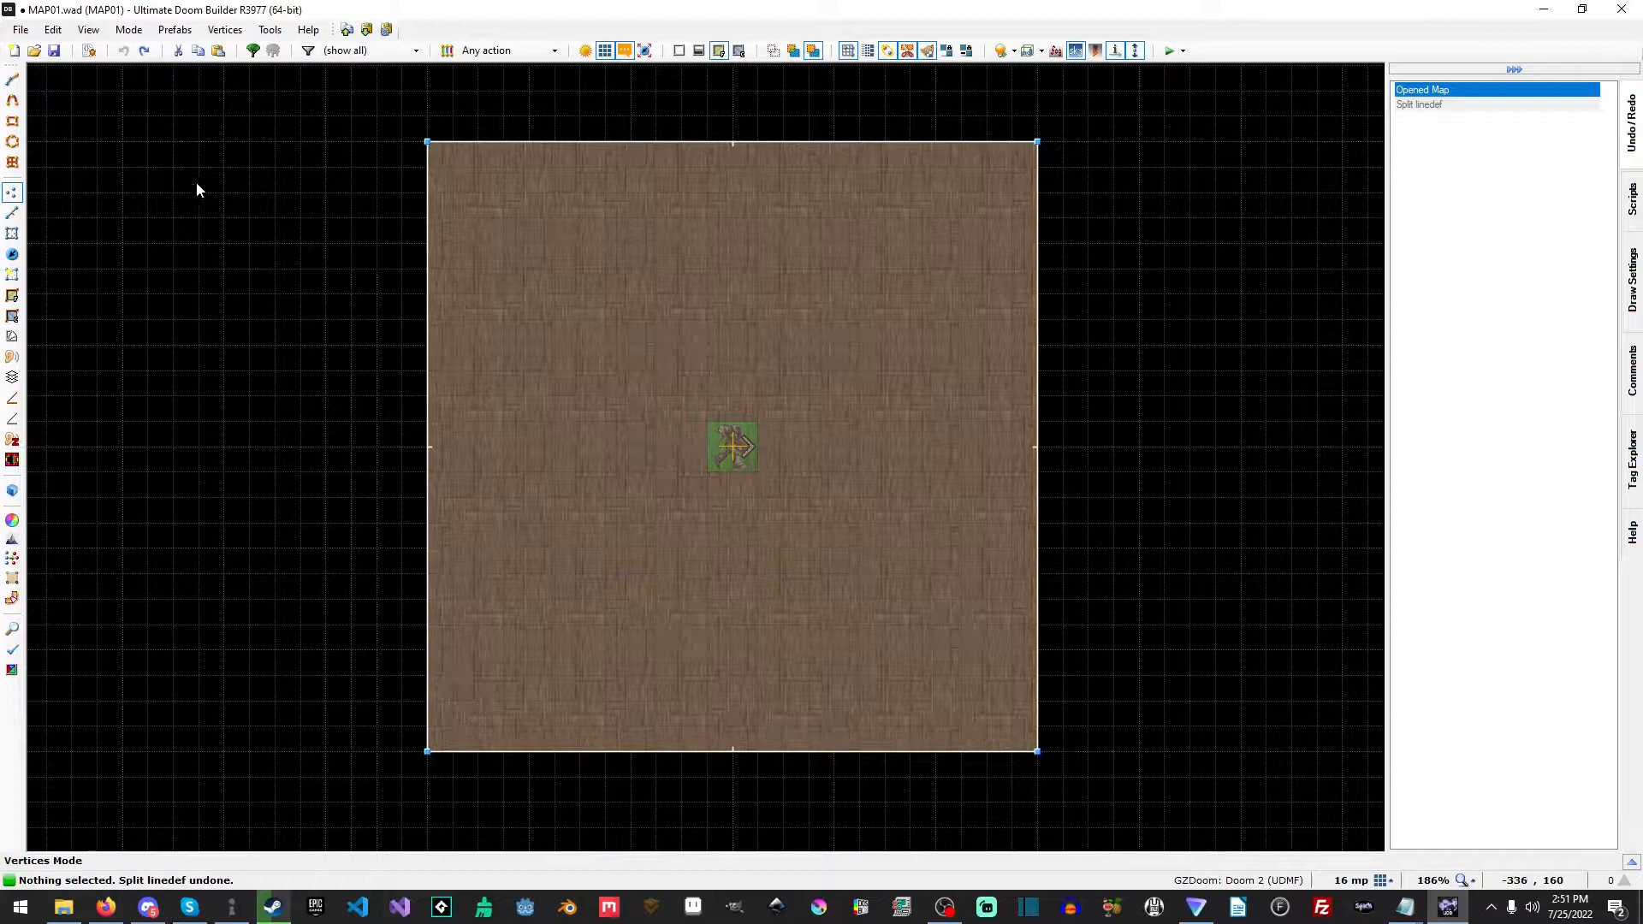
{"action": "mouse_move", "coordinate": [503, 102]}
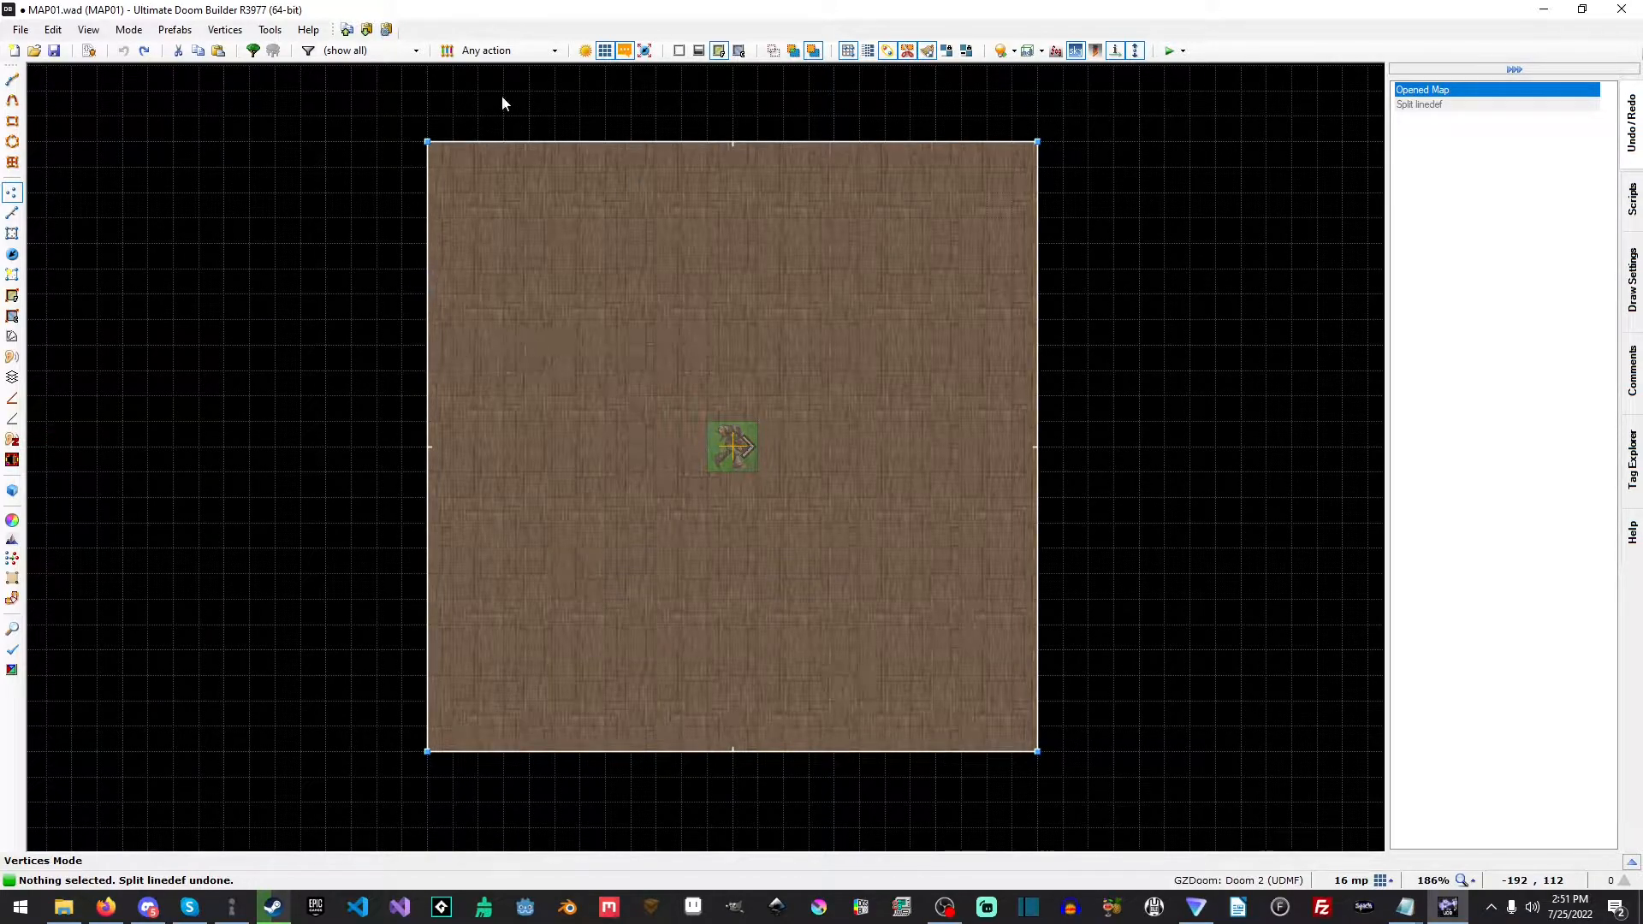
{"action": "mouse_move", "coordinate": [425, 370]}
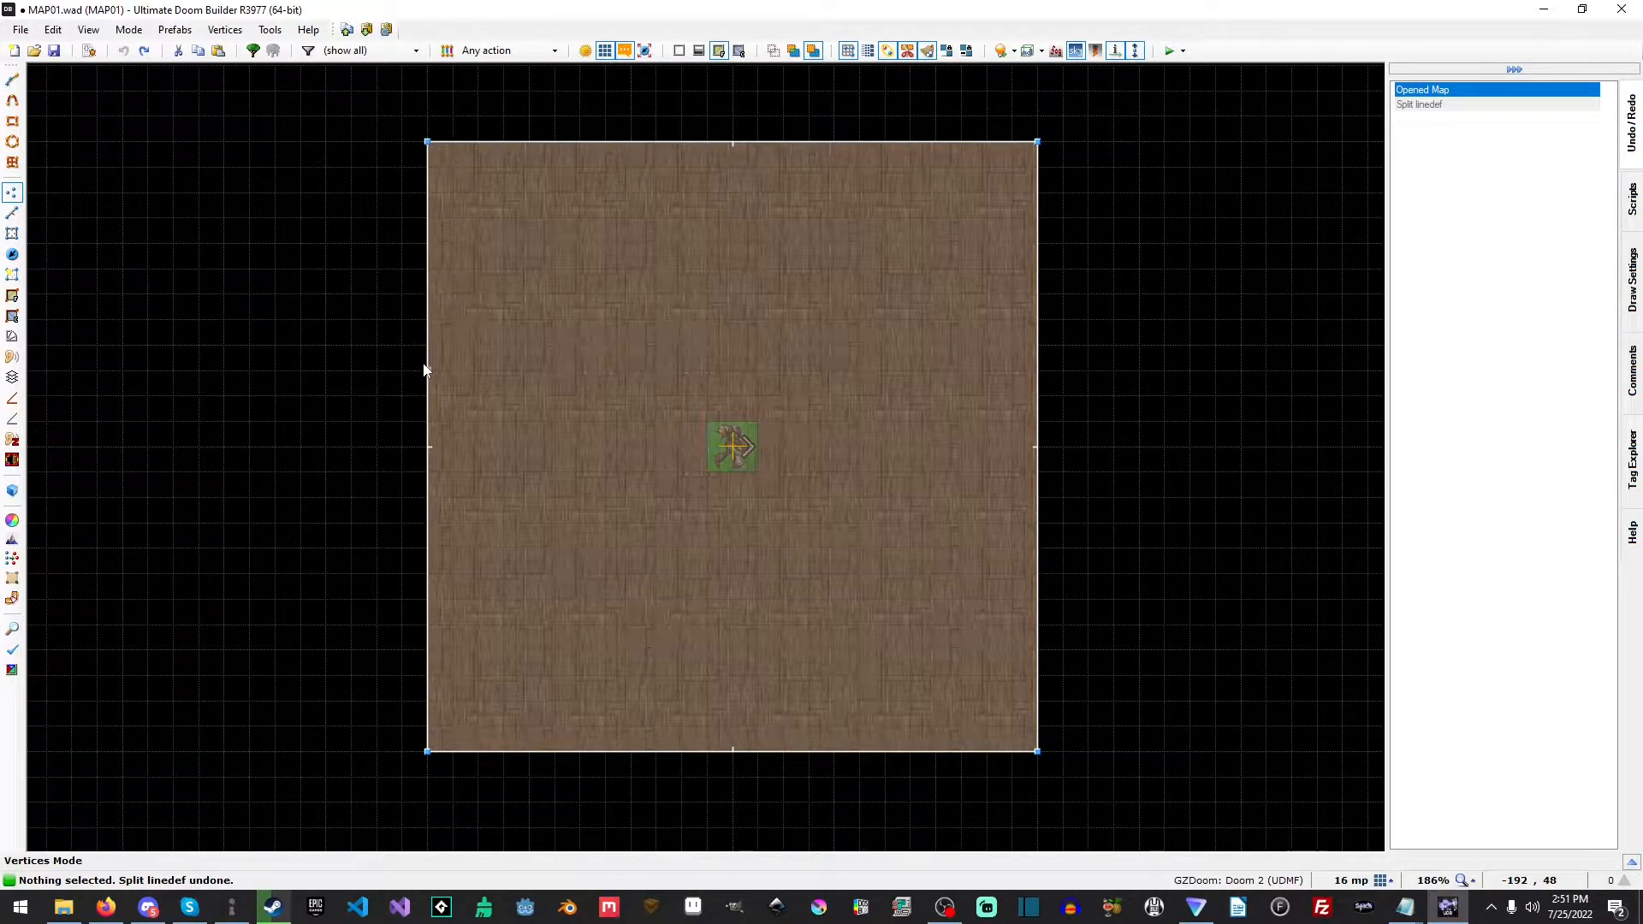
Draw diagonal cuts across the top-left, bottom-left, bottom-right and top-right corners
{"action": "left_click", "coordinate": [11, 79]}
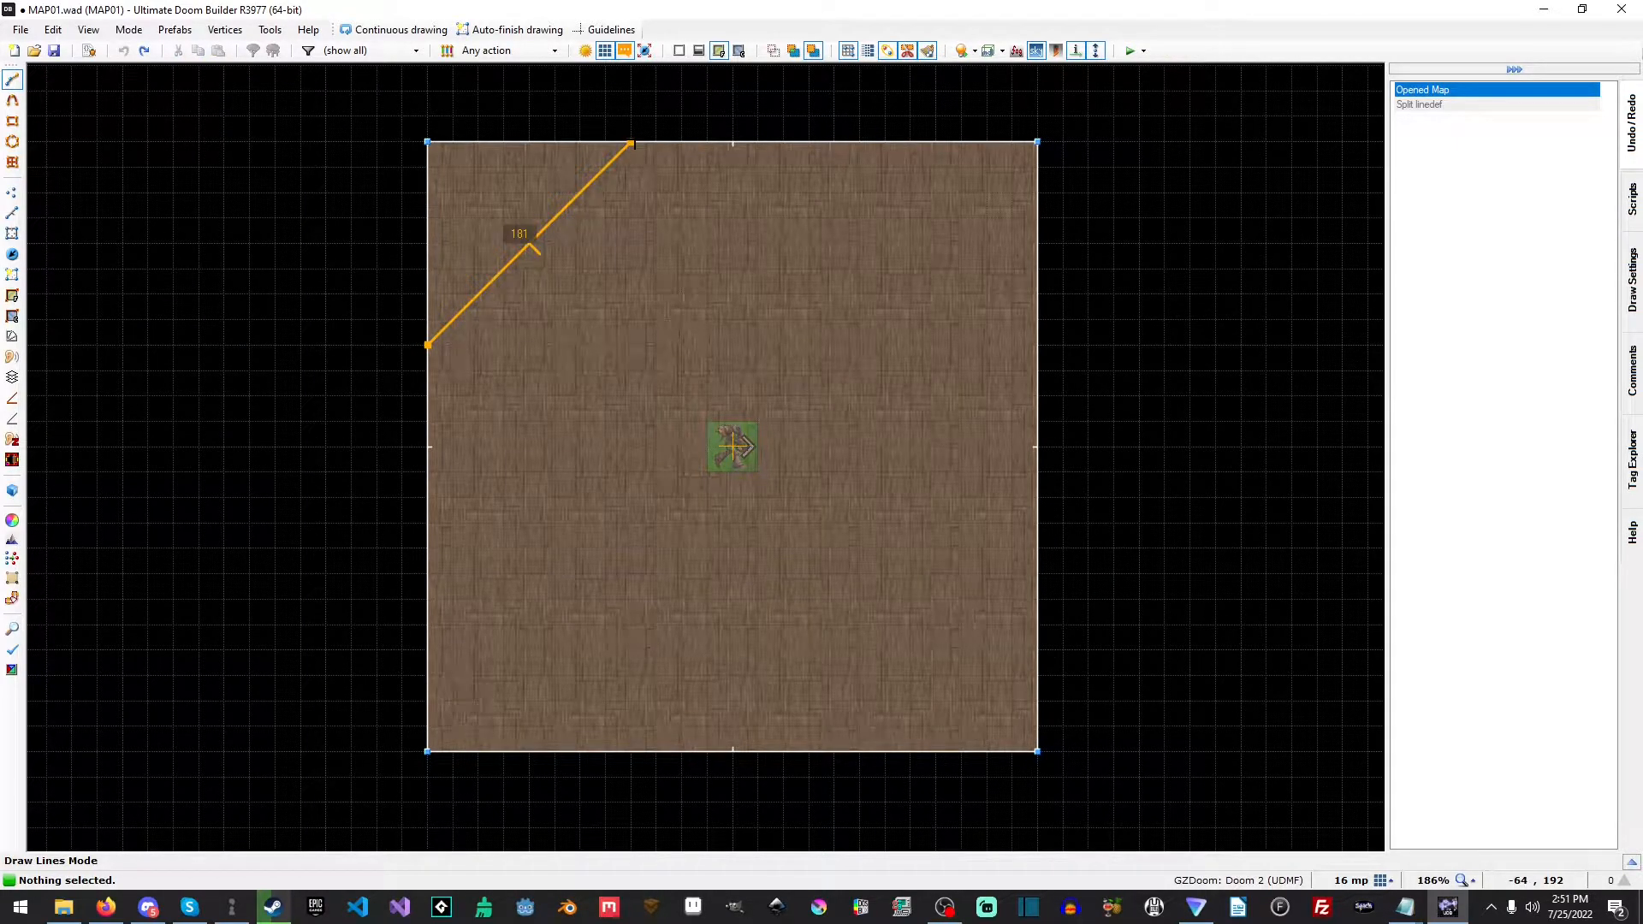
{"action": "mouse_move", "coordinate": [653, 141]}
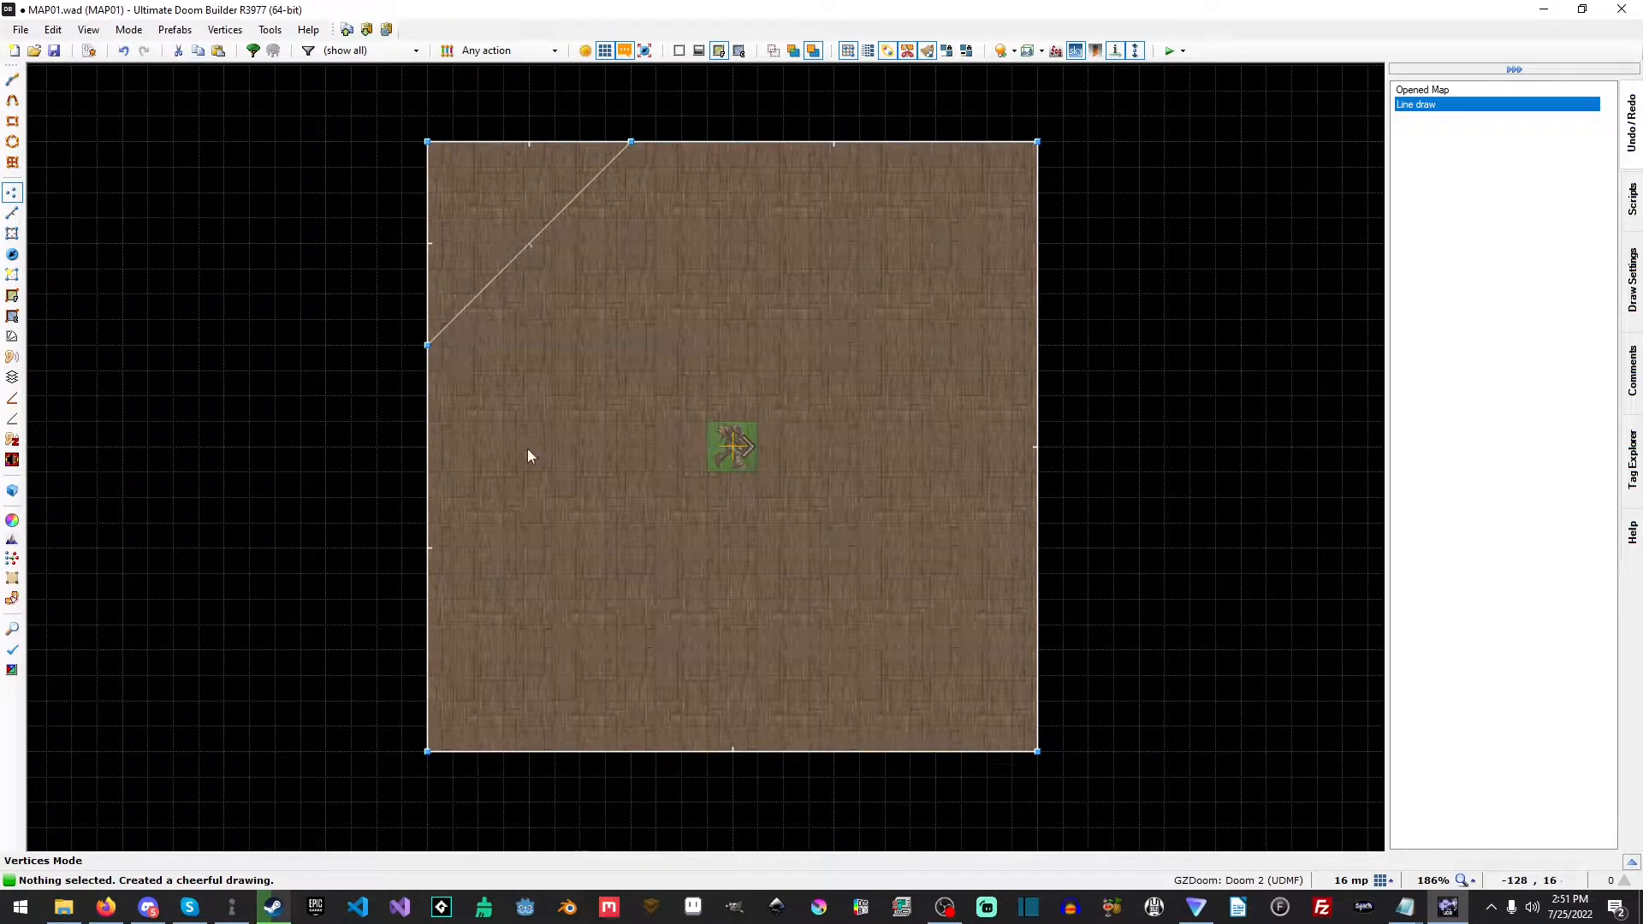
{"action": "left_click", "coordinate": [13, 78]}
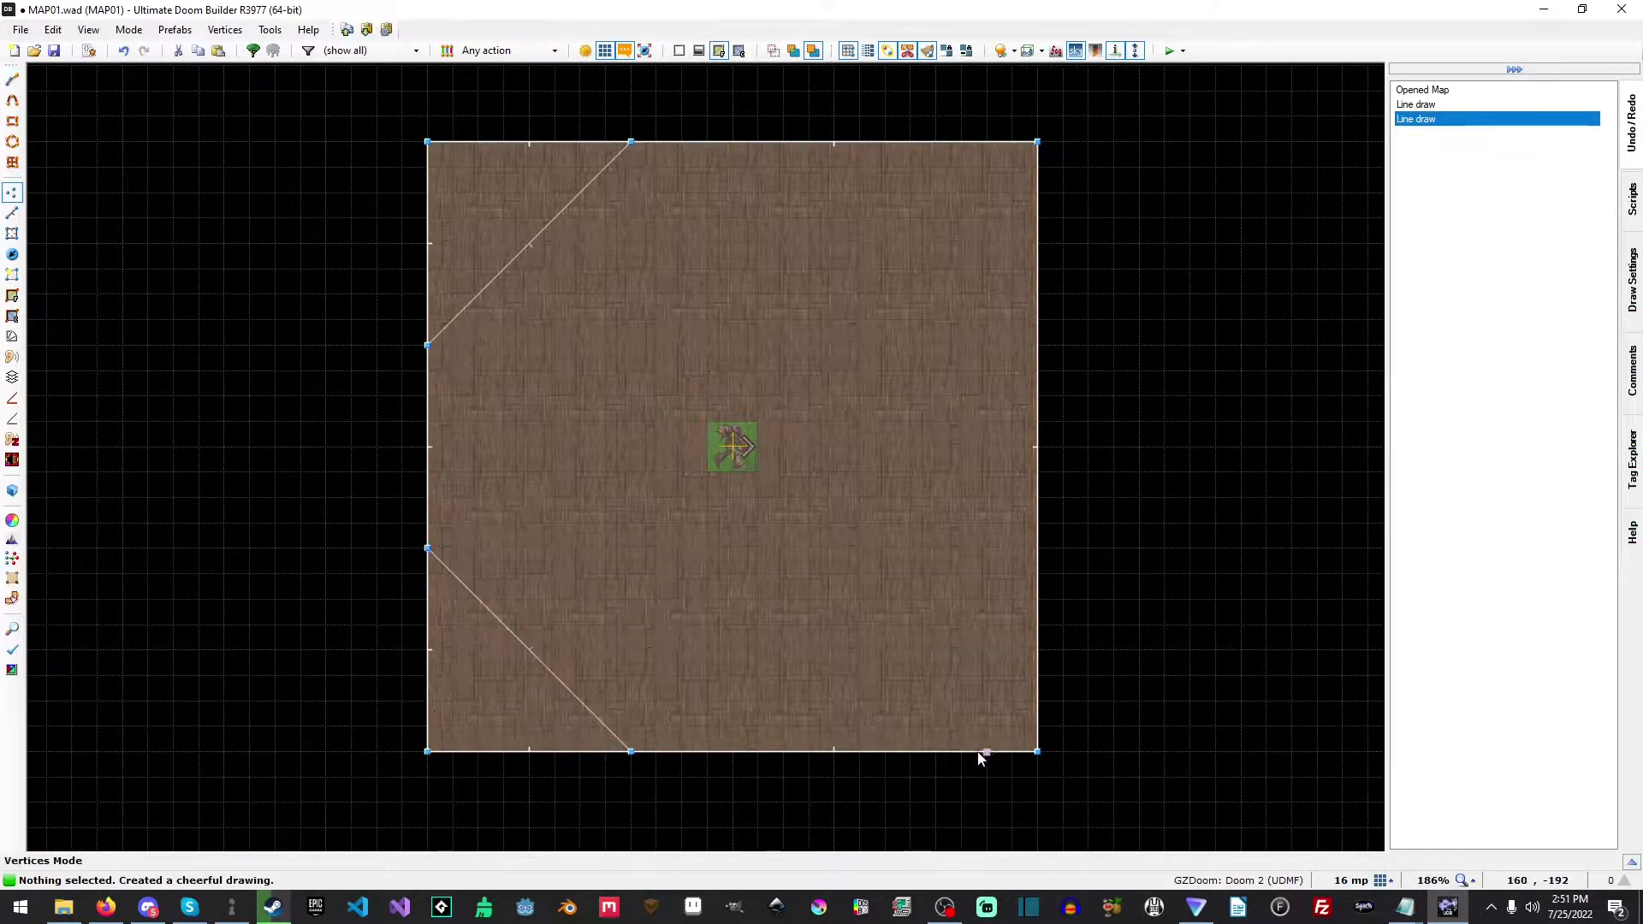
{"action": "left_click", "coordinate": [11, 79]}
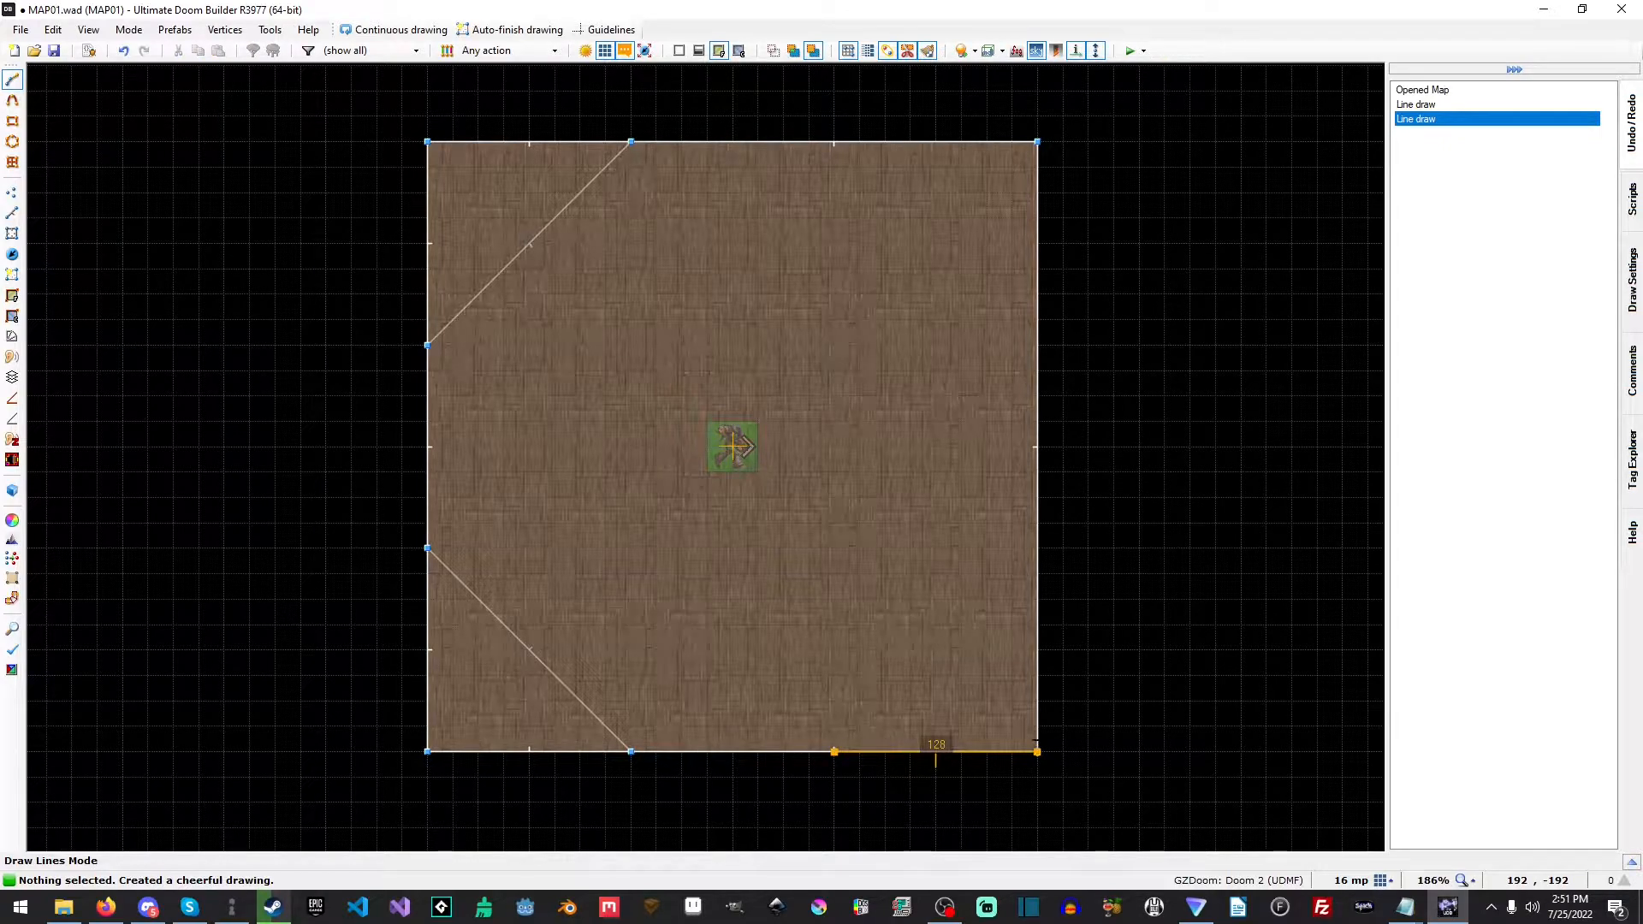
{"action": "left_click", "coordinate": [833, 751]}
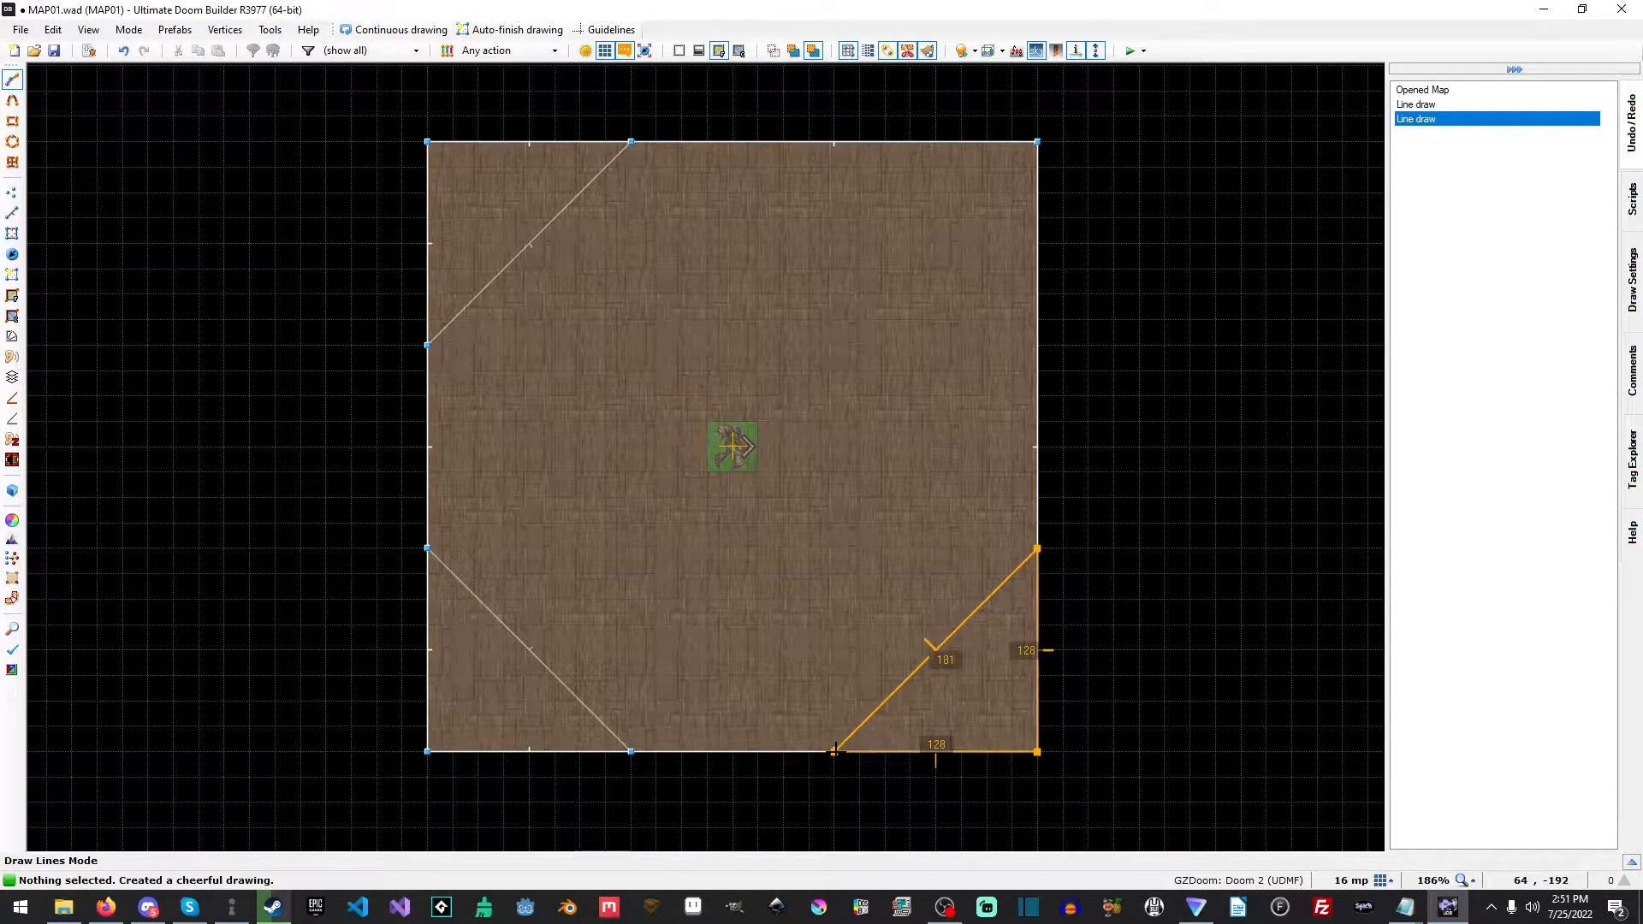
{"action": "left_click", "coordinate": [1036, 276]}
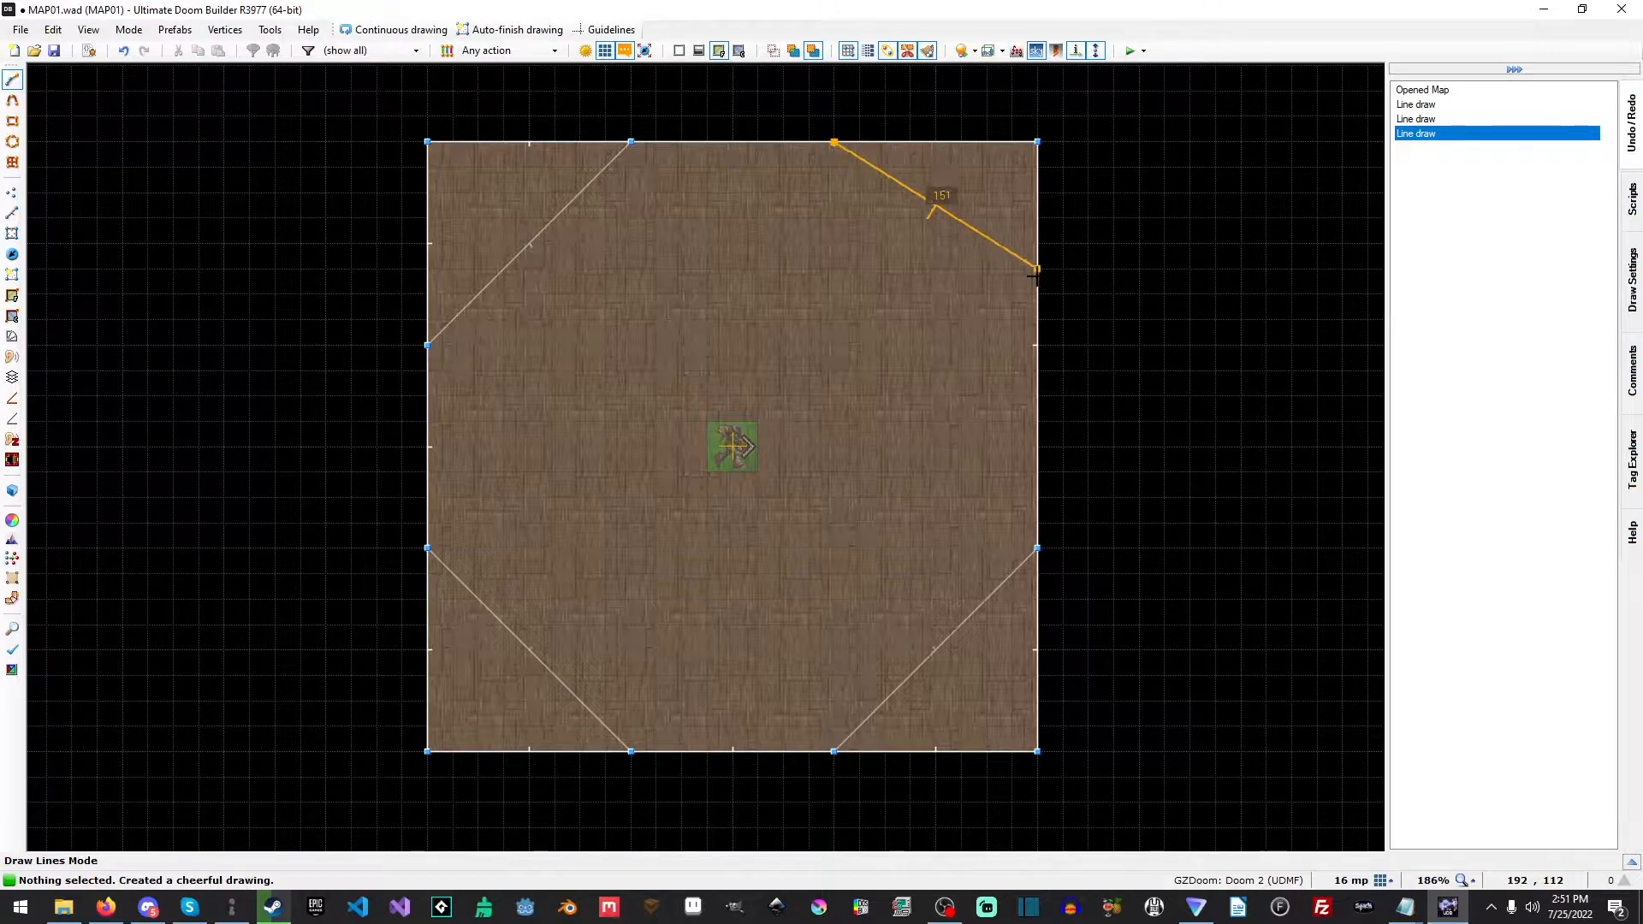
{"action": "mouse_move", "coordinate": [1036, 340]}
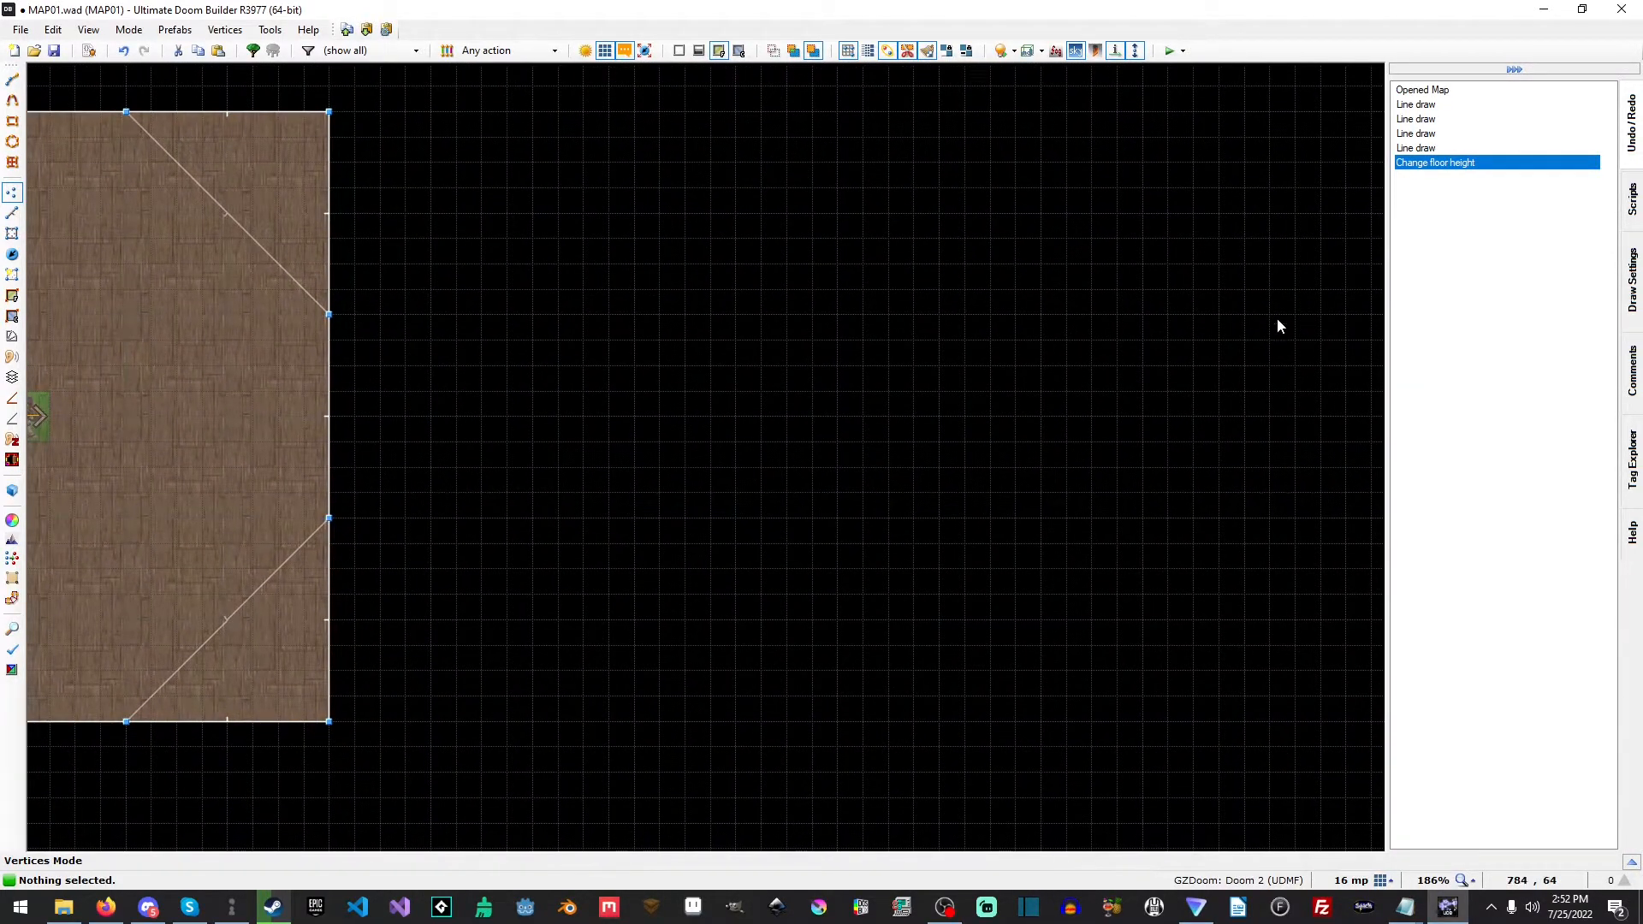
Begin outlining the hallway rectangle east of the room
{"action": "left_click", "coordinate": [13, 78]}
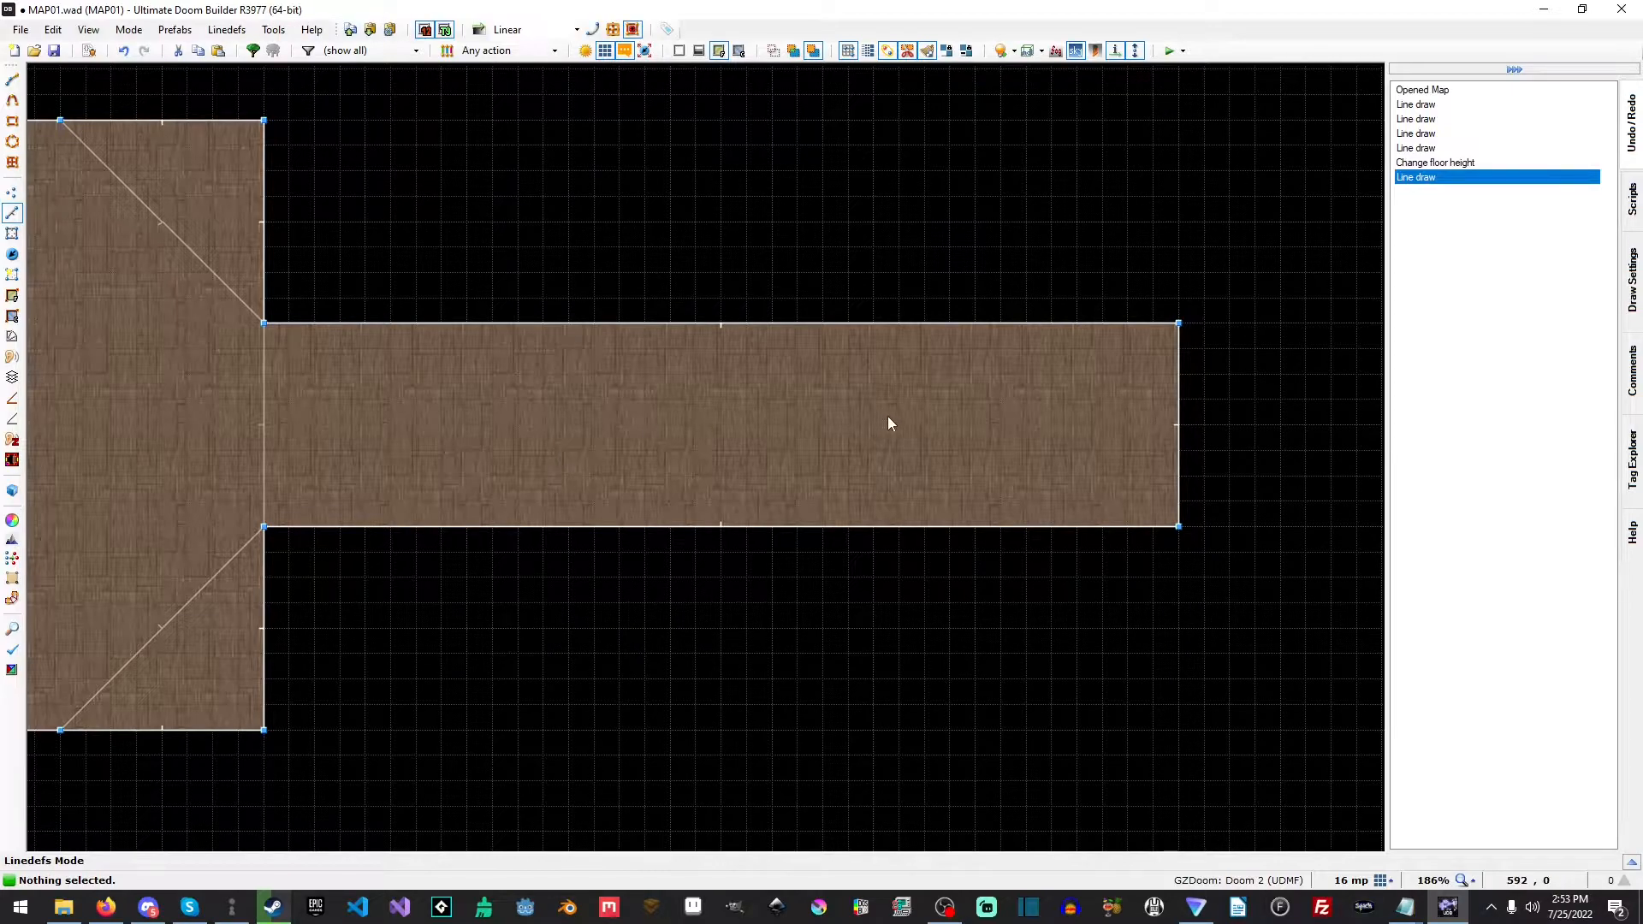
{"action": "mouse_move", "coordinate": [14, 197]}
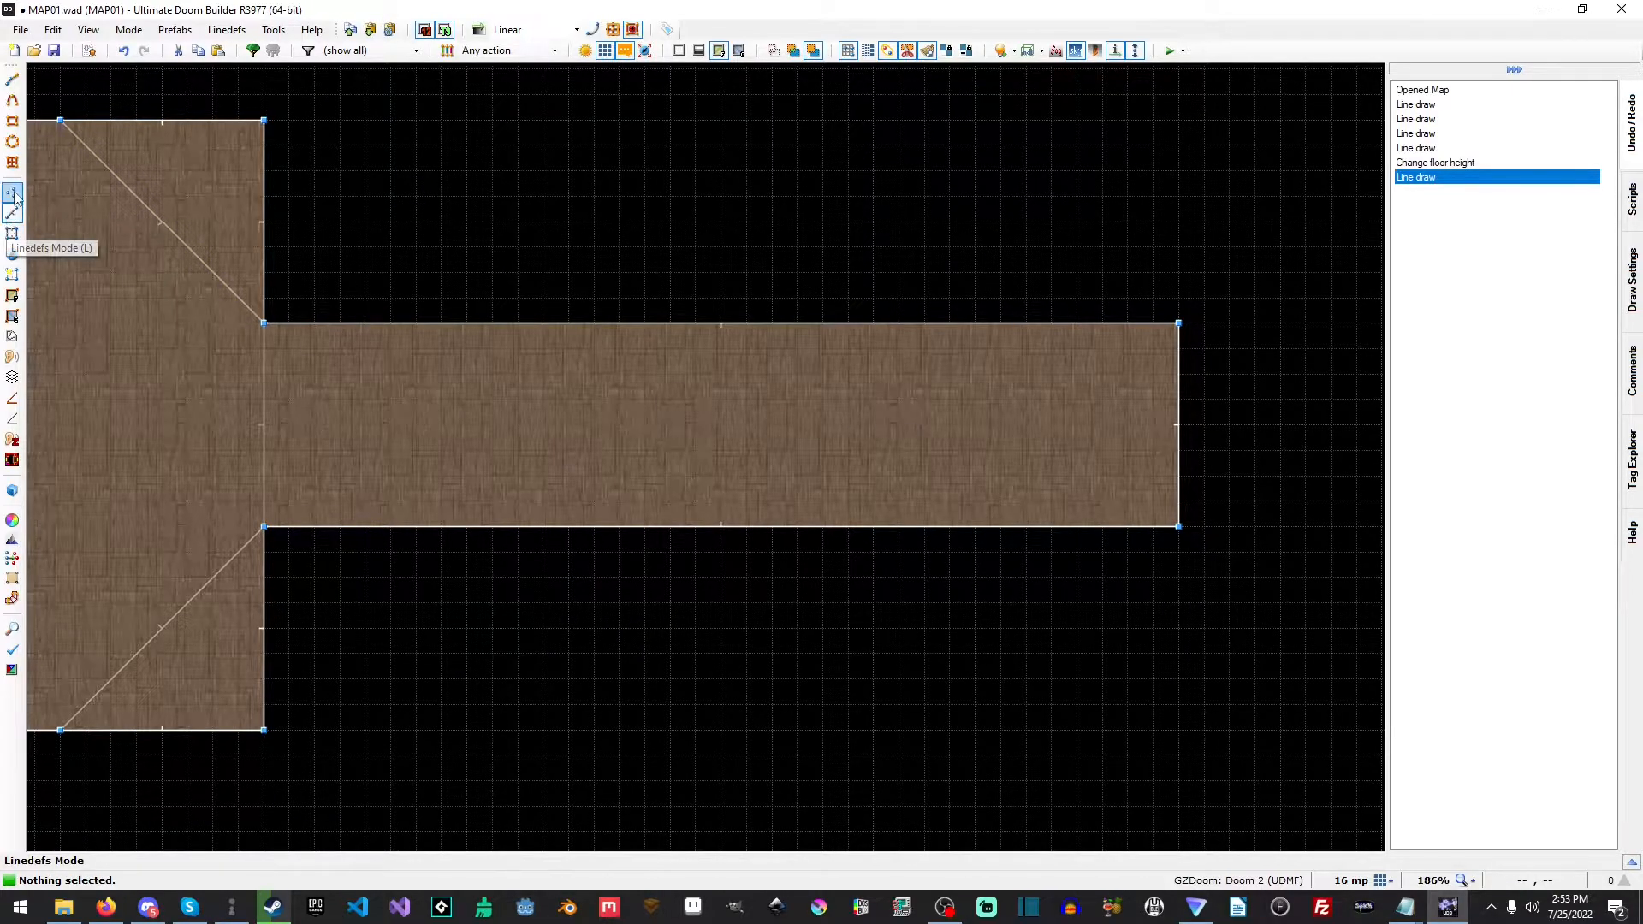
{"action": "mouse_move", "coordinate": [13, 214]}
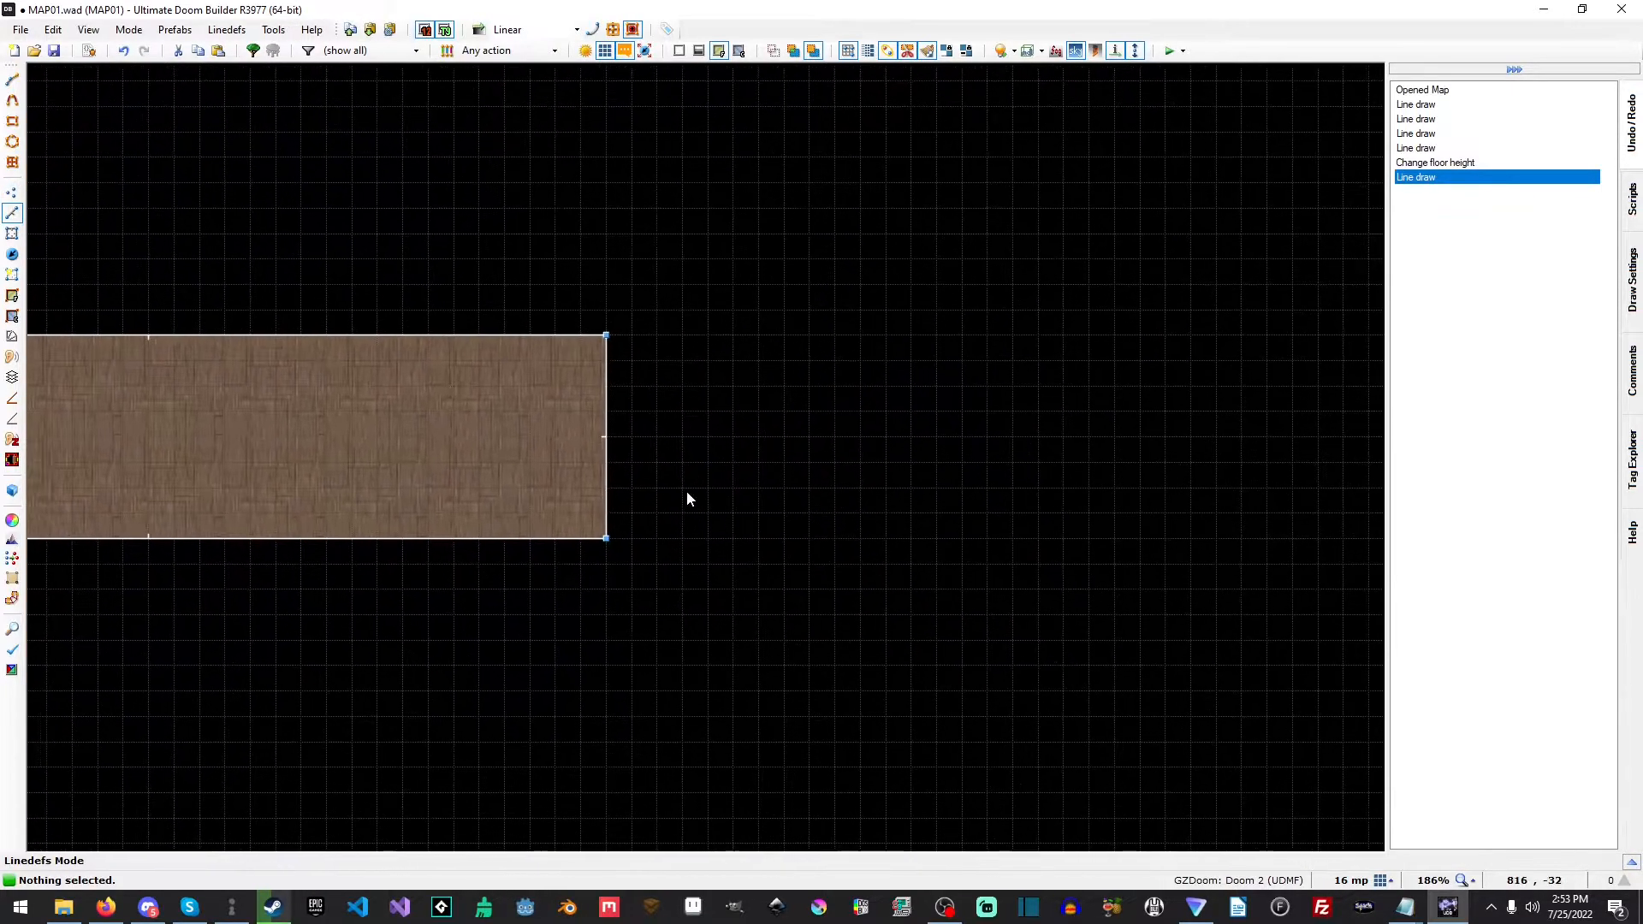
Grab the hallway's far east end wall to pull it outward
{"action": "left_click", "coordinate": [908, 435]}
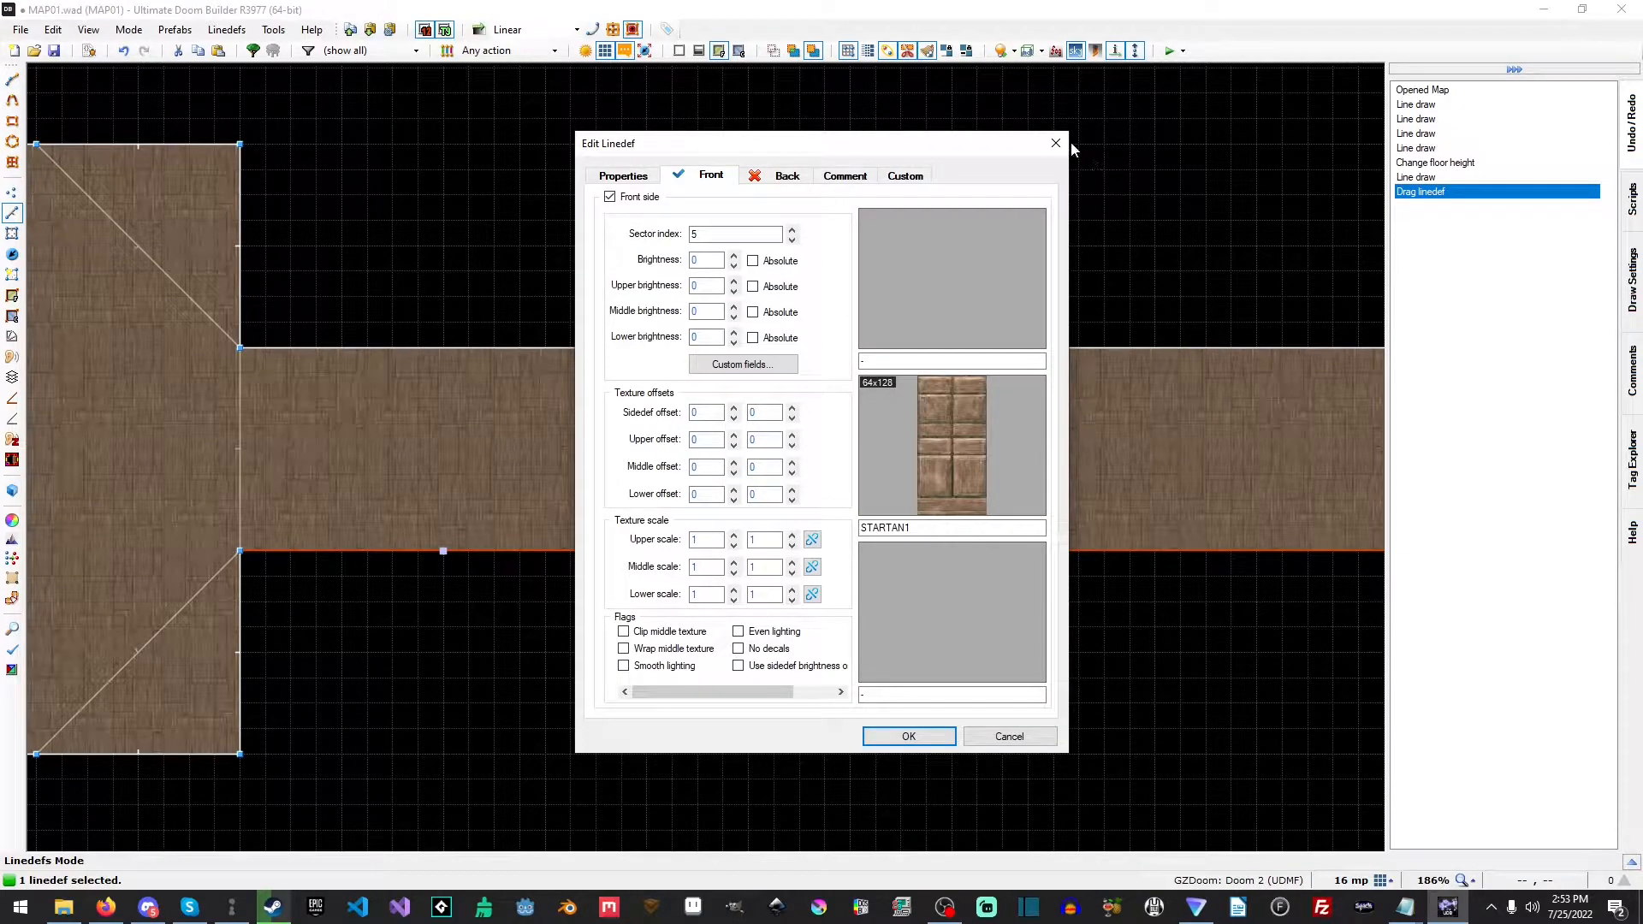
{"action": "mouse_move", "coordinate": [1042, 773]}
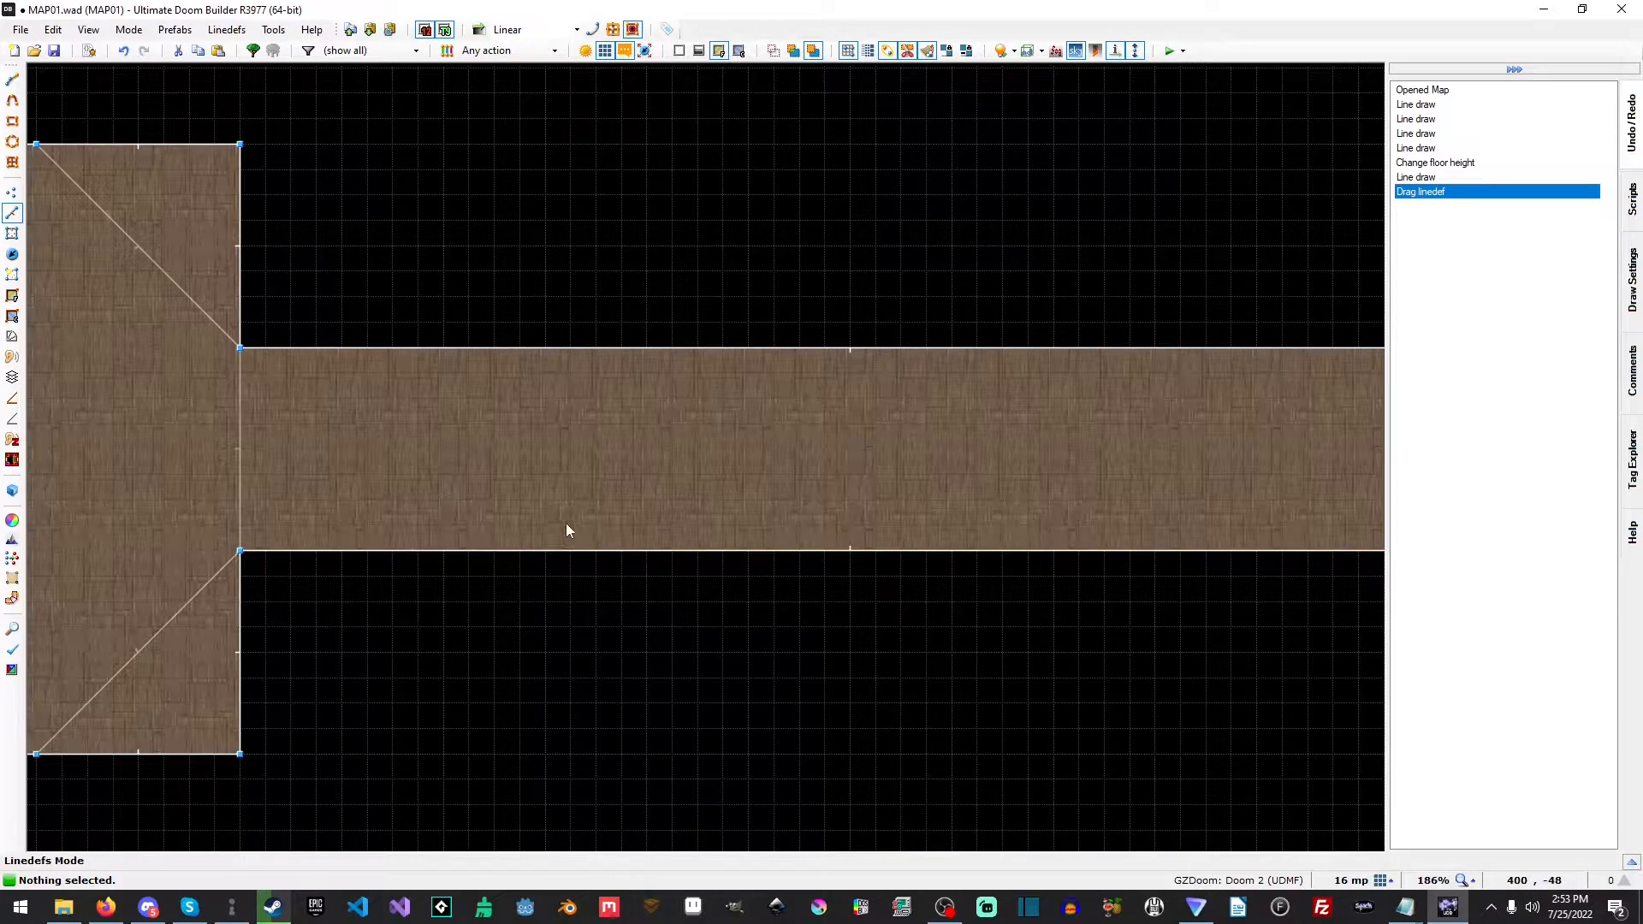
{"action": "mouse_move", "coordinate": [573, 525]}
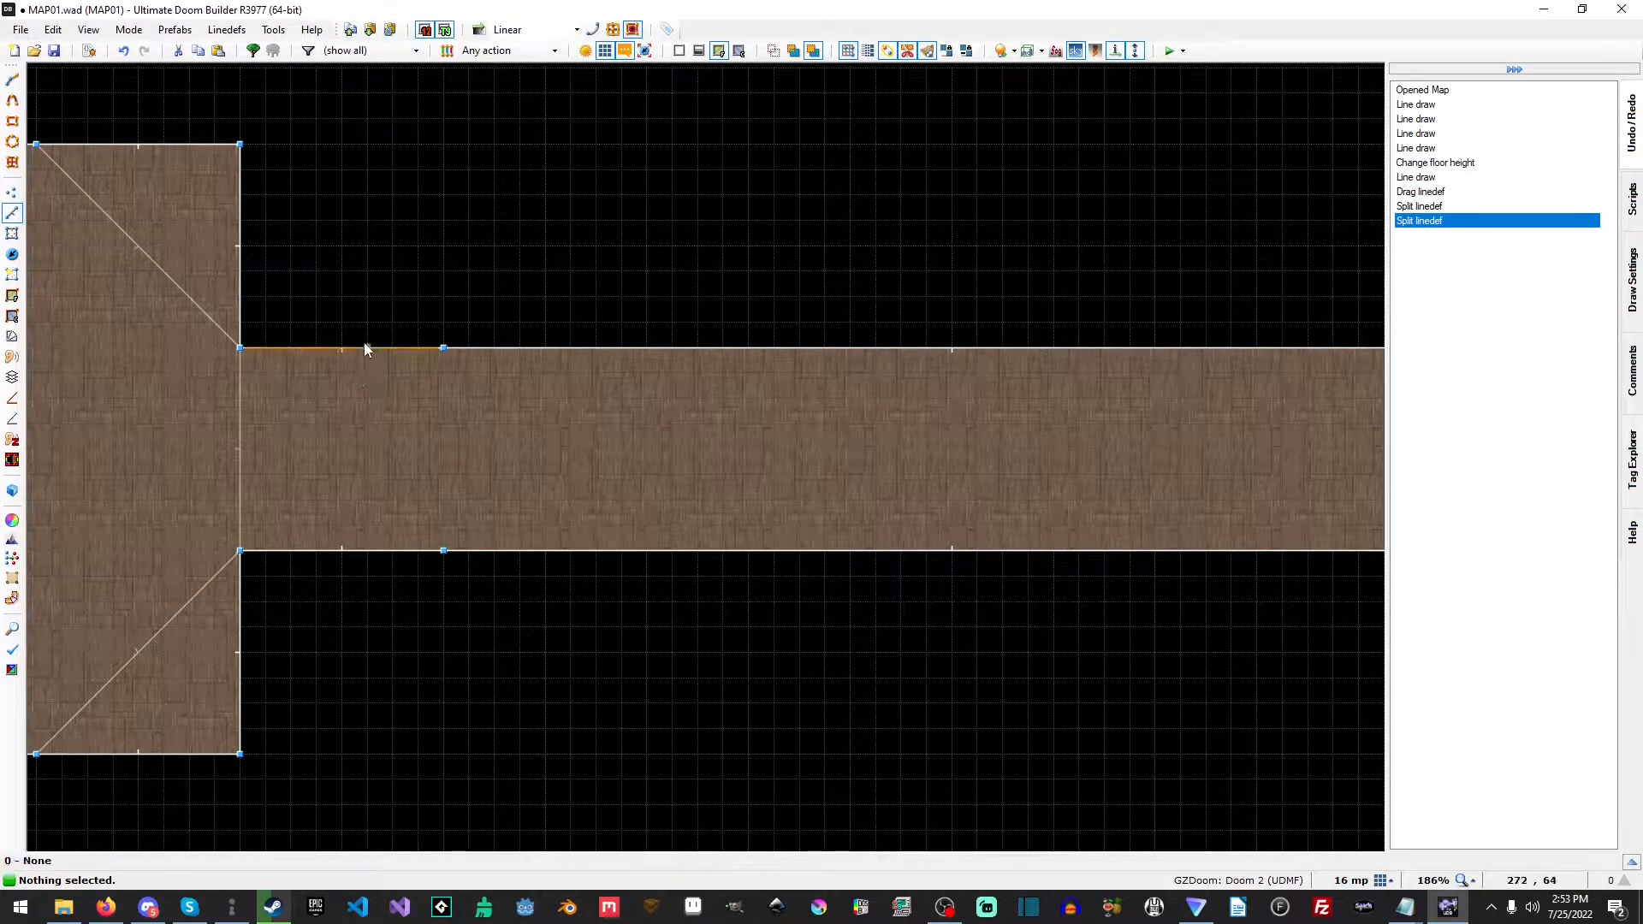
{"action": "mouse_move", "coordinate": [546, 346]}
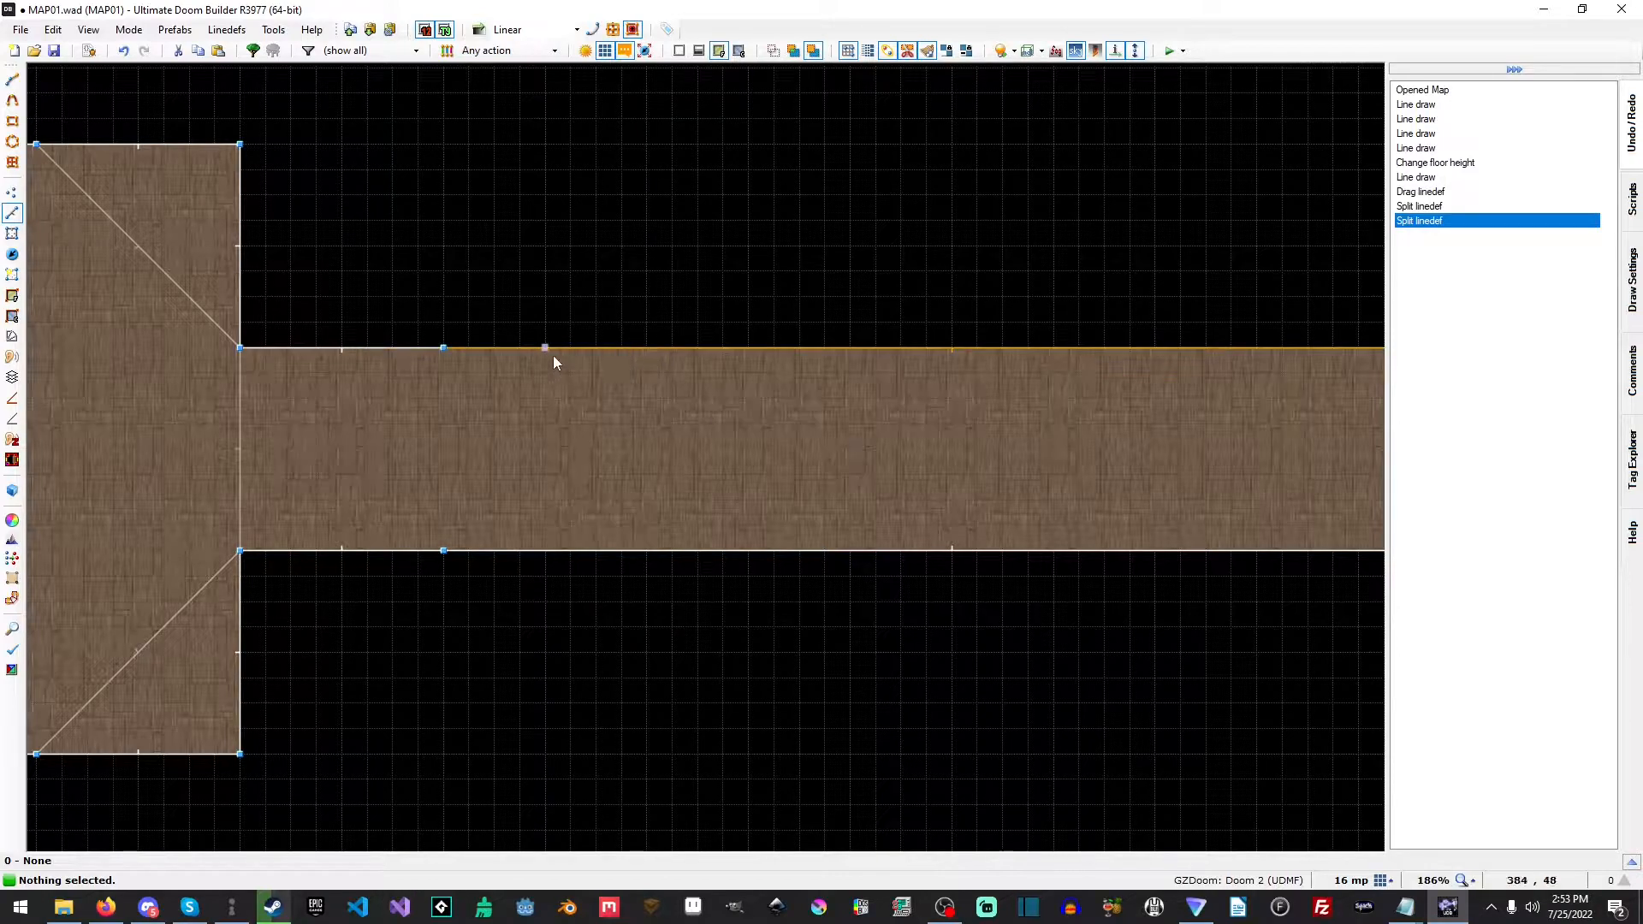
{"action": "mouse_move", "coordinate": [1027, 349]}
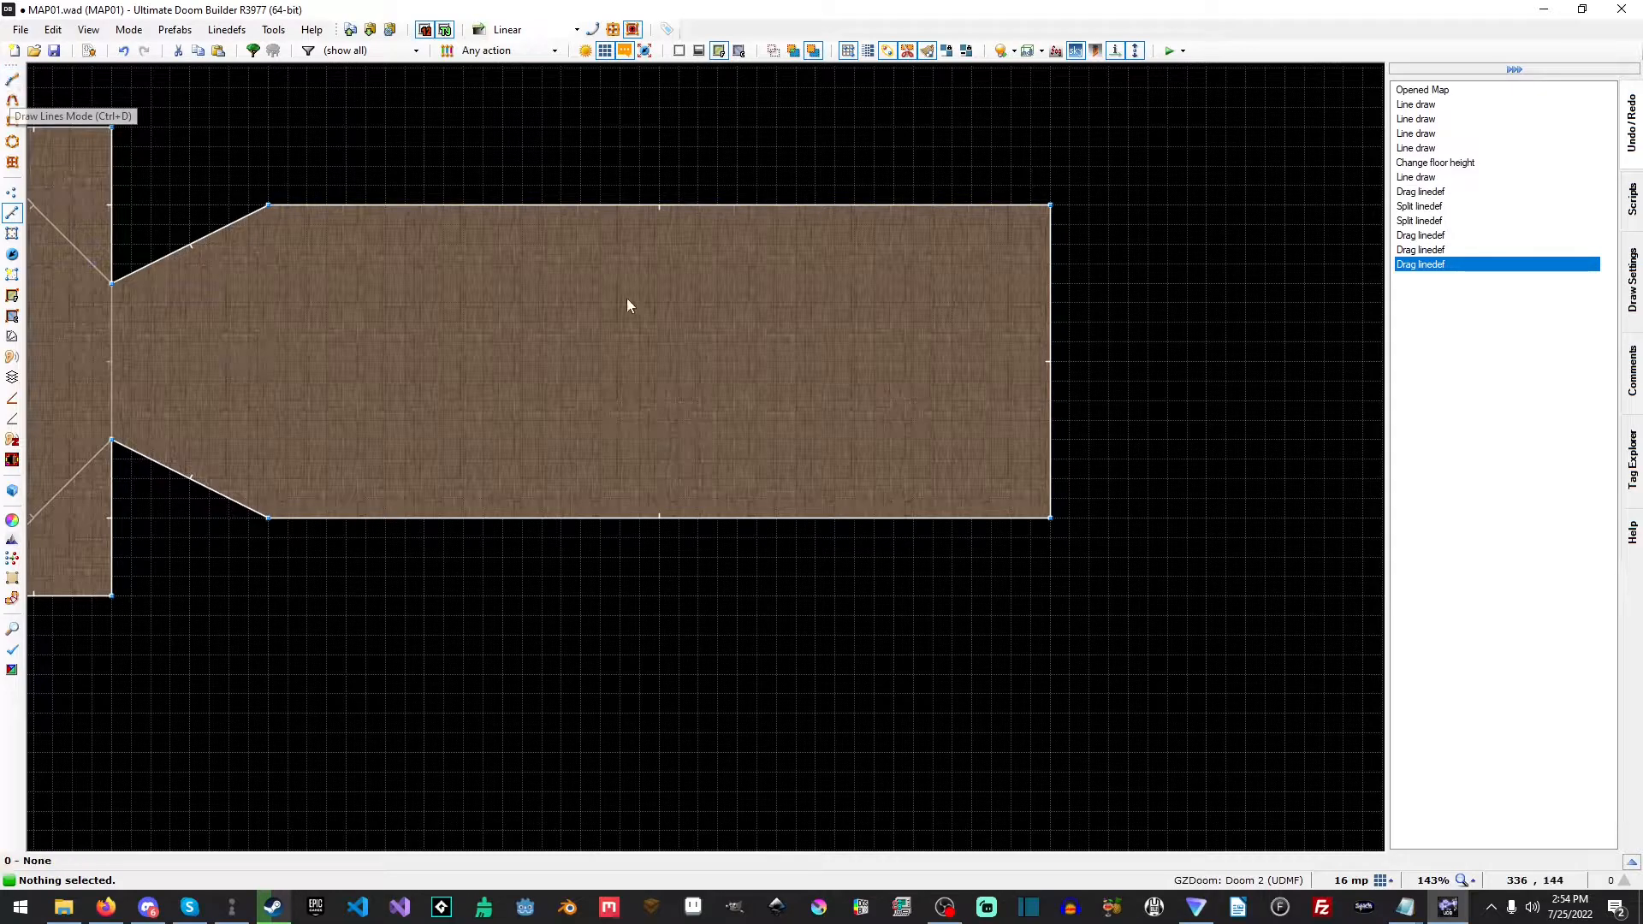
Switch to Vertices editing mode
{"action": "left_click", "coordinate": [14, 233]}
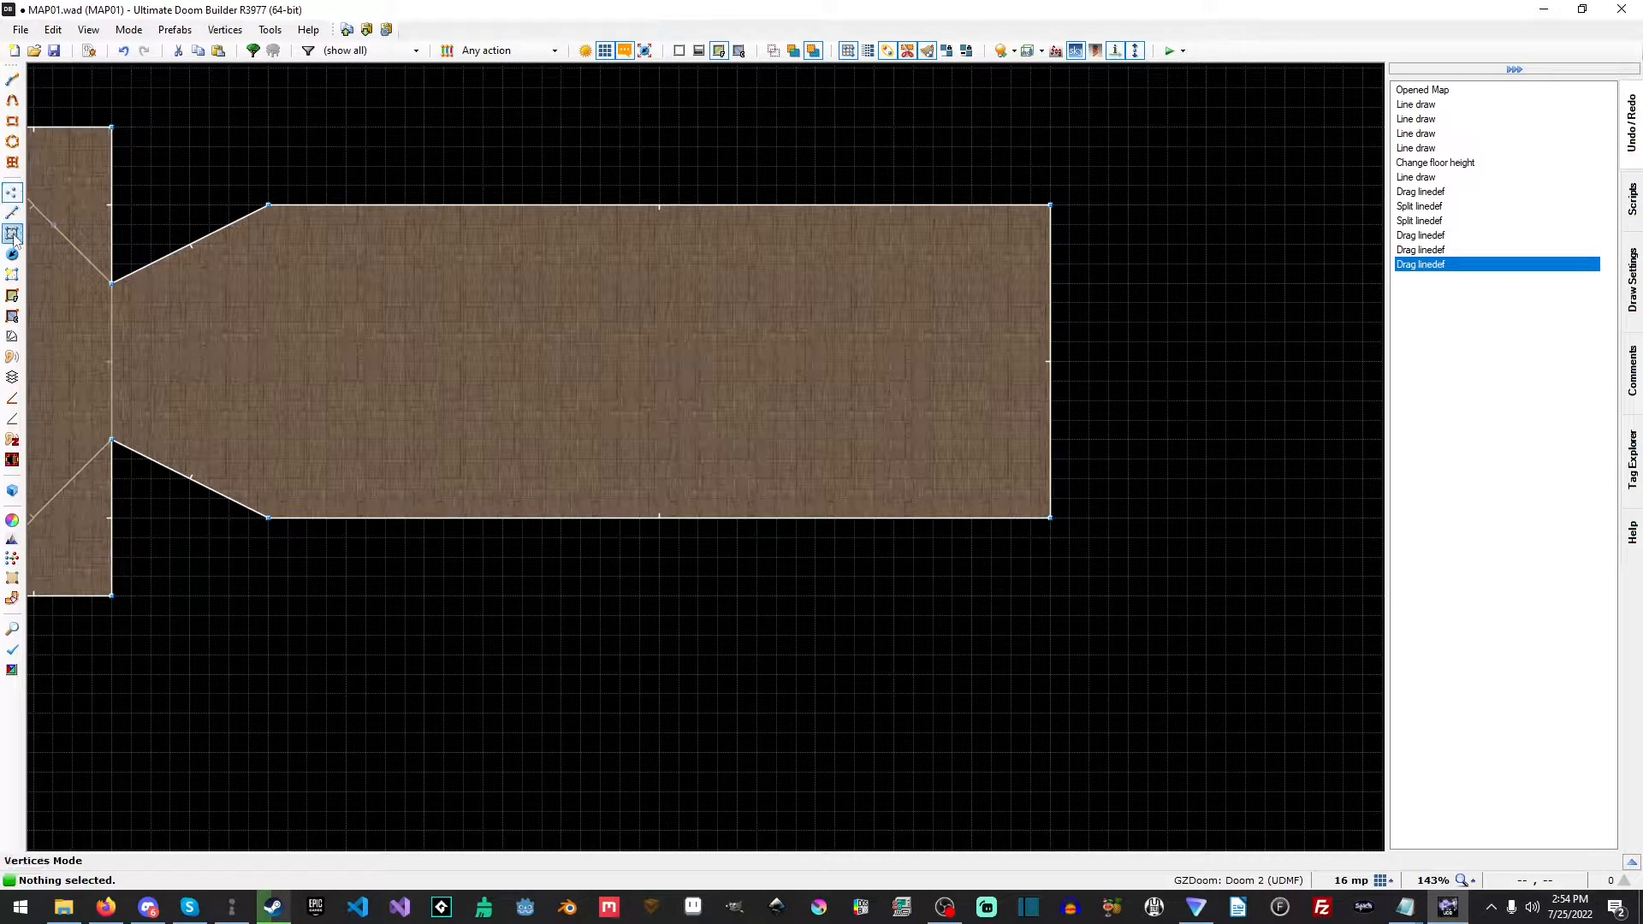
Zoom out and dismiss the vertex properties dialog without changes
{"action": "scroll", "scroll_direction": "down", "scroll_amount": 3}
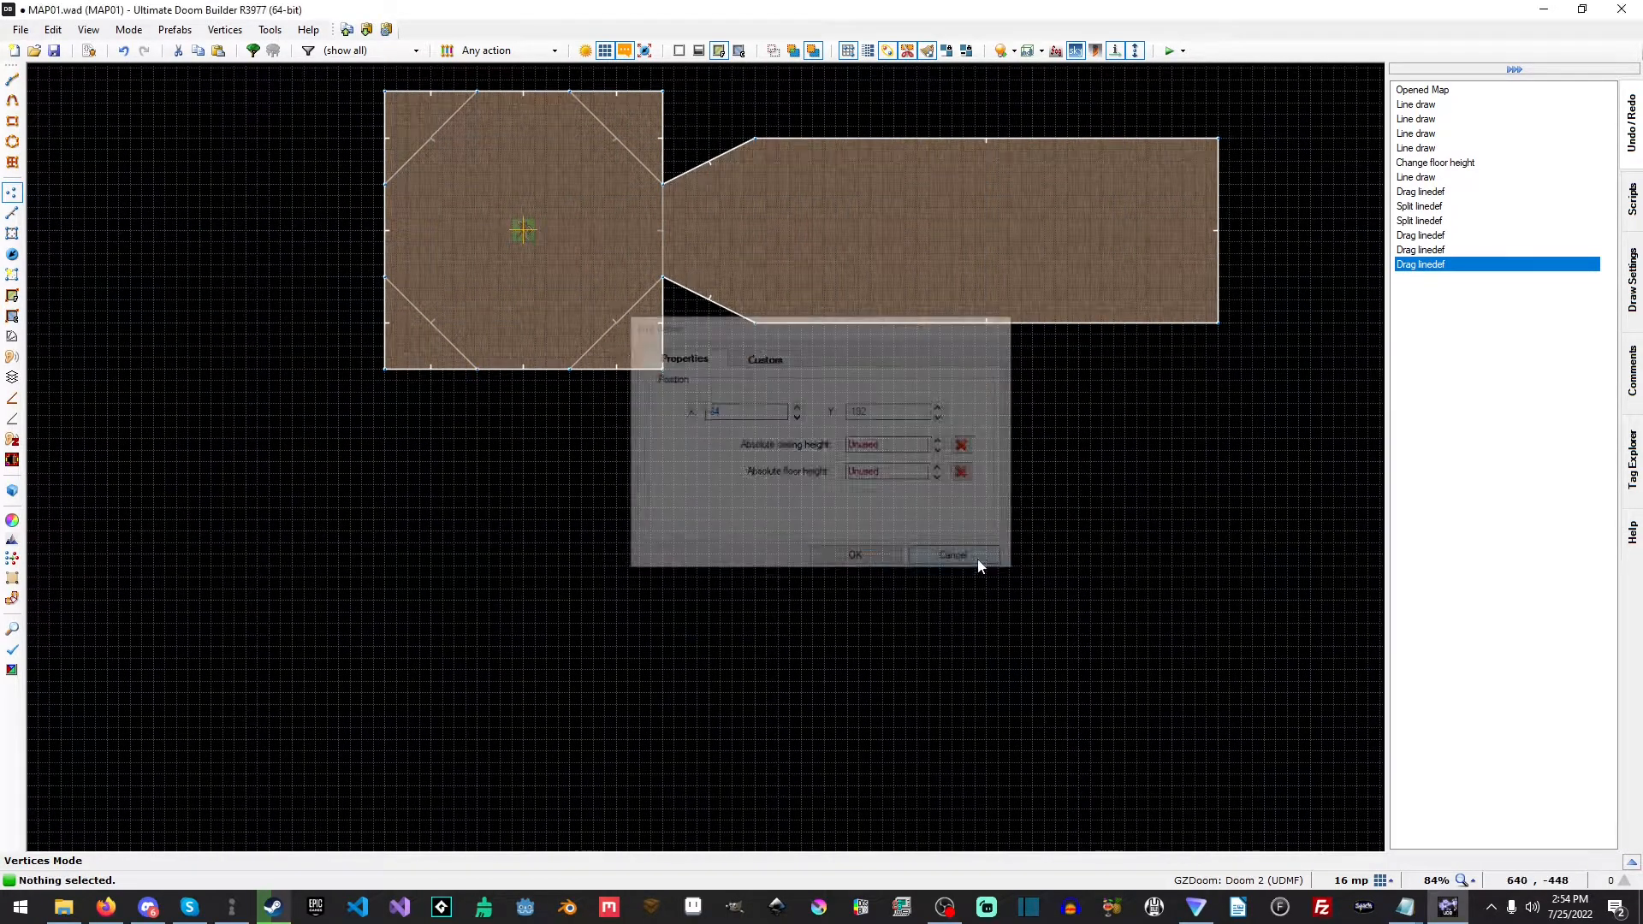
{"action": "left_click", "coordinate": [952, 554]}
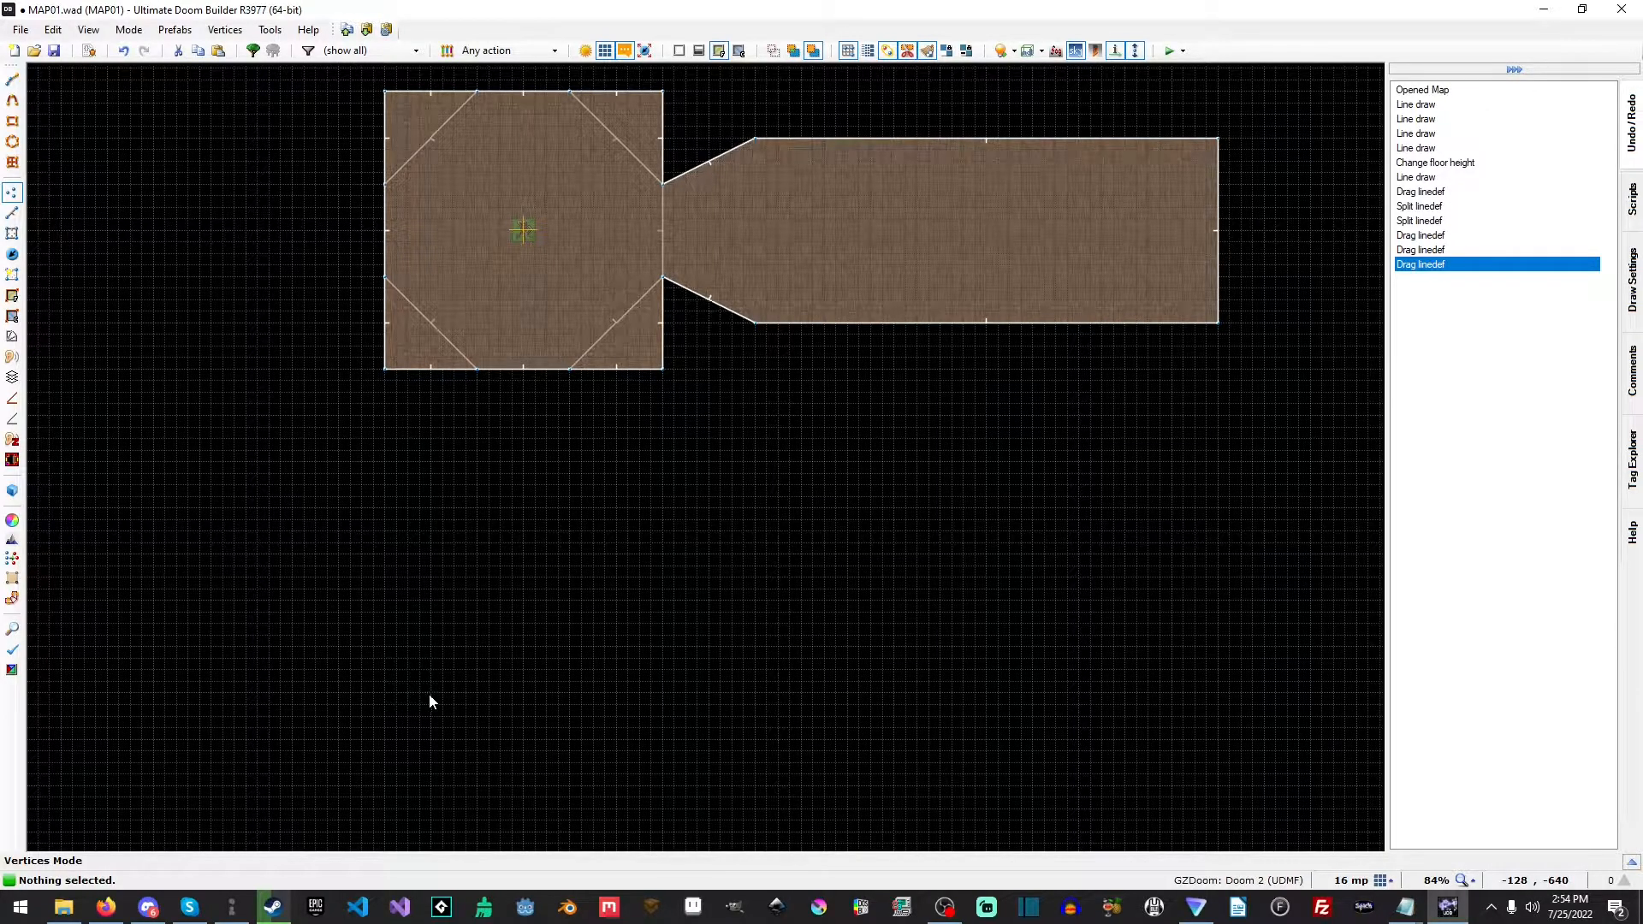
{"action": "mouse_move", "coordinate": [477, 443]}
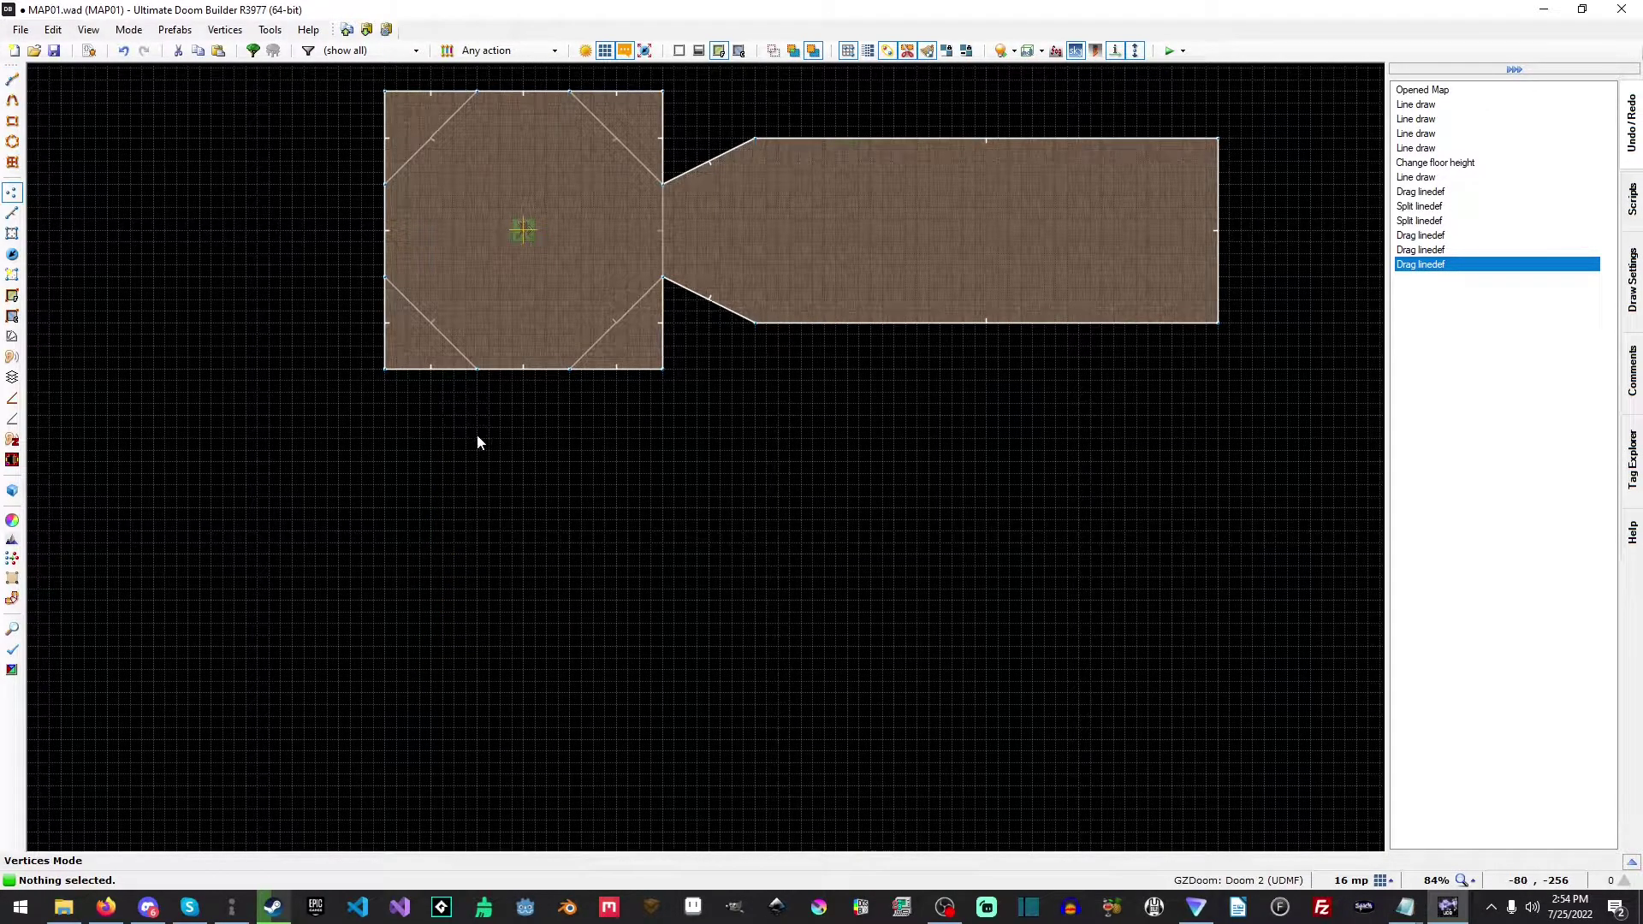
{"action": "mouse_move", "coordinate": [477, 374]}
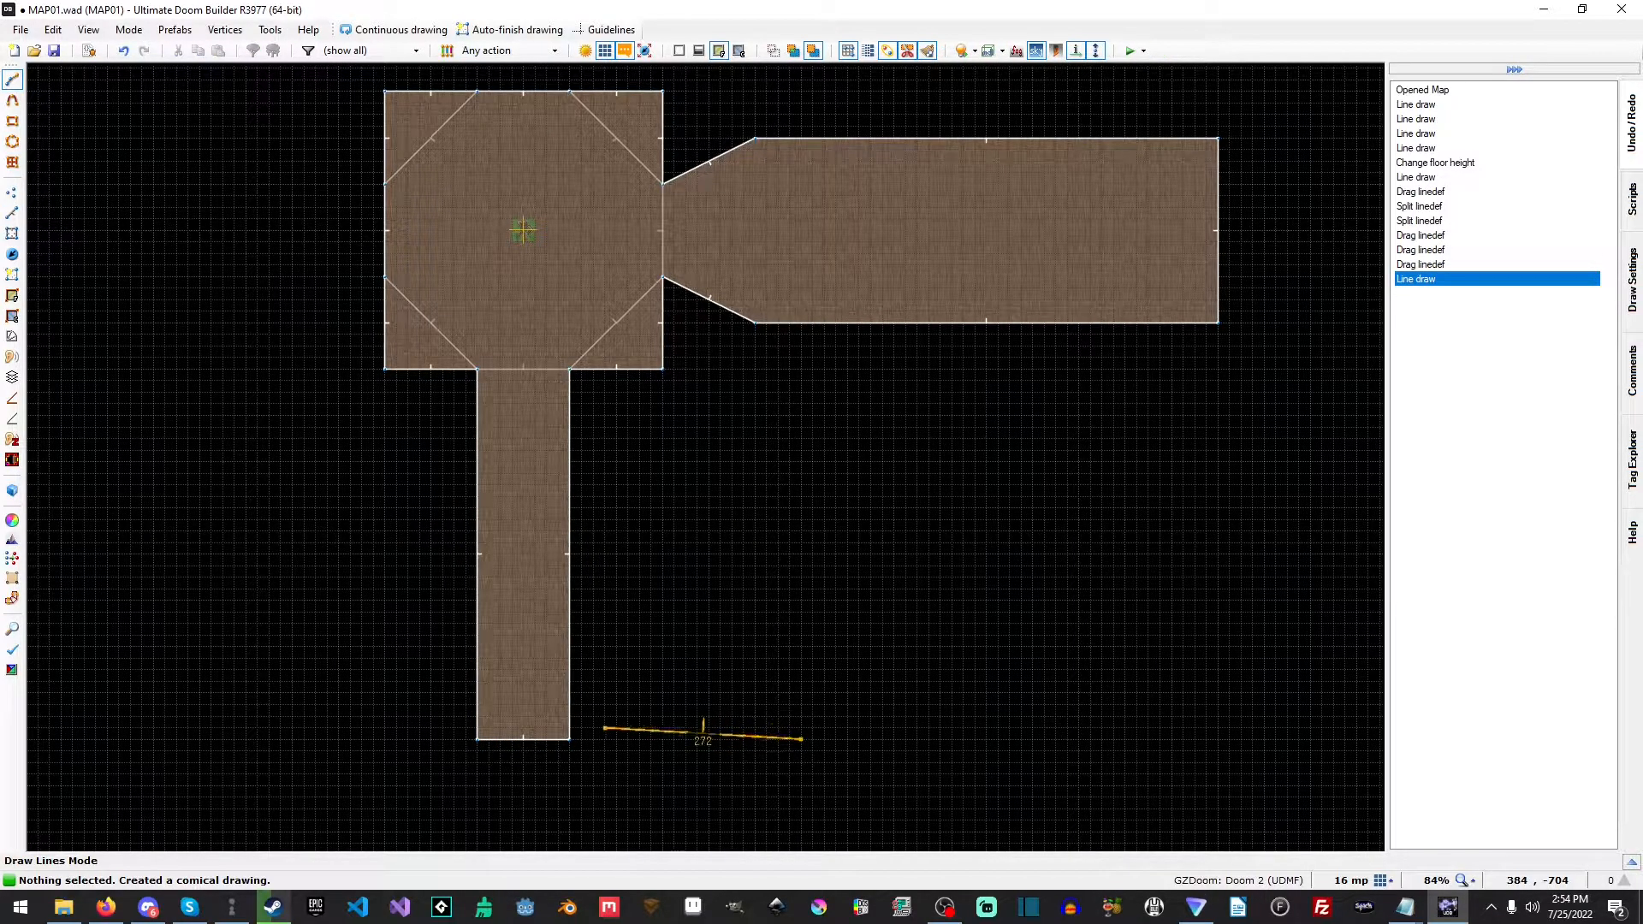
Place a corner of the small room, then start a new wall line above it
{"action": "left_click", "coordinate": [573, 733]}
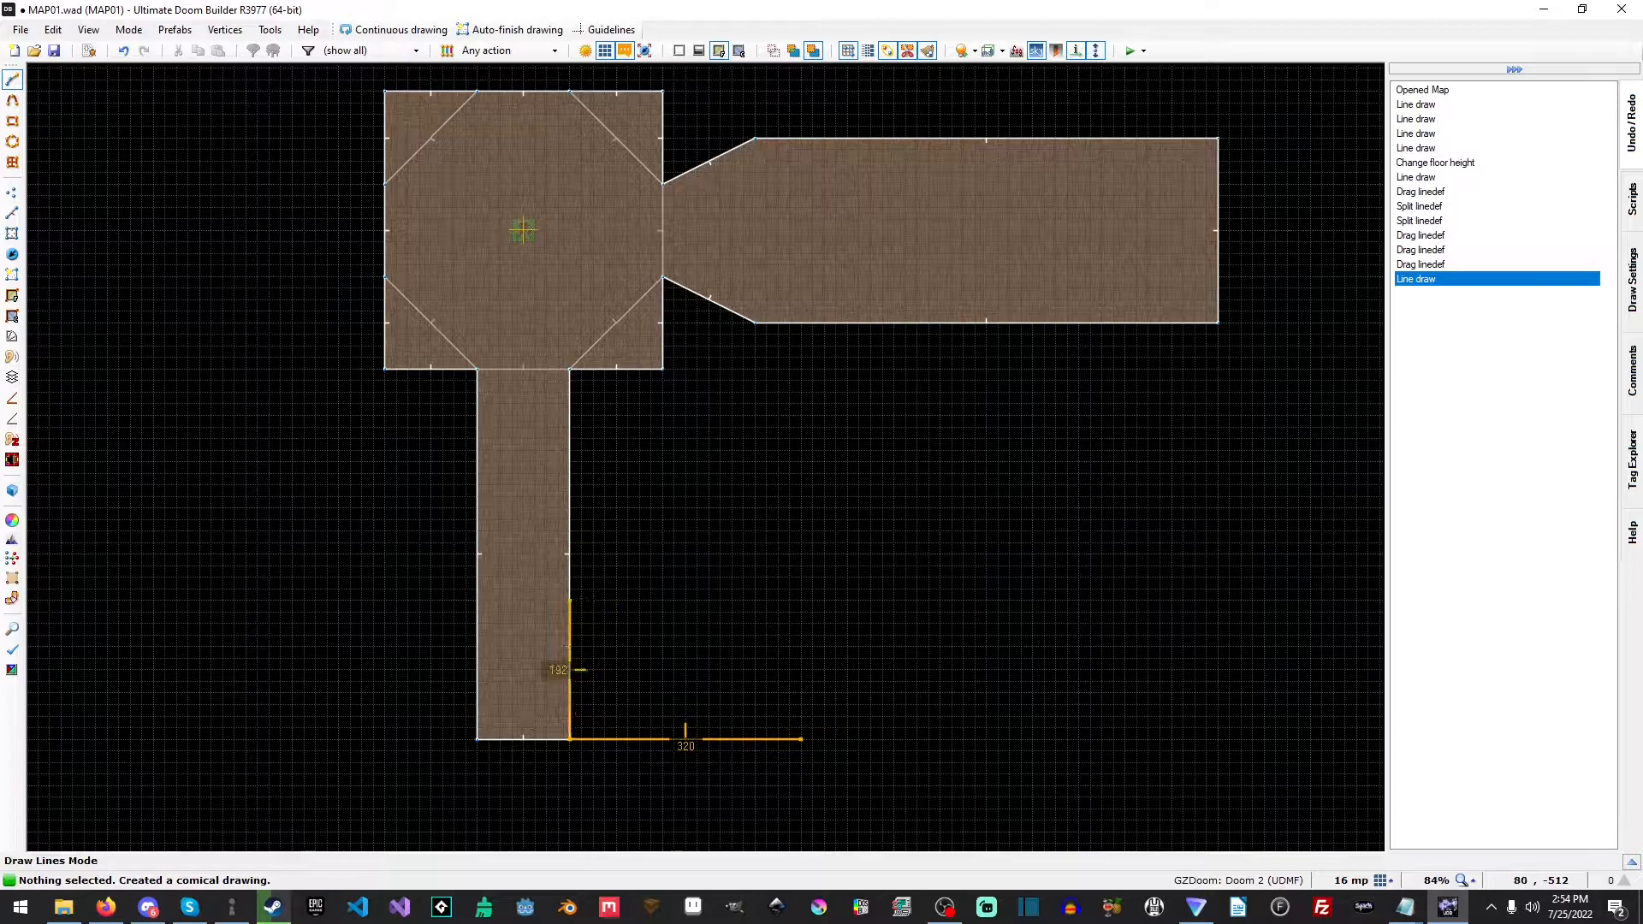
{"action": "mouse_move", "coordinate": [571, 644]}
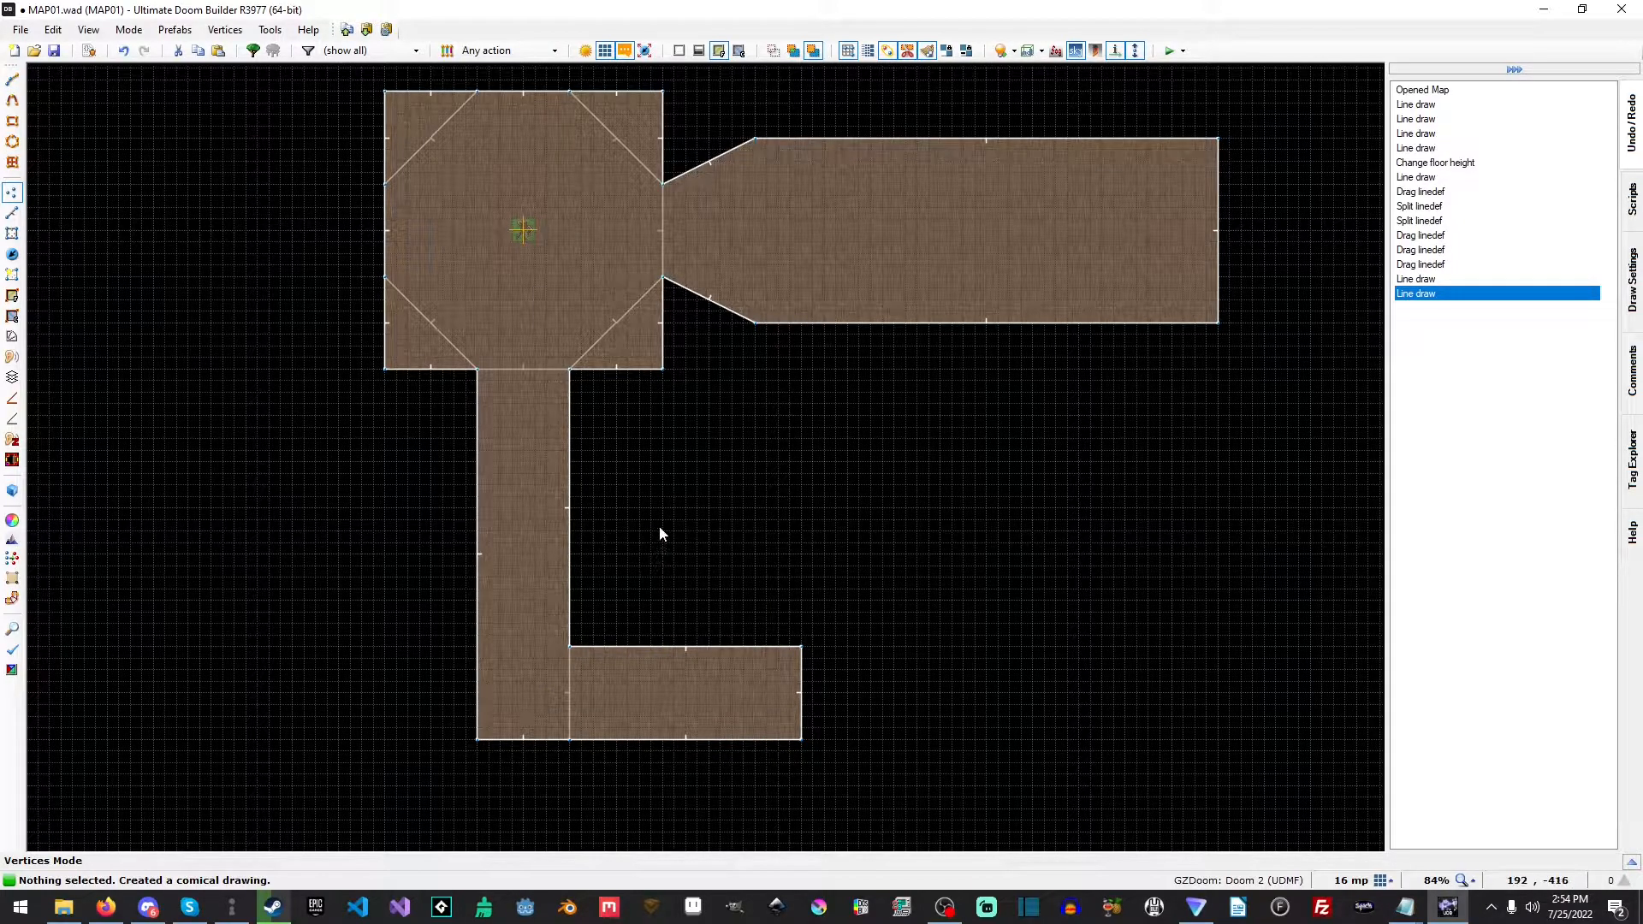
{"action": "left_click", "coordinate": [662, 510]}
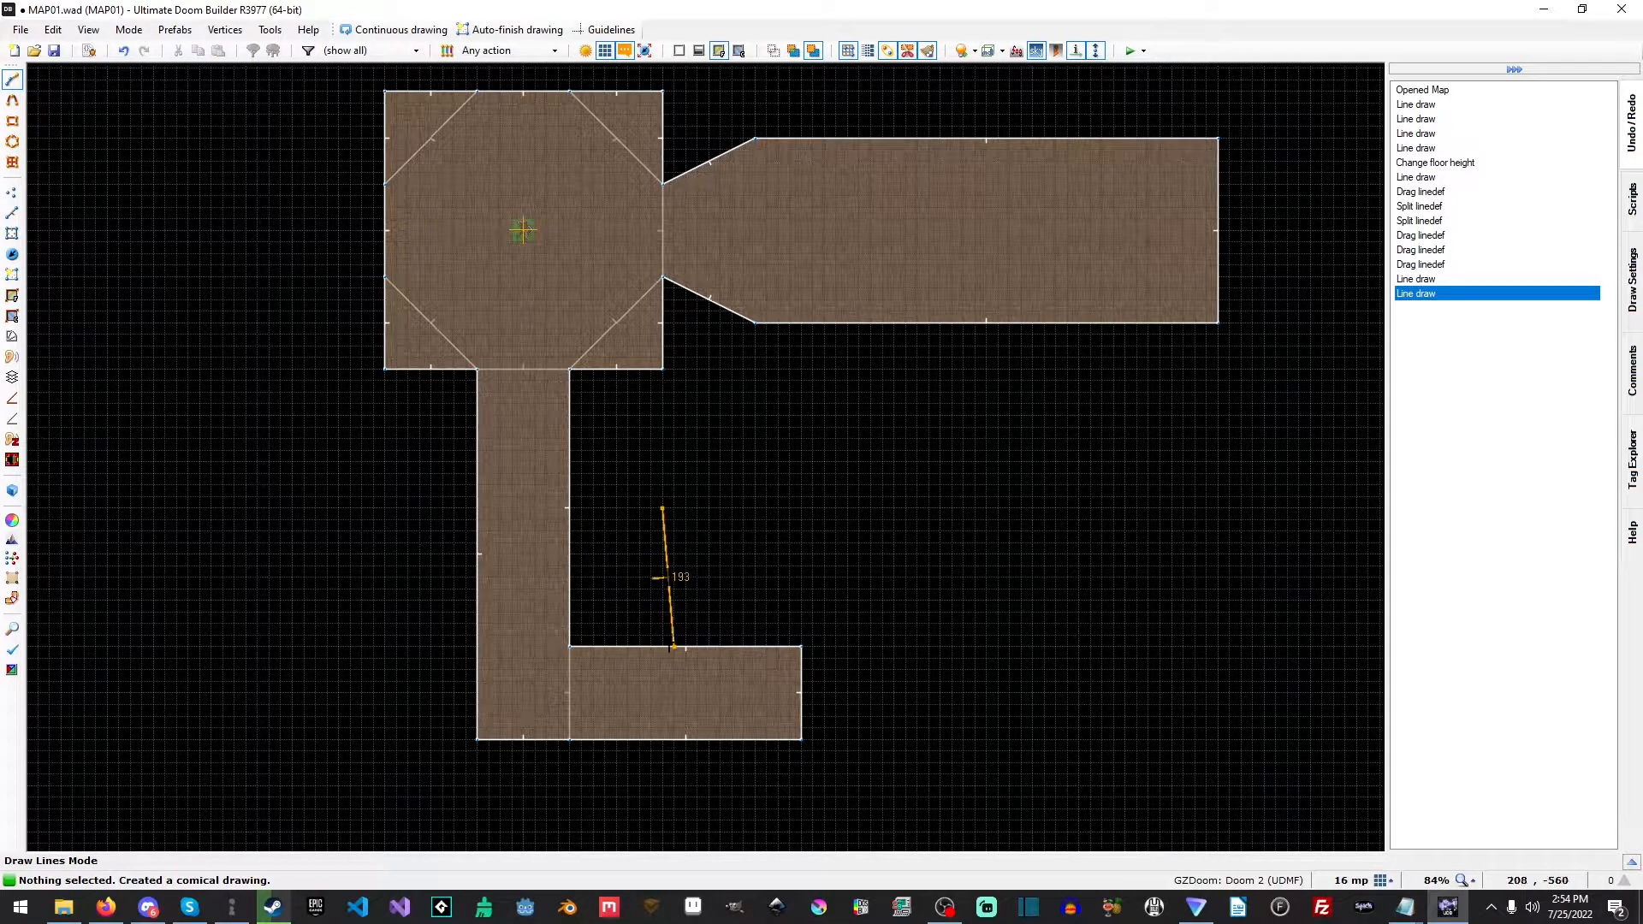
{"action": "left_click", "coordinate": [797, 509]}
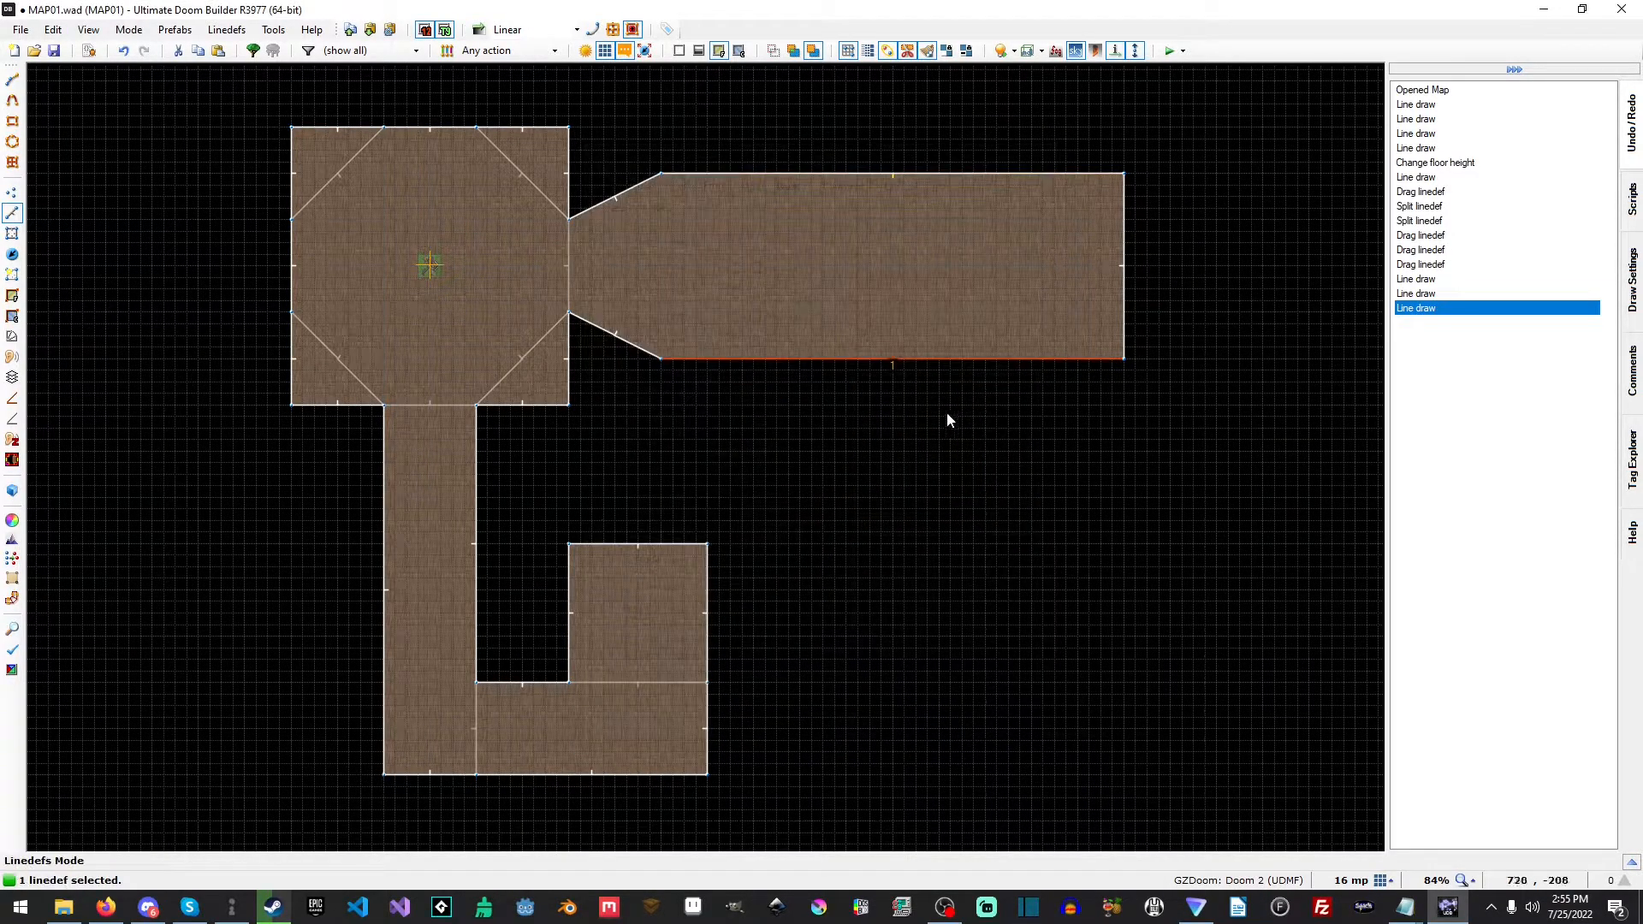
{"action": "double_click", "coordinate": [892, 364]}
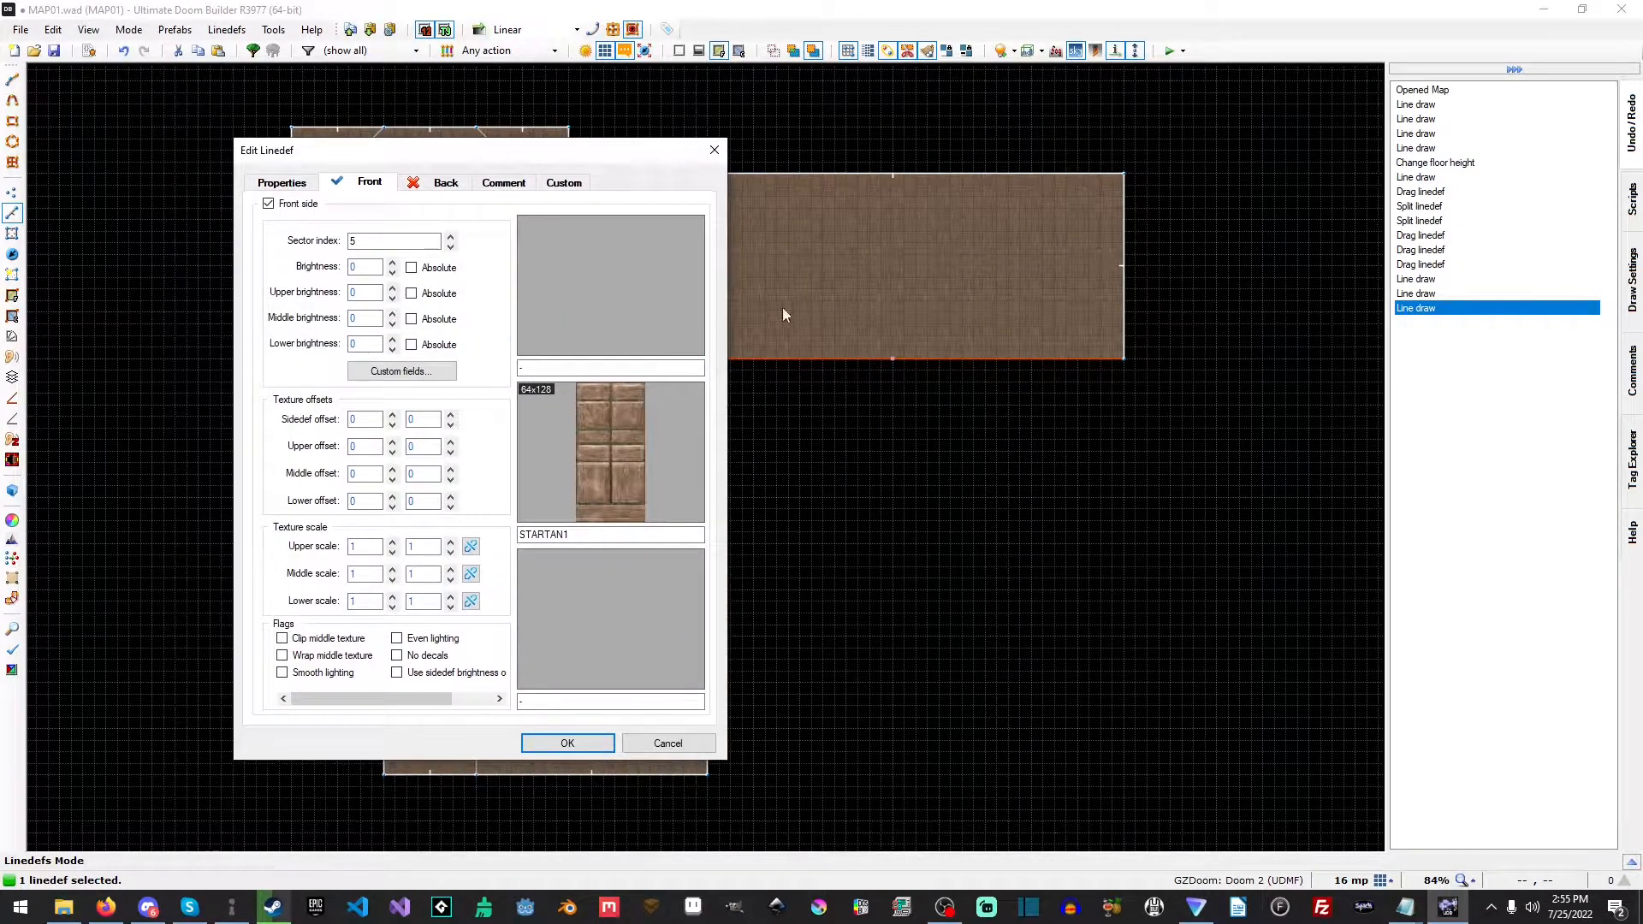
{"action": "left_click", "coordinate": [567, 743]}
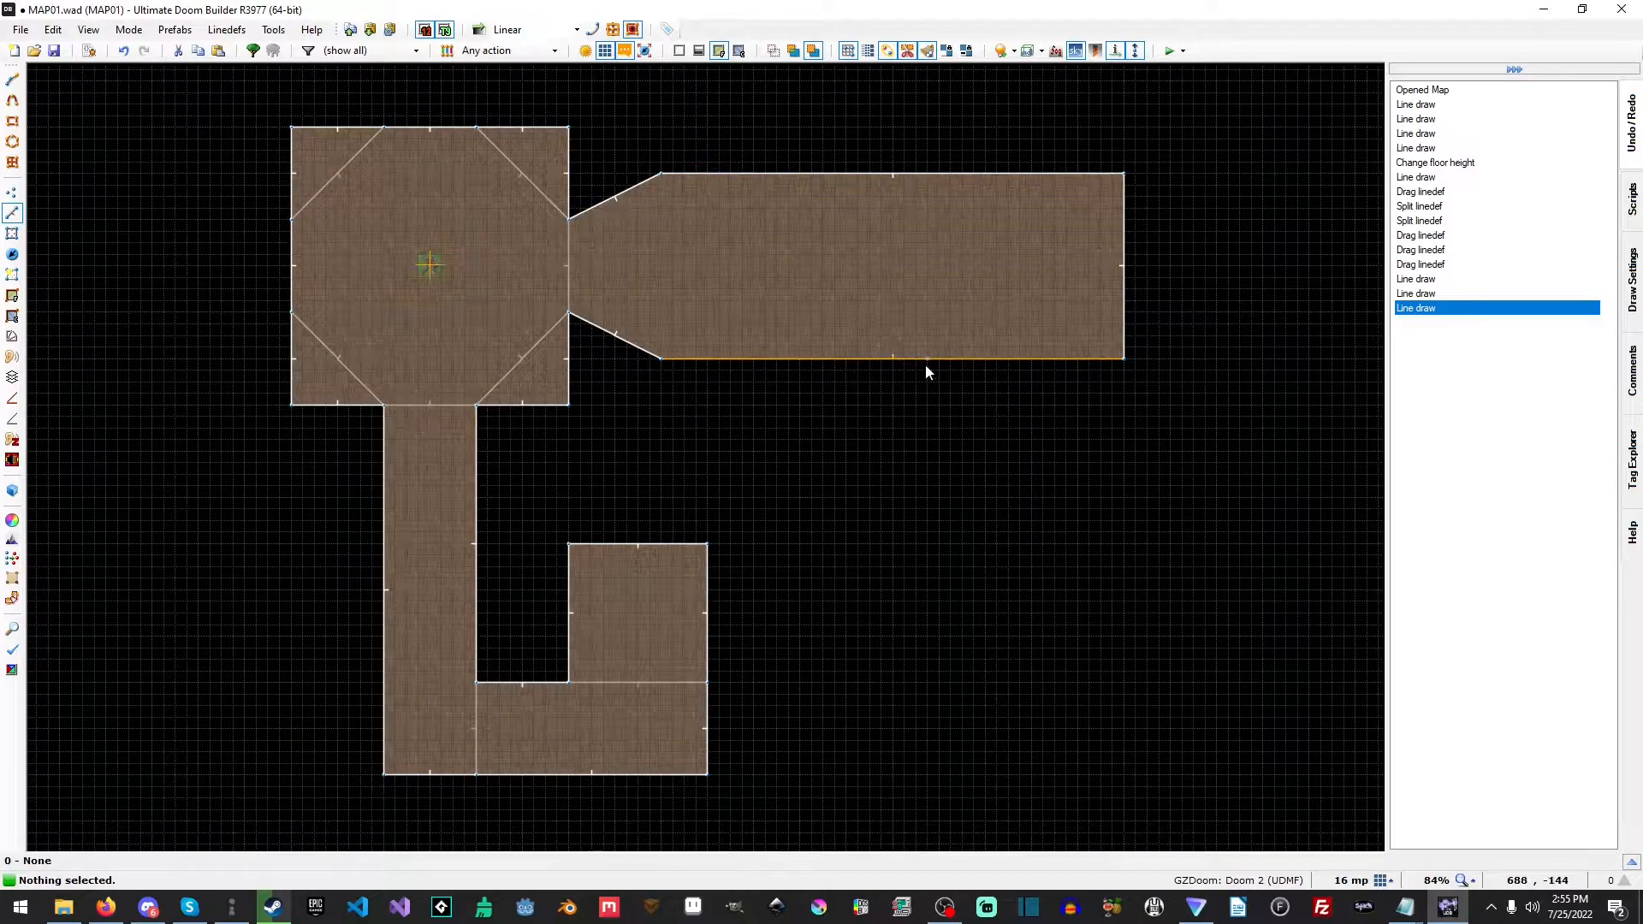
{"action": "left_click", "coordinate": [958, 174]}
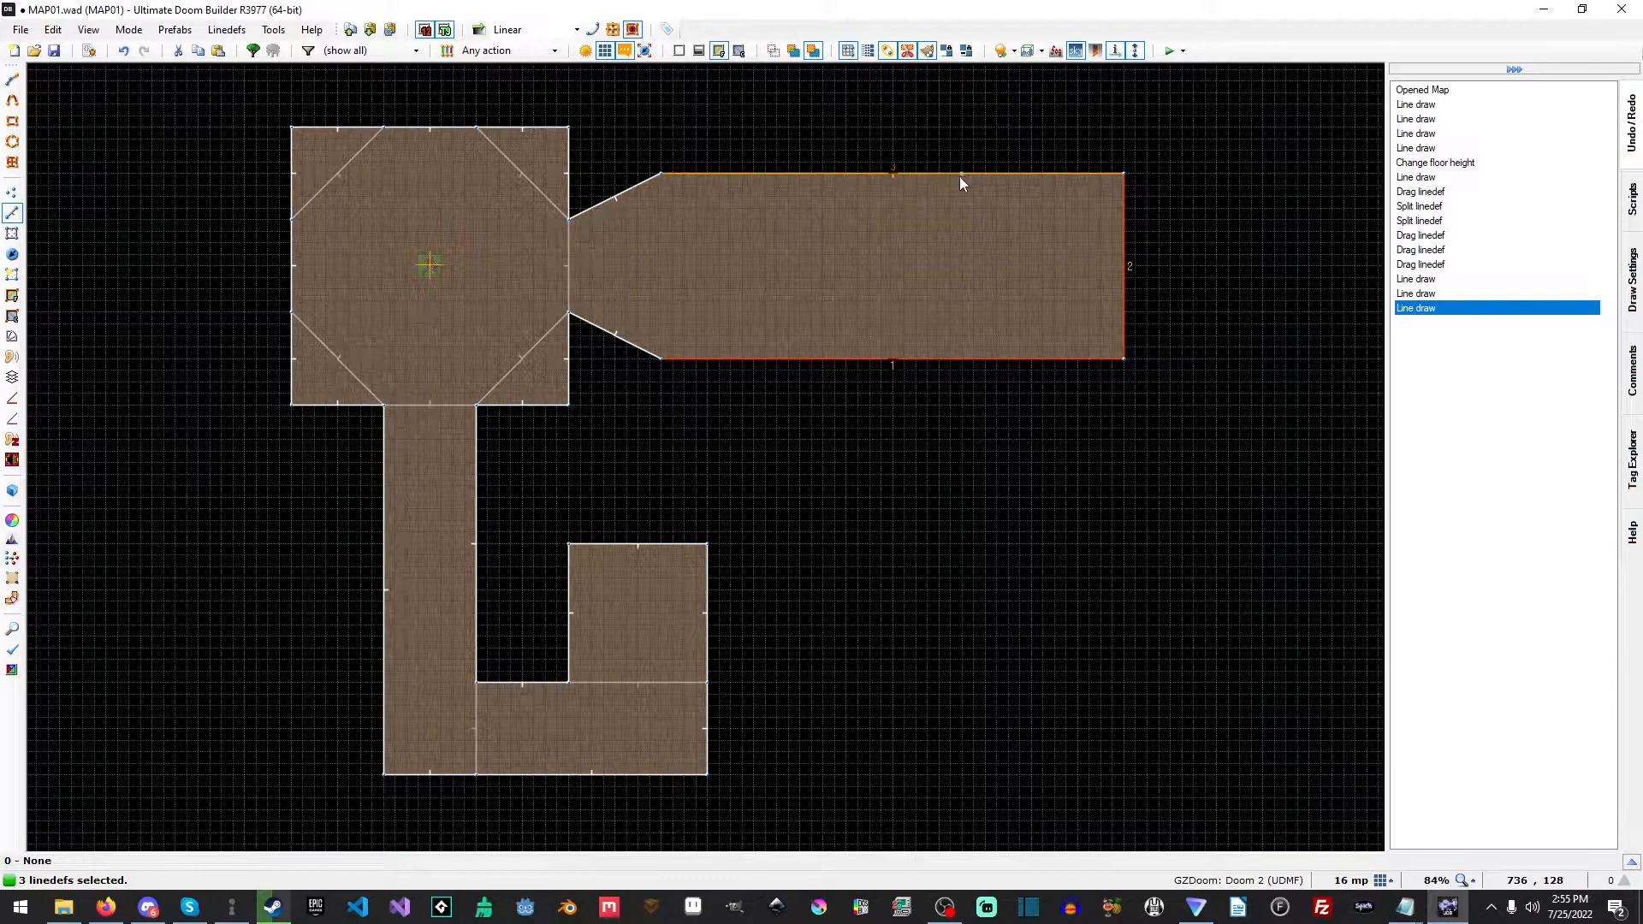
{"action": "double_click", "coordinate": [962, 181]}
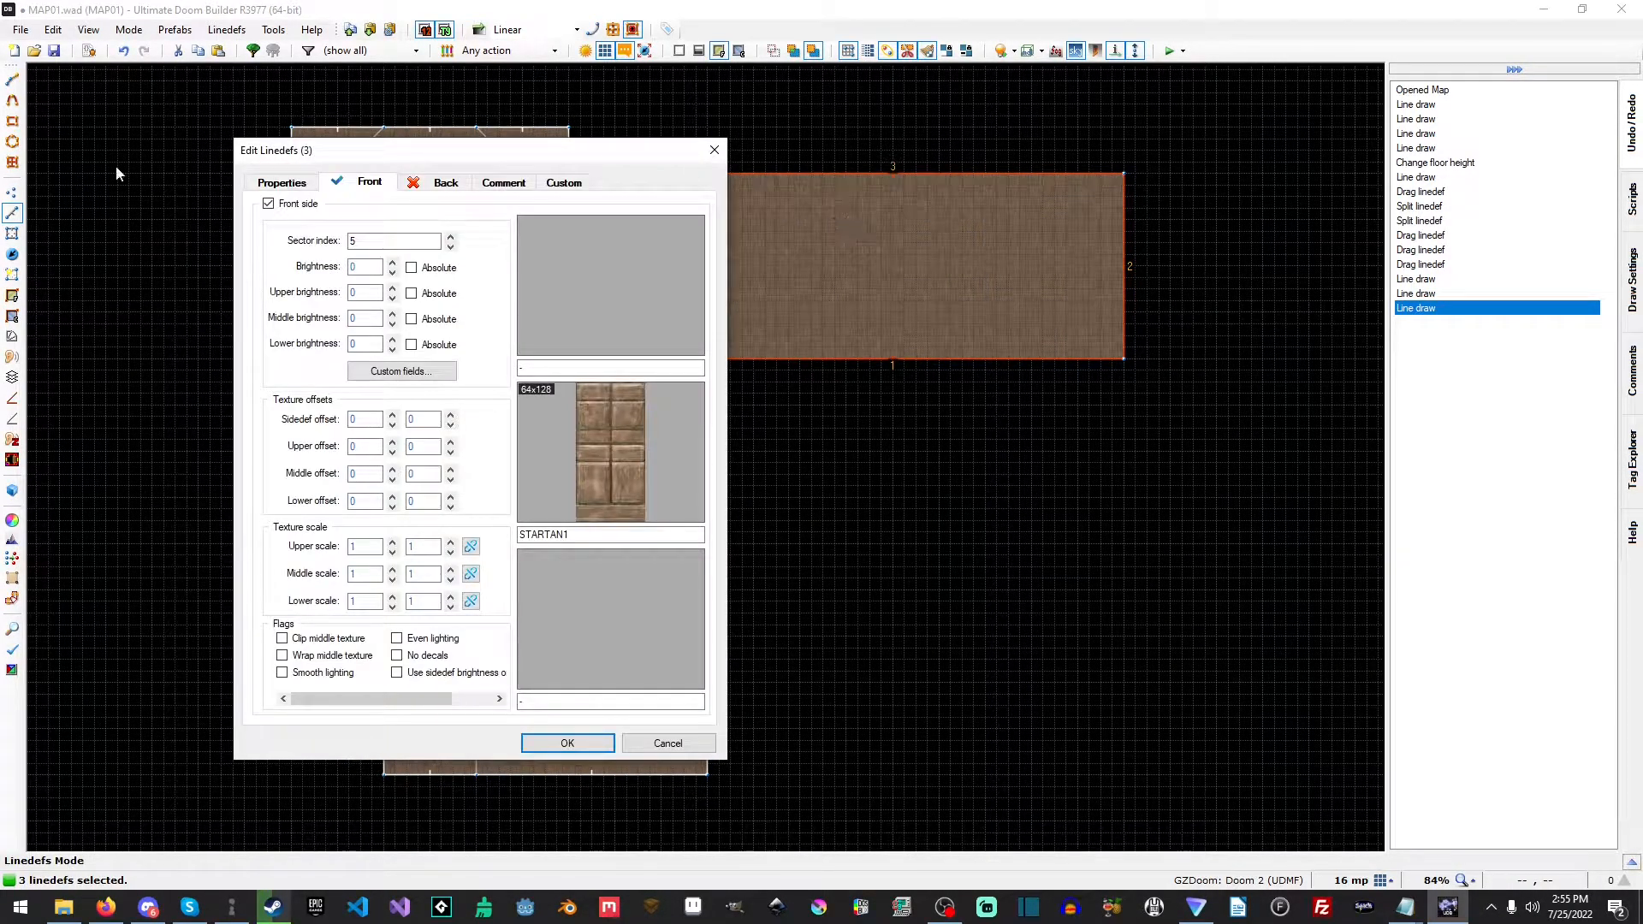
{"action": "left_click", "coordinate": [566, 743]}
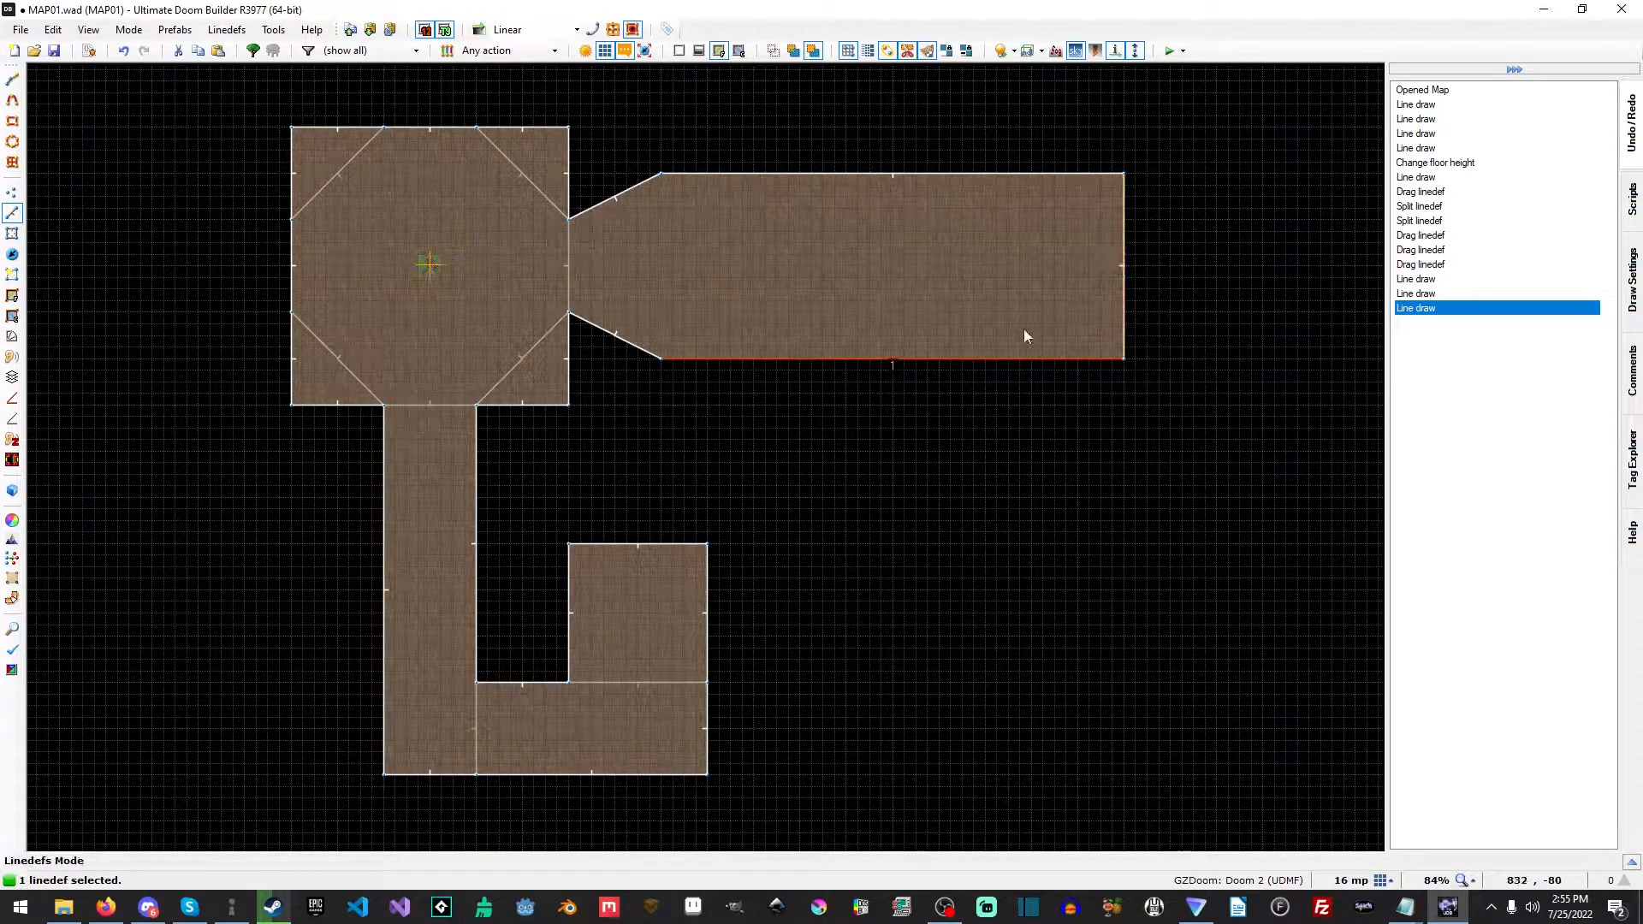
{"action": "mouse_move", "coordinate": [852, 374]}
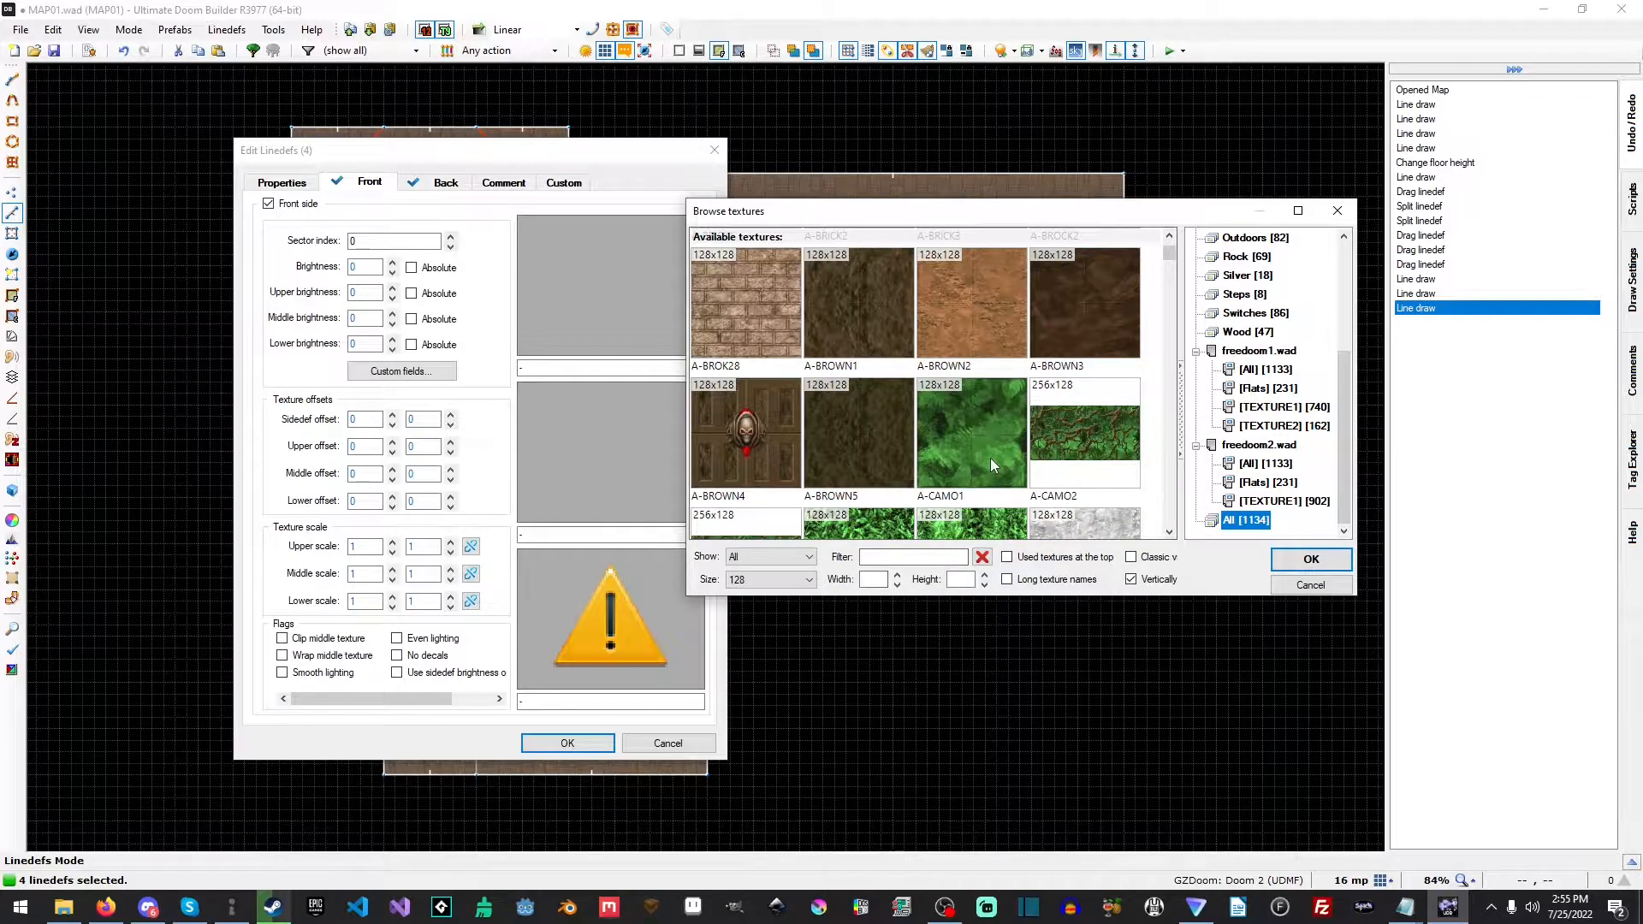
{"action": "mouse_move", "coordinate": [911, 439]}
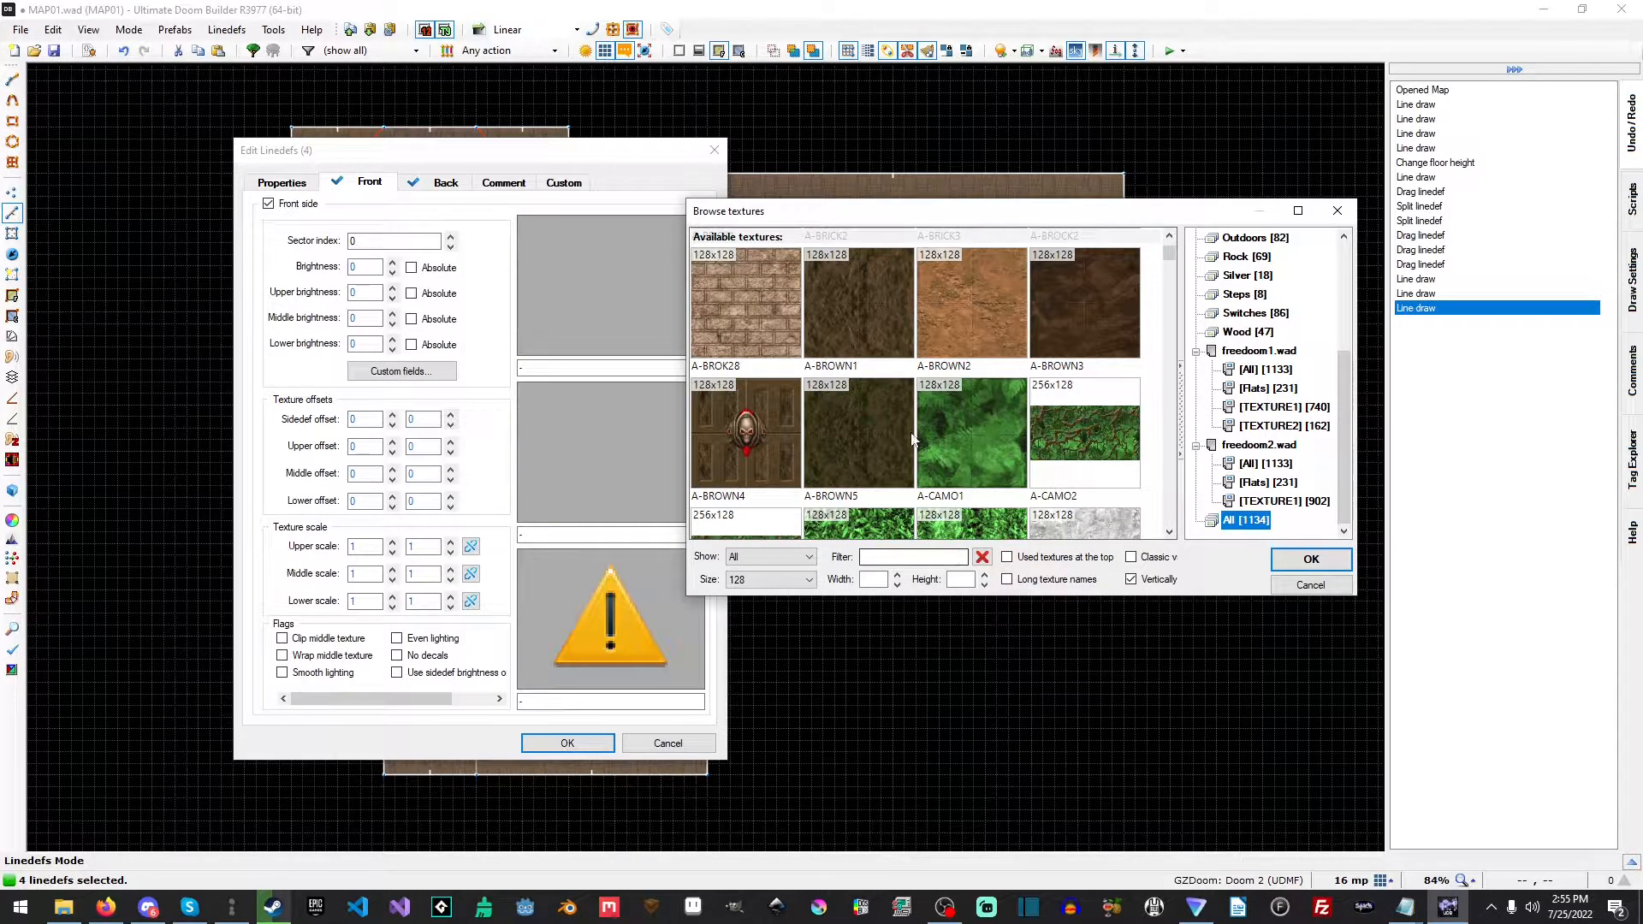
Pick A-PBRIK8 in the texture browser and apply it to the four diagonal walls
{"action": "scroll", "scroll_direction": "down", "scroll_amount": 3}
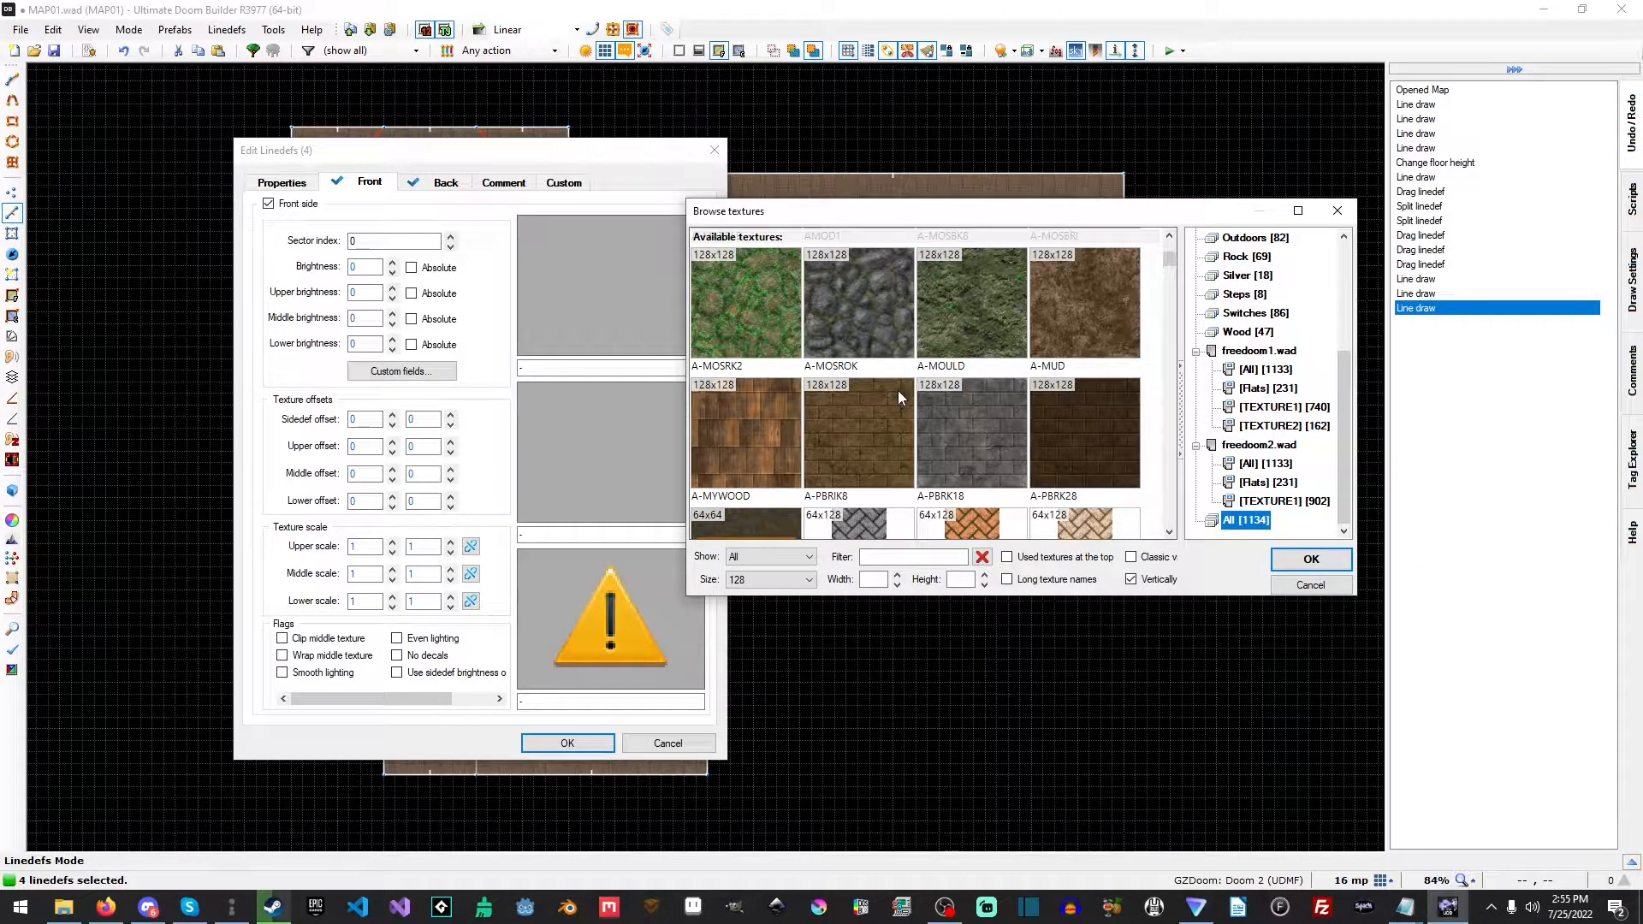
{"action": "mouse_move", "coordinate": [853, 431]}
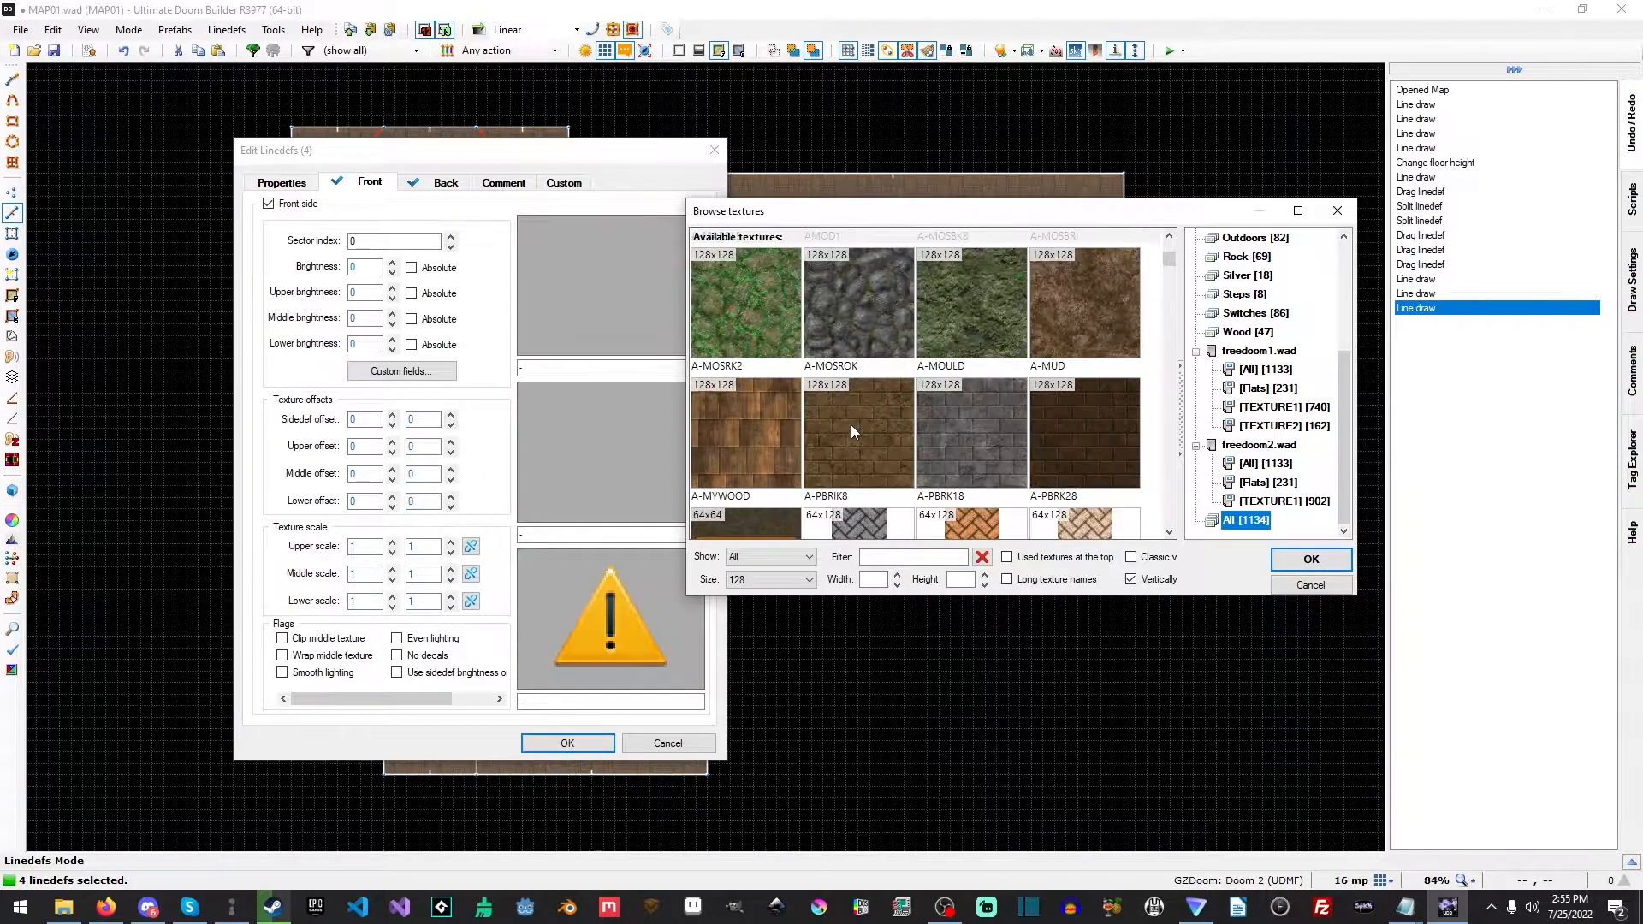
{"action": "left_click", "coordinate": [858, 431]}
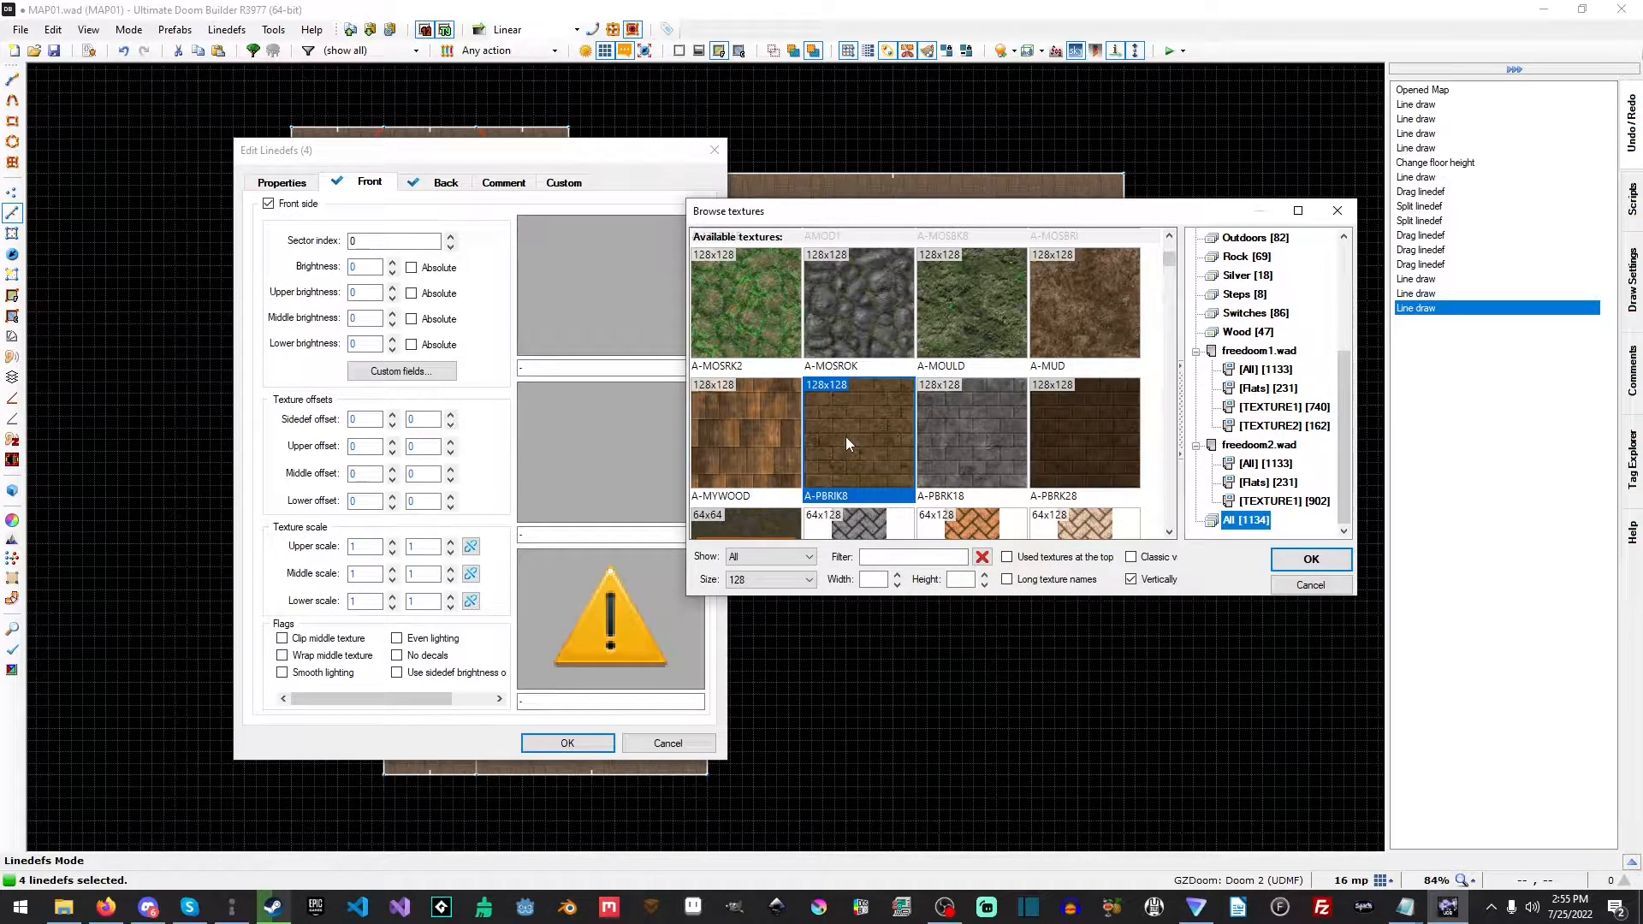
{"action": "scroll", "scroll_direction": "down", "scroll_amount": 3}
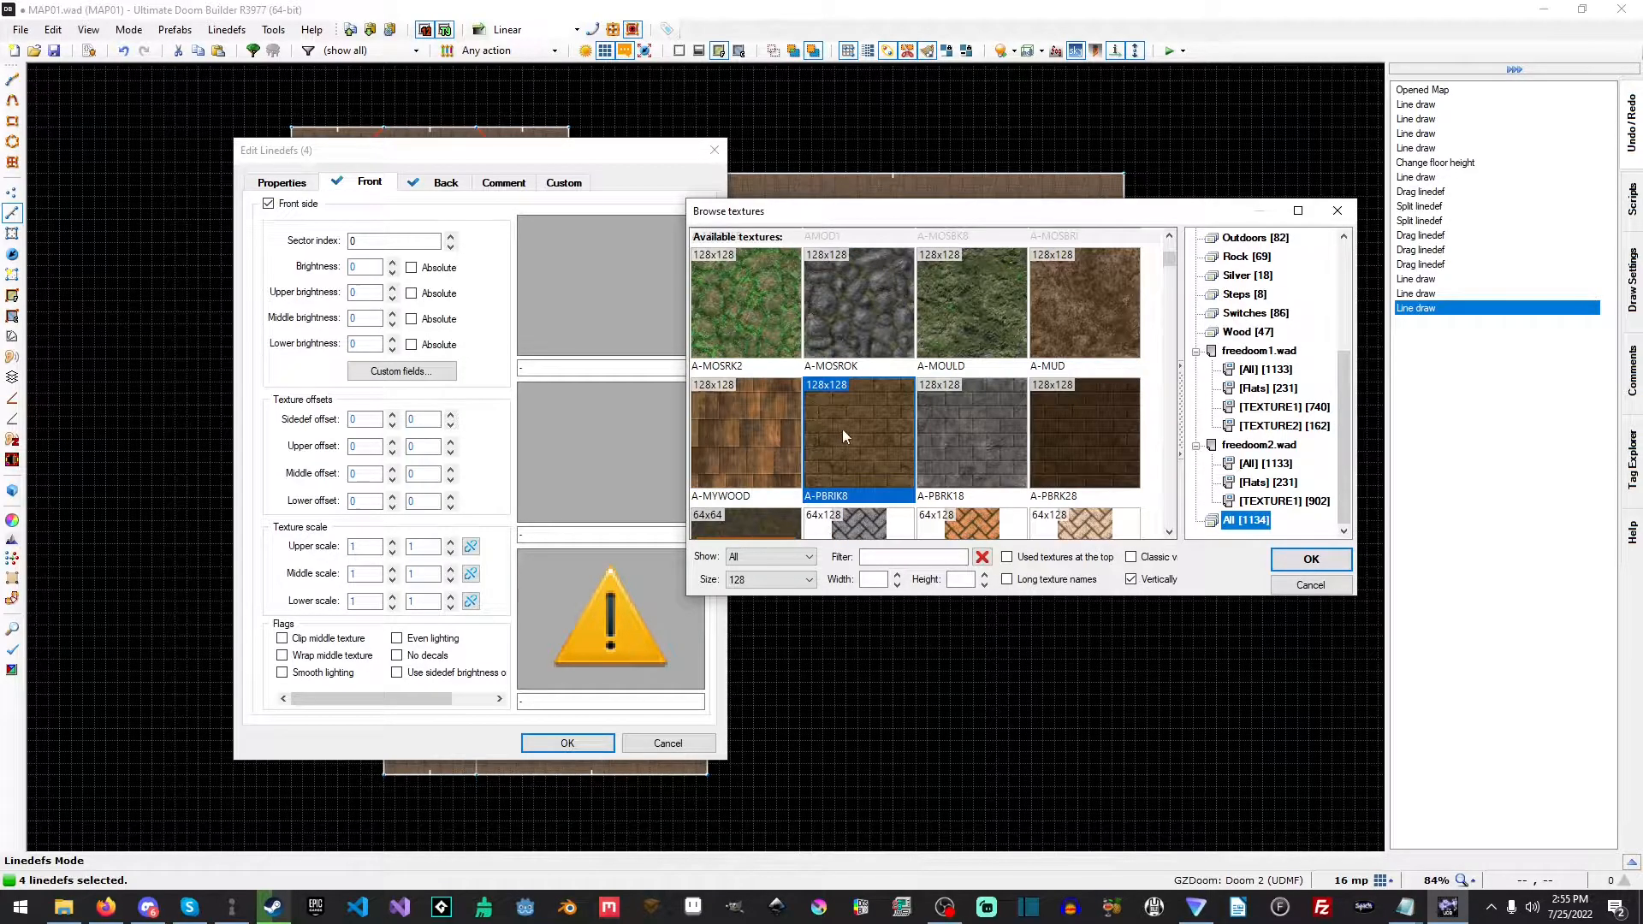
{"action": "left_click", "coordinate": [1310, 559]}
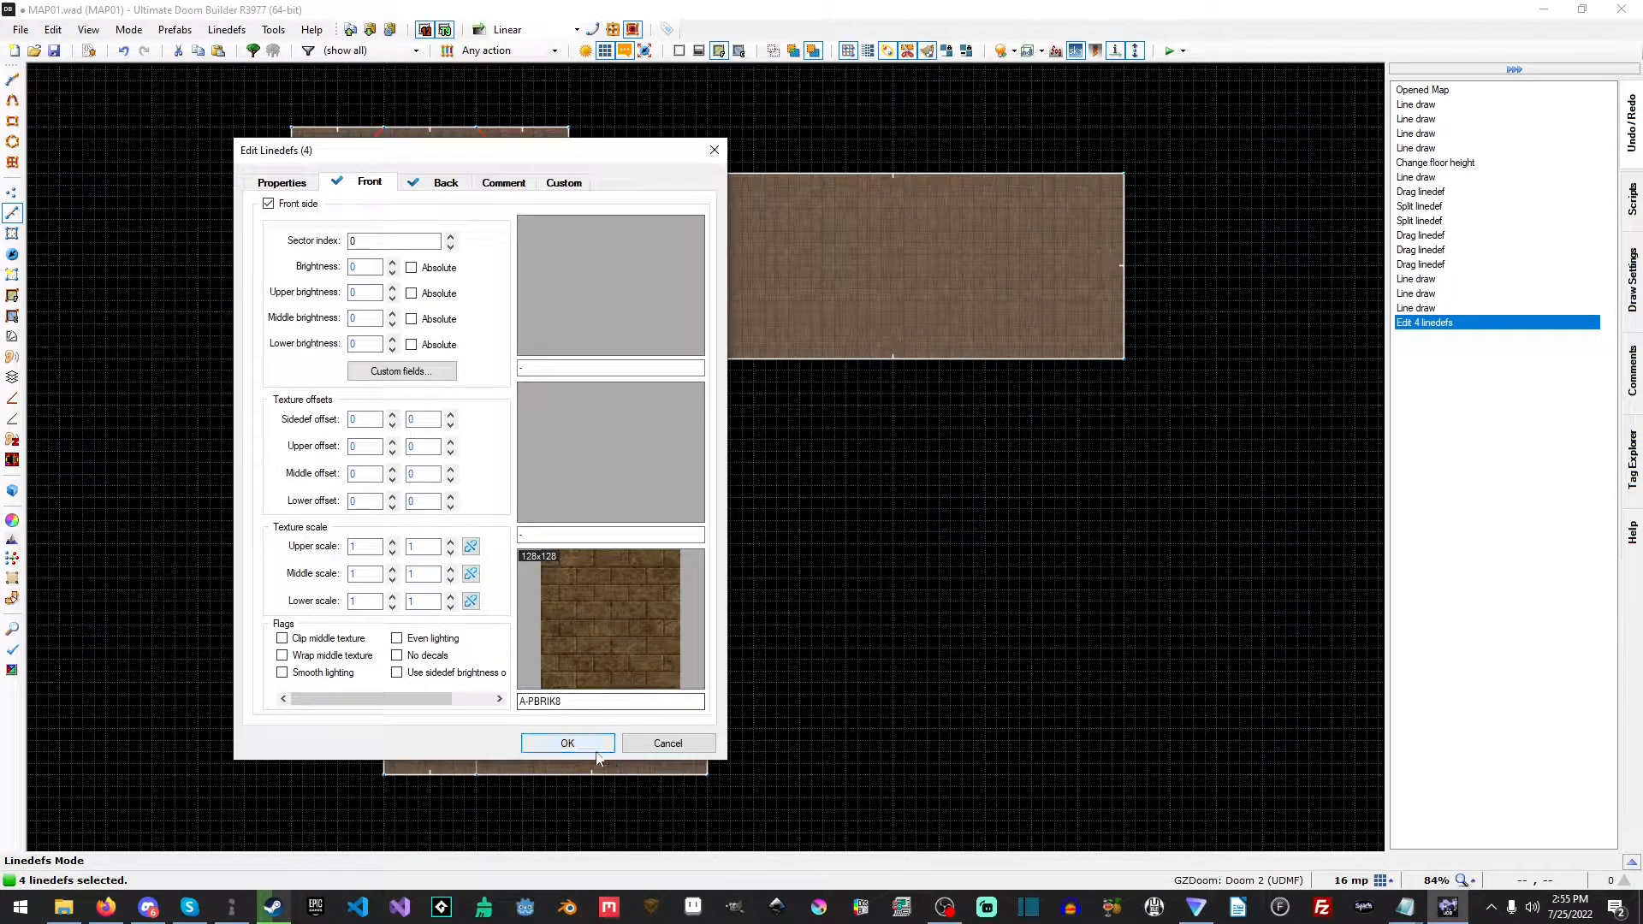
{"action": "left_click", "coordinate": [566, 742]}
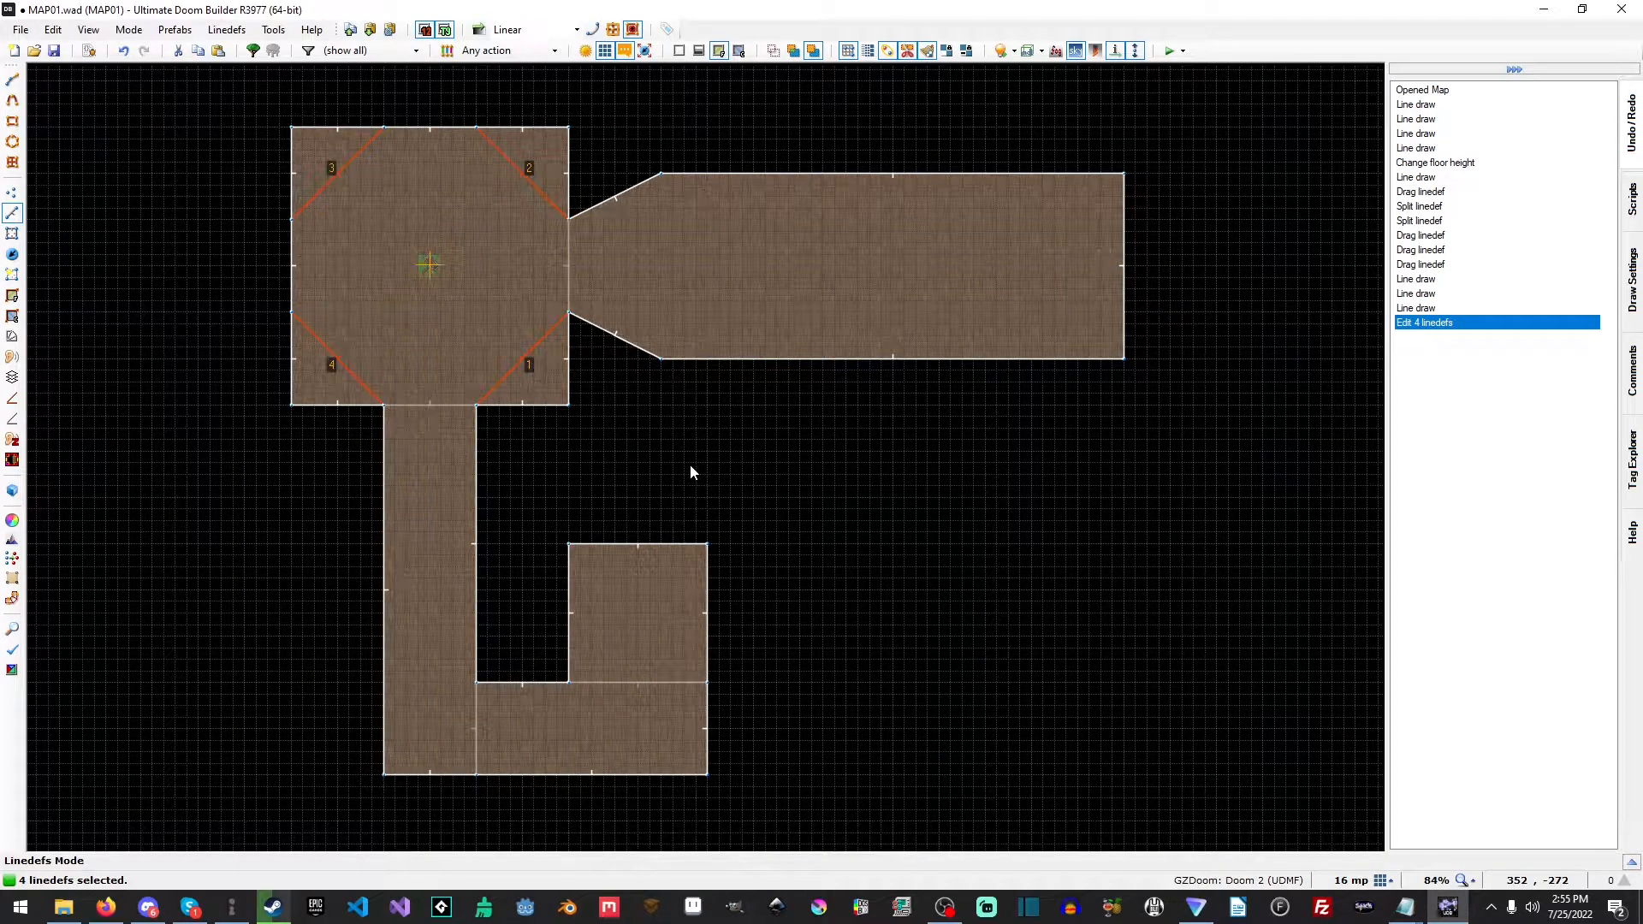
{"action": "mouse_move", "coordinate": [614, 490]}
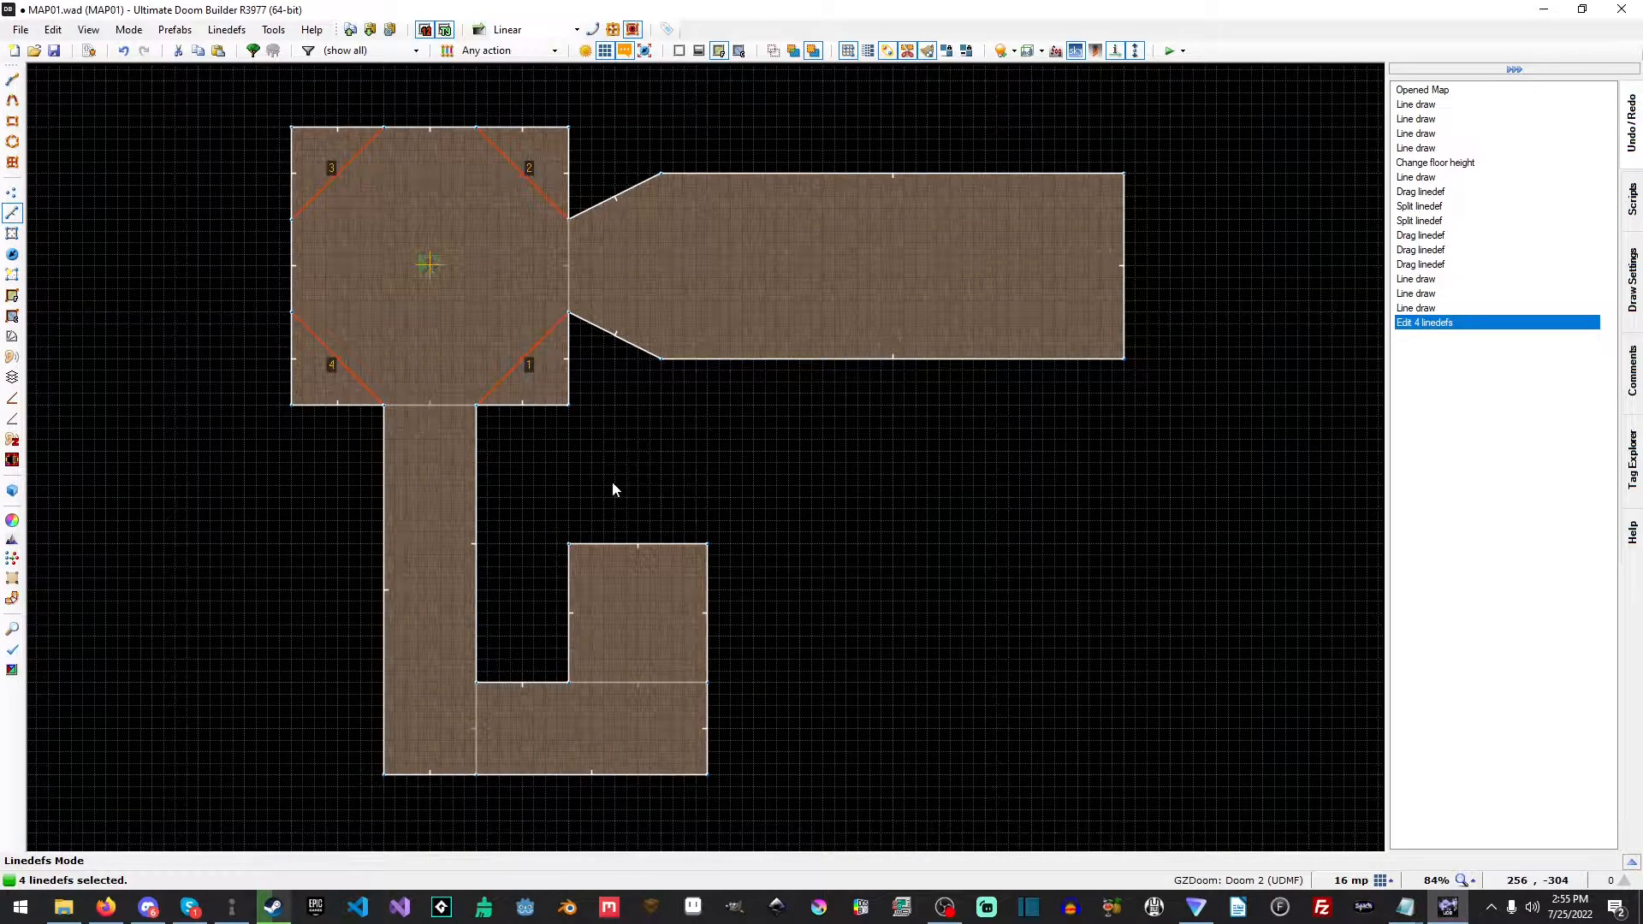
{"action": "left_click", "coordinate": [11, 79]}
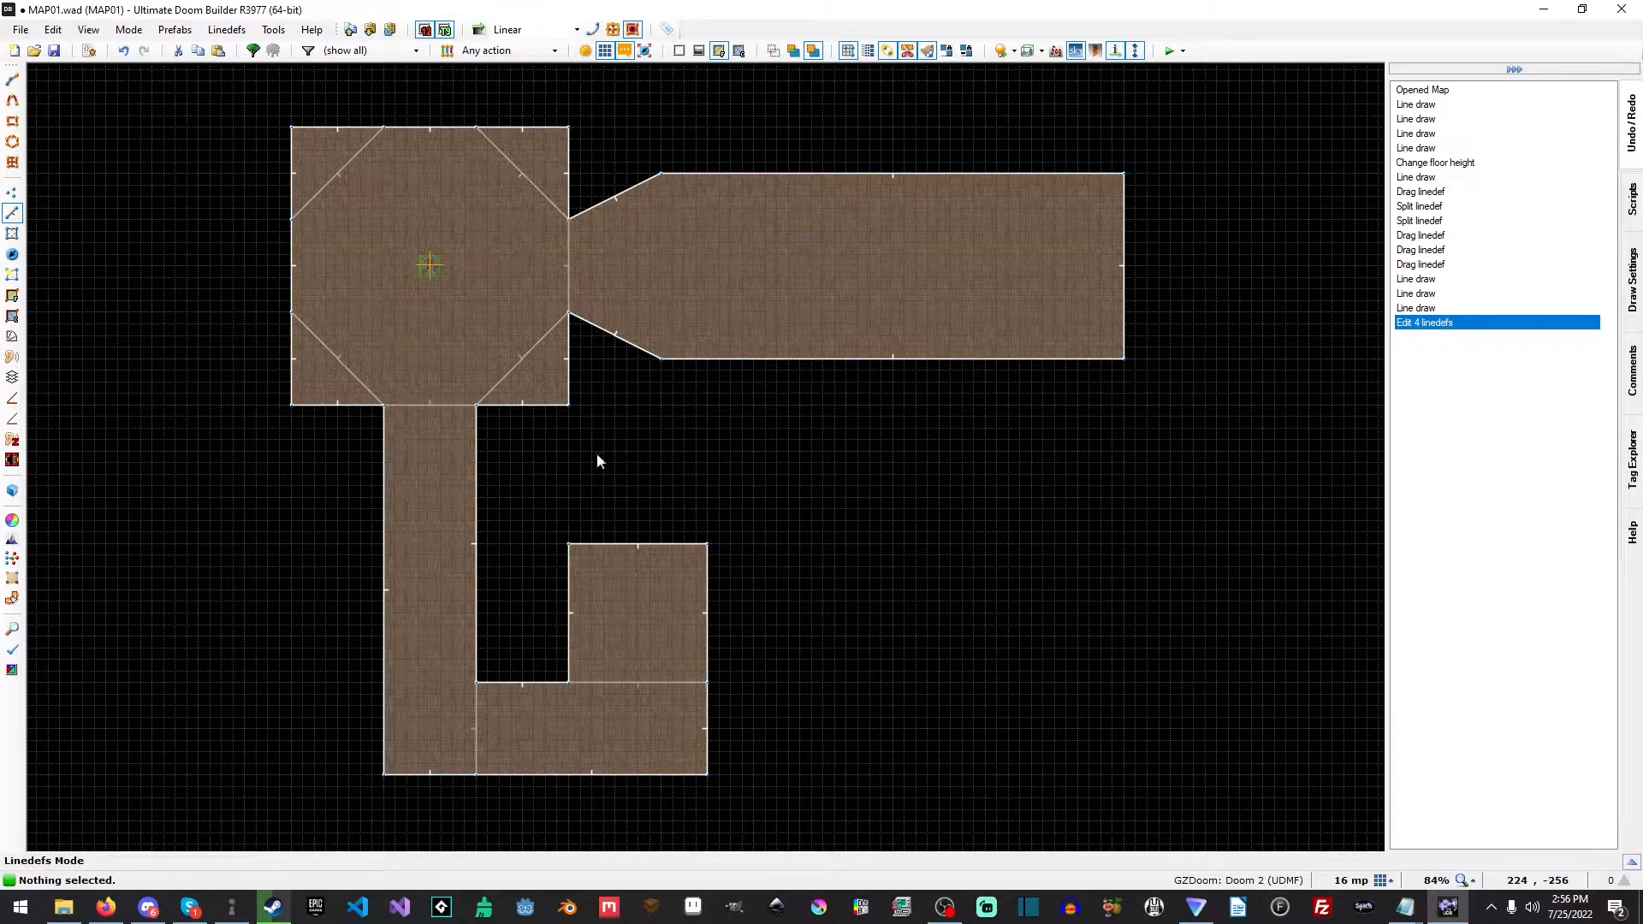
{"action": "mouse_move", "coordinate": [1166, 49]}
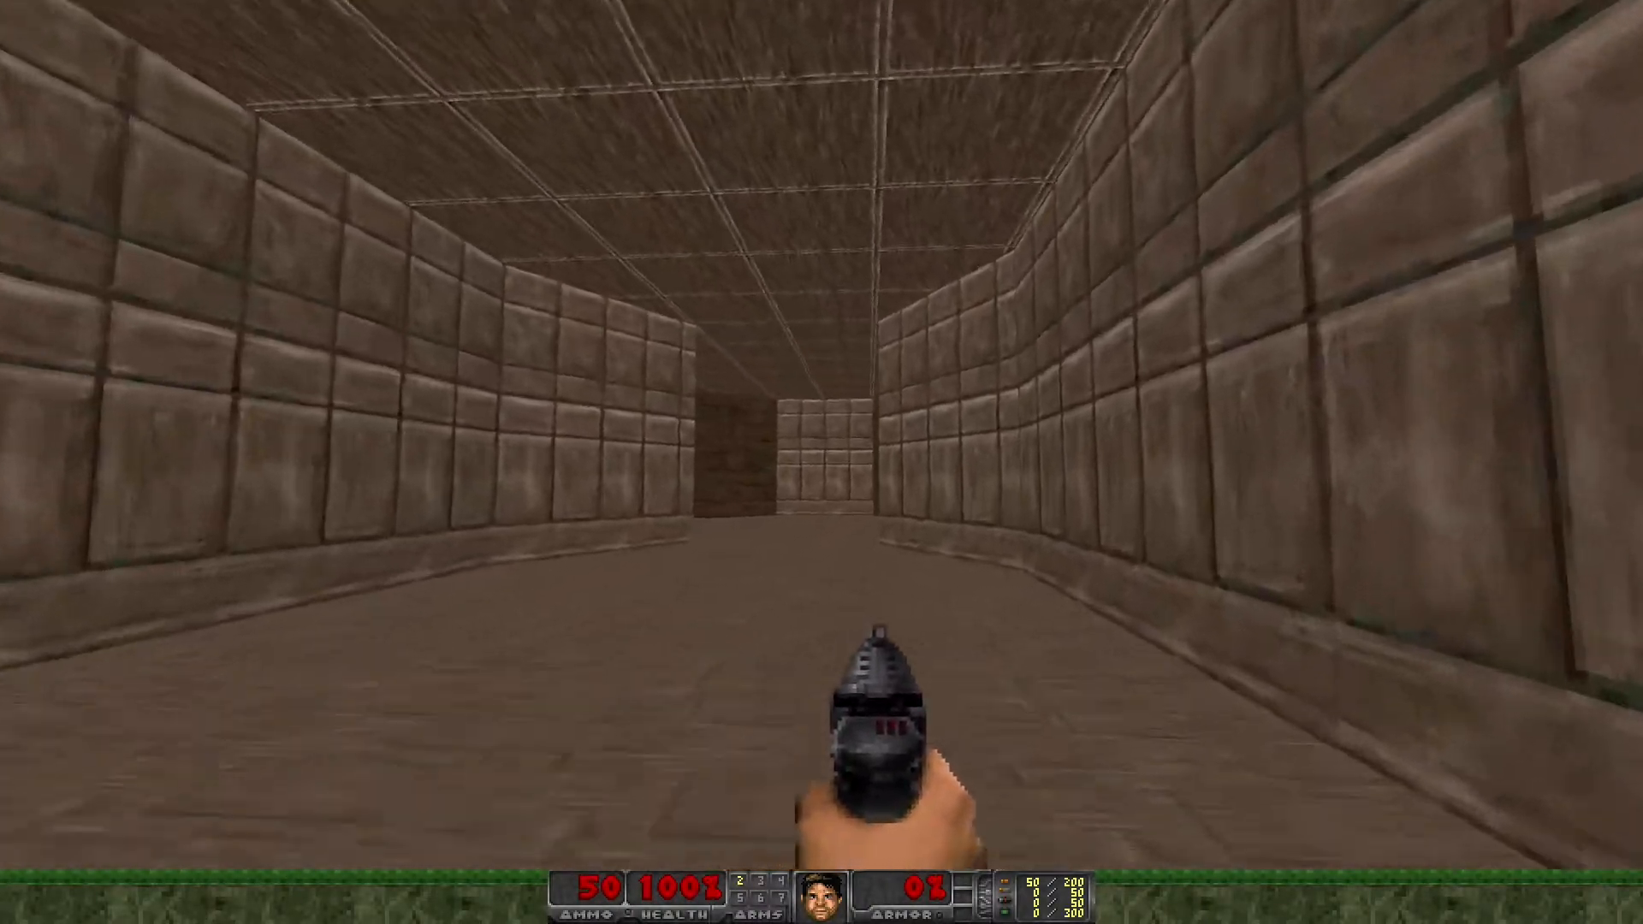
Walk into the brick-cornered room, down the long hallway, and around the far room
{"action": "key", "text": "W"}
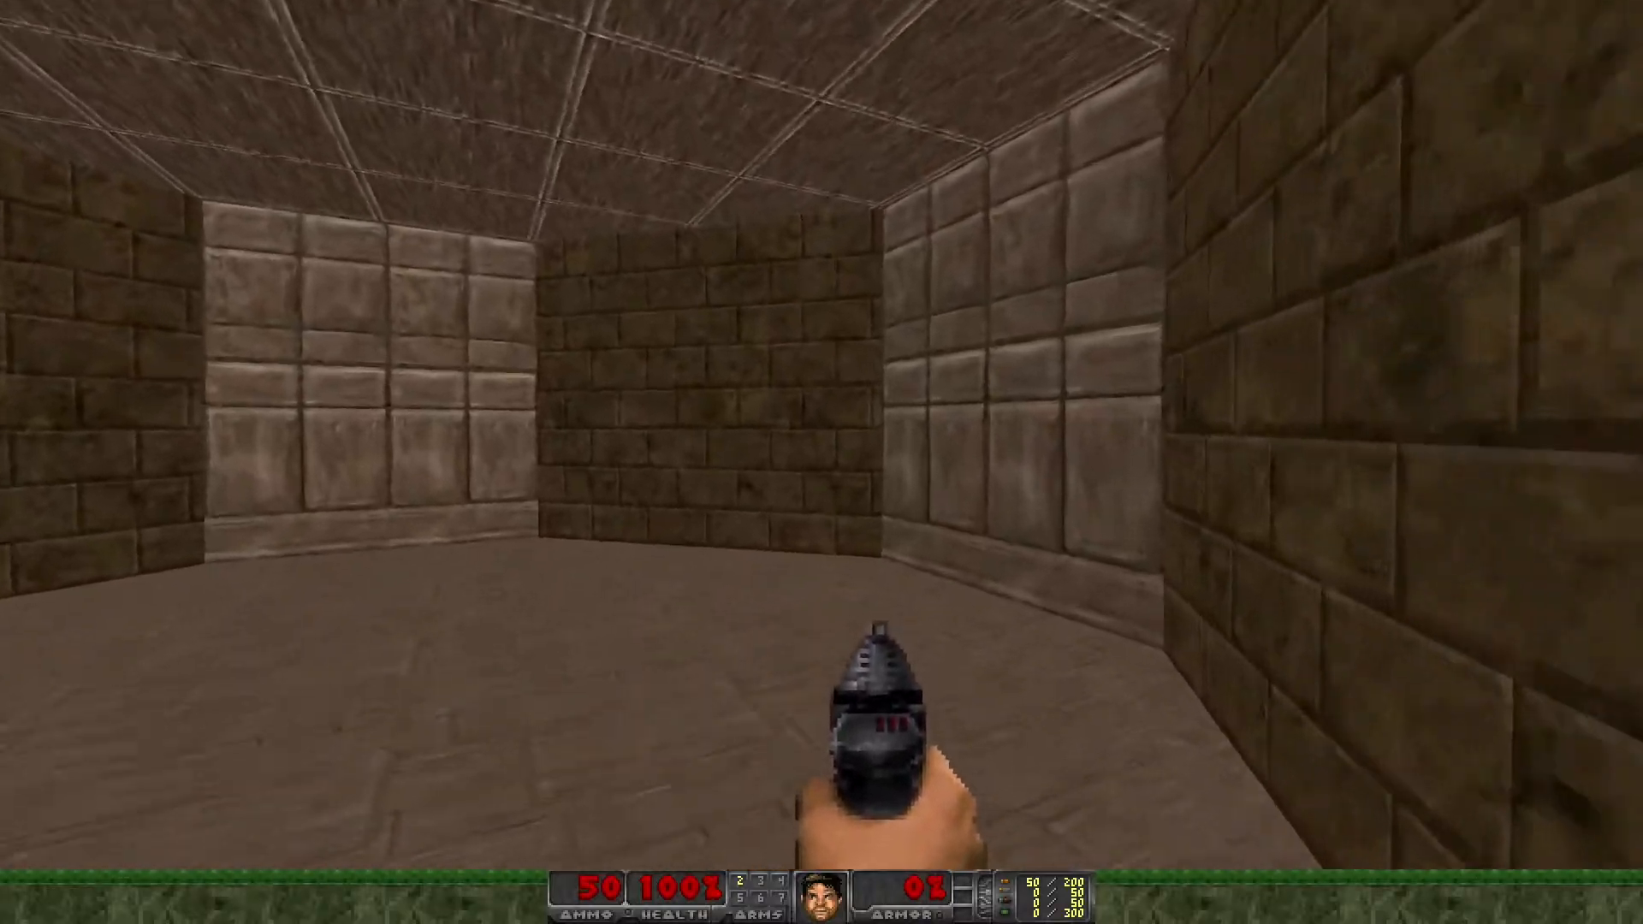
{"action": "key", "text": "w"}
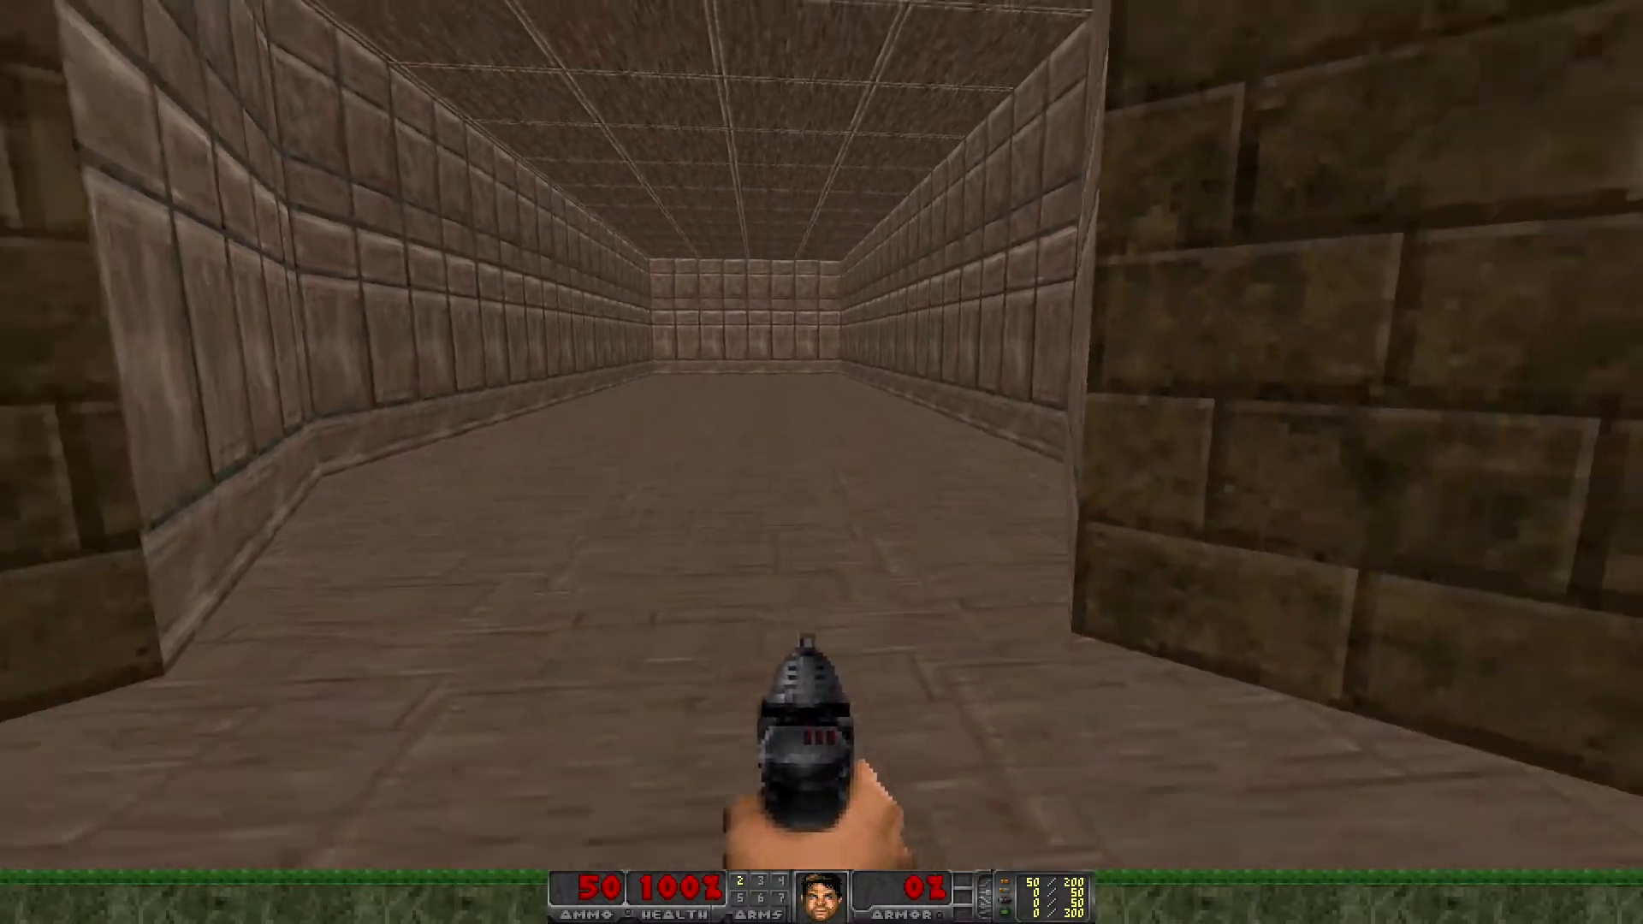
{"action": "key", "text": "W"}
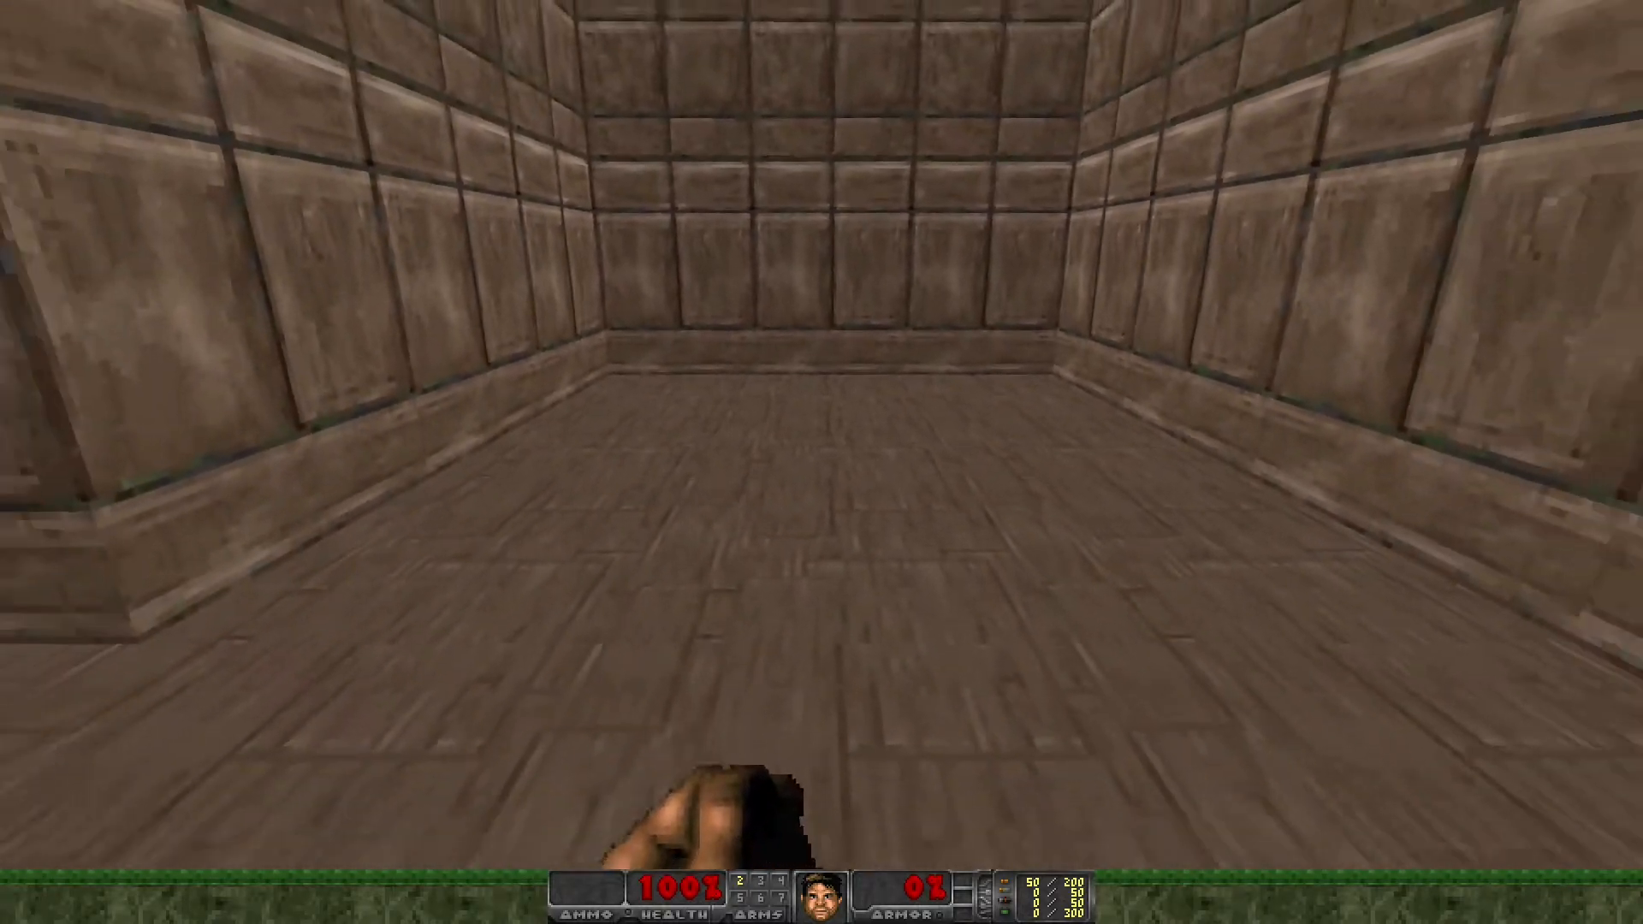
{"action": "key", "text": "w"}
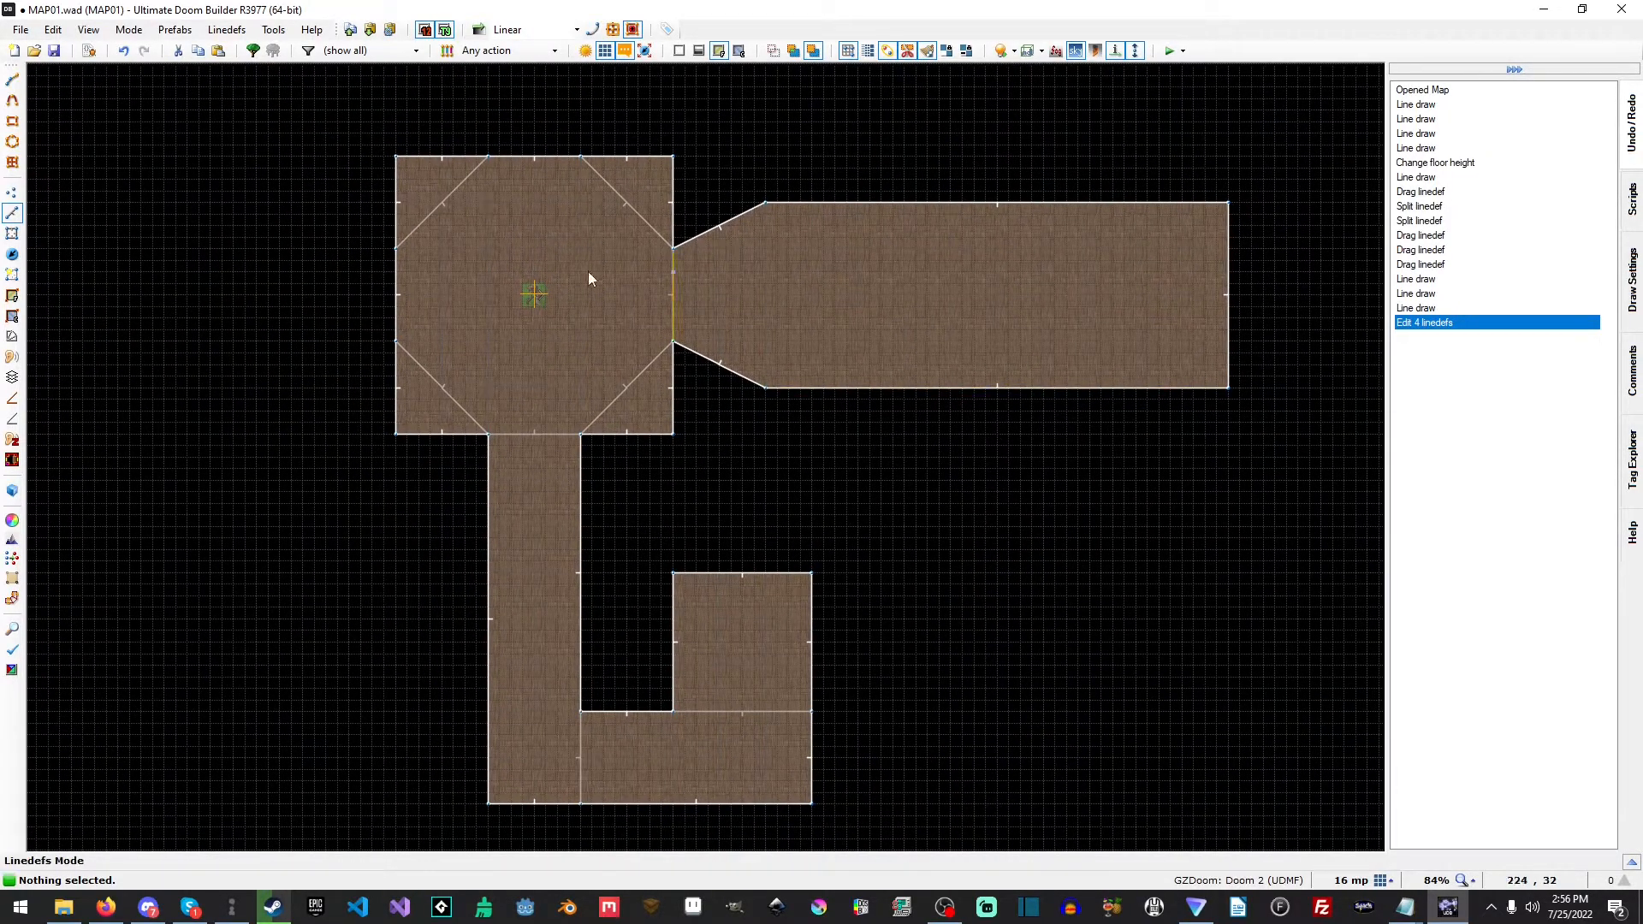
{"action": "mouse_move", "coordinate": [917, 416]}
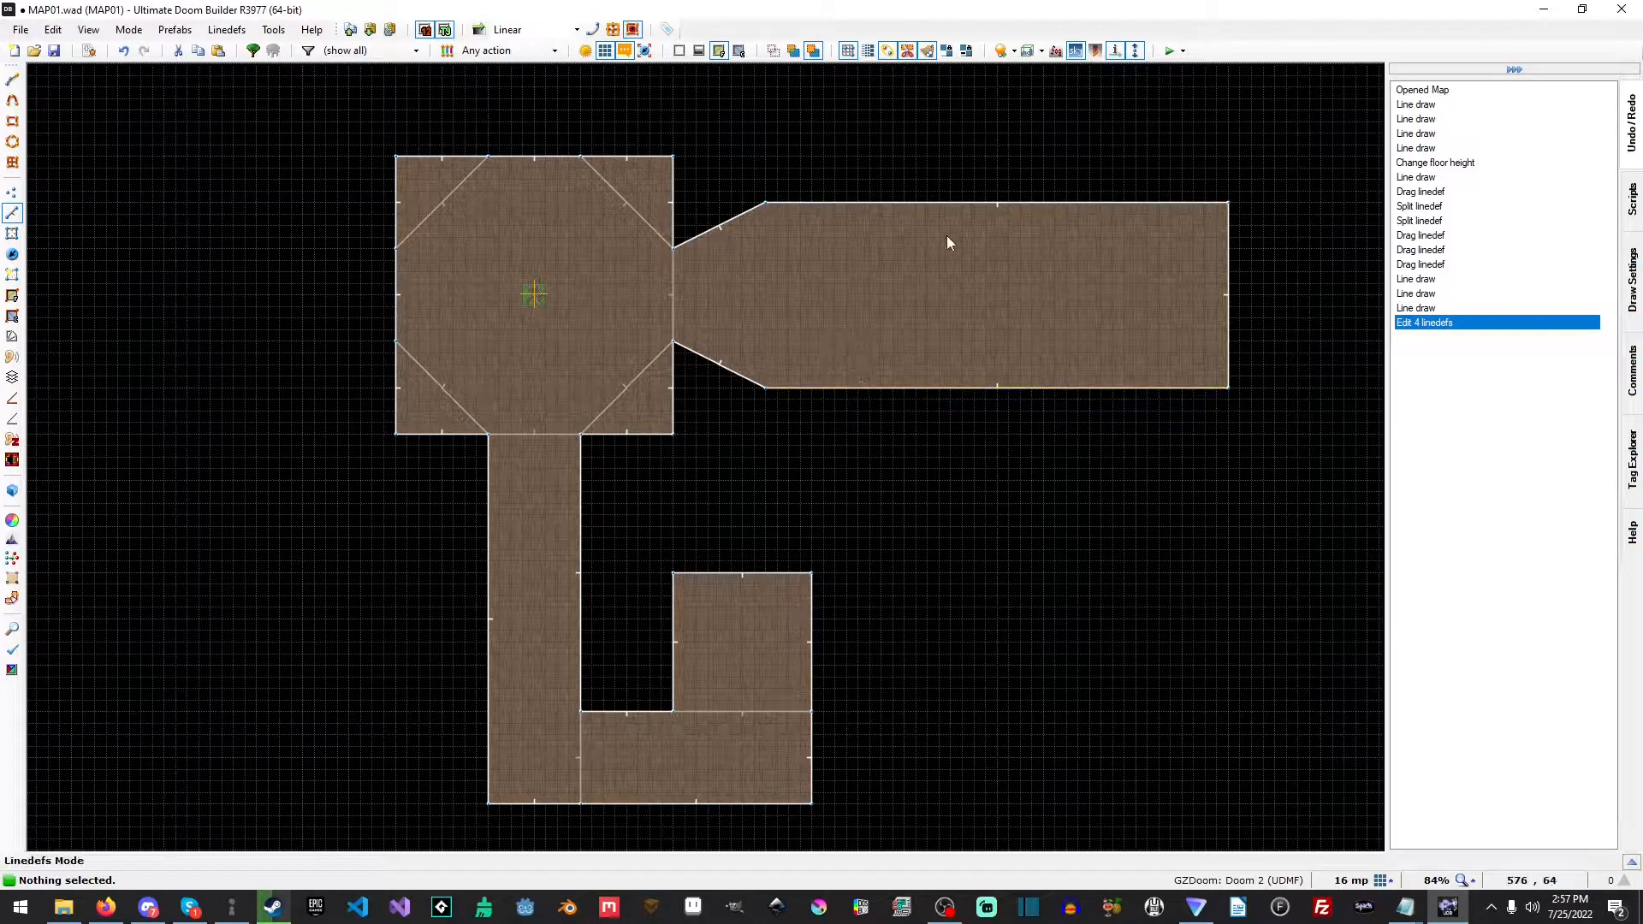
{"action": "mouse_move", "coordinate": [770, 190]}
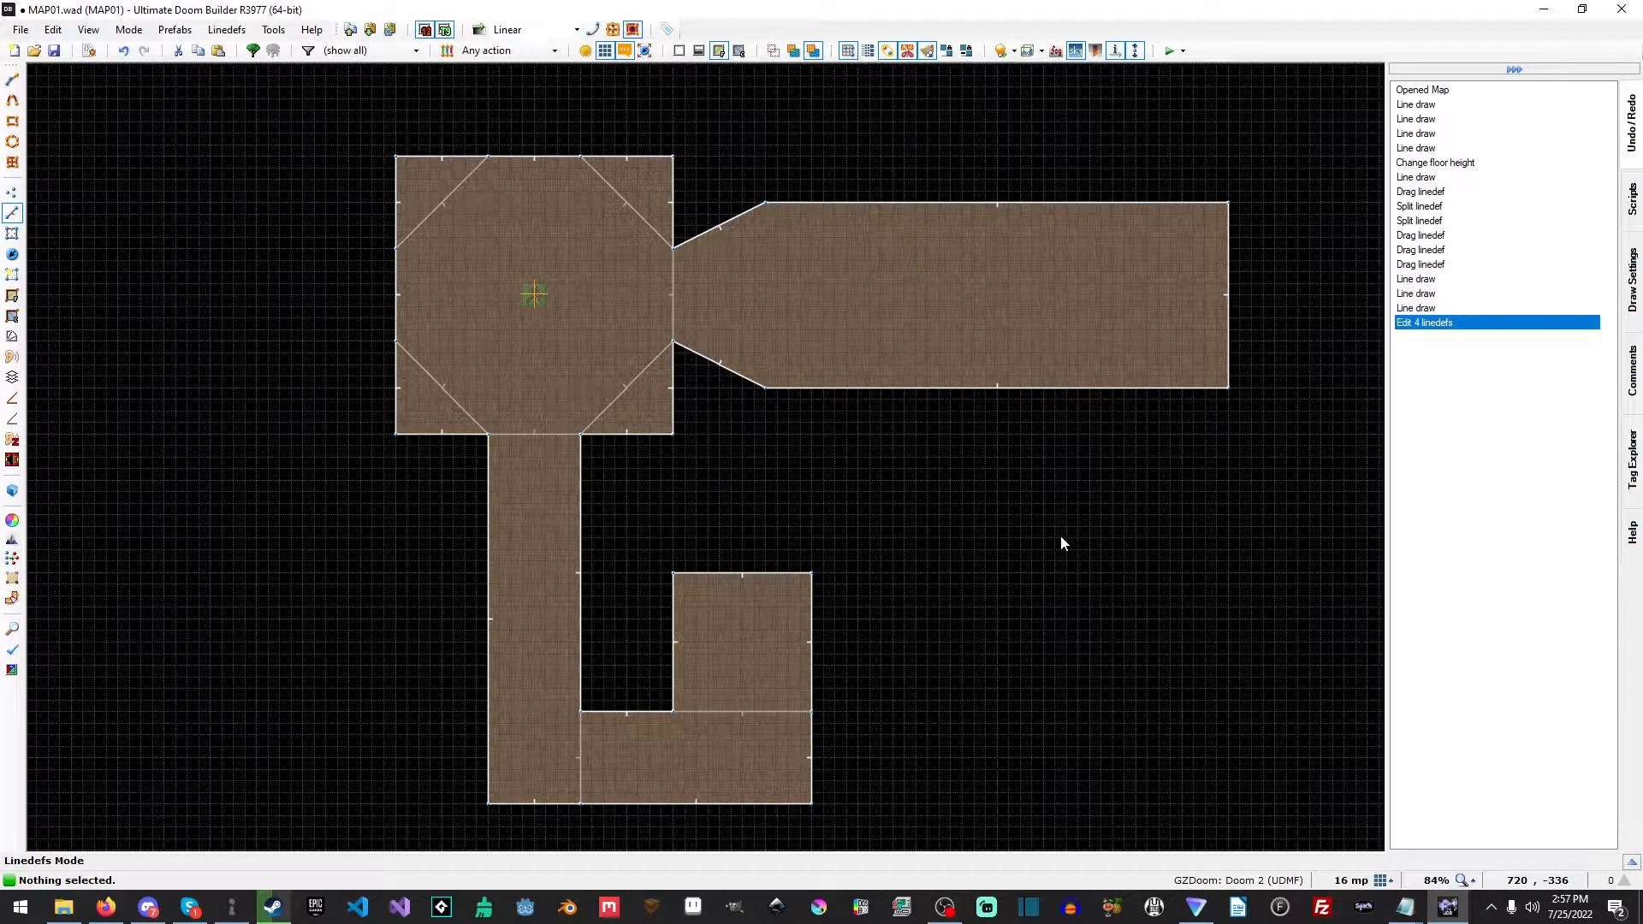
{"action": "mouse_move", "coordinate": [985, 388]}
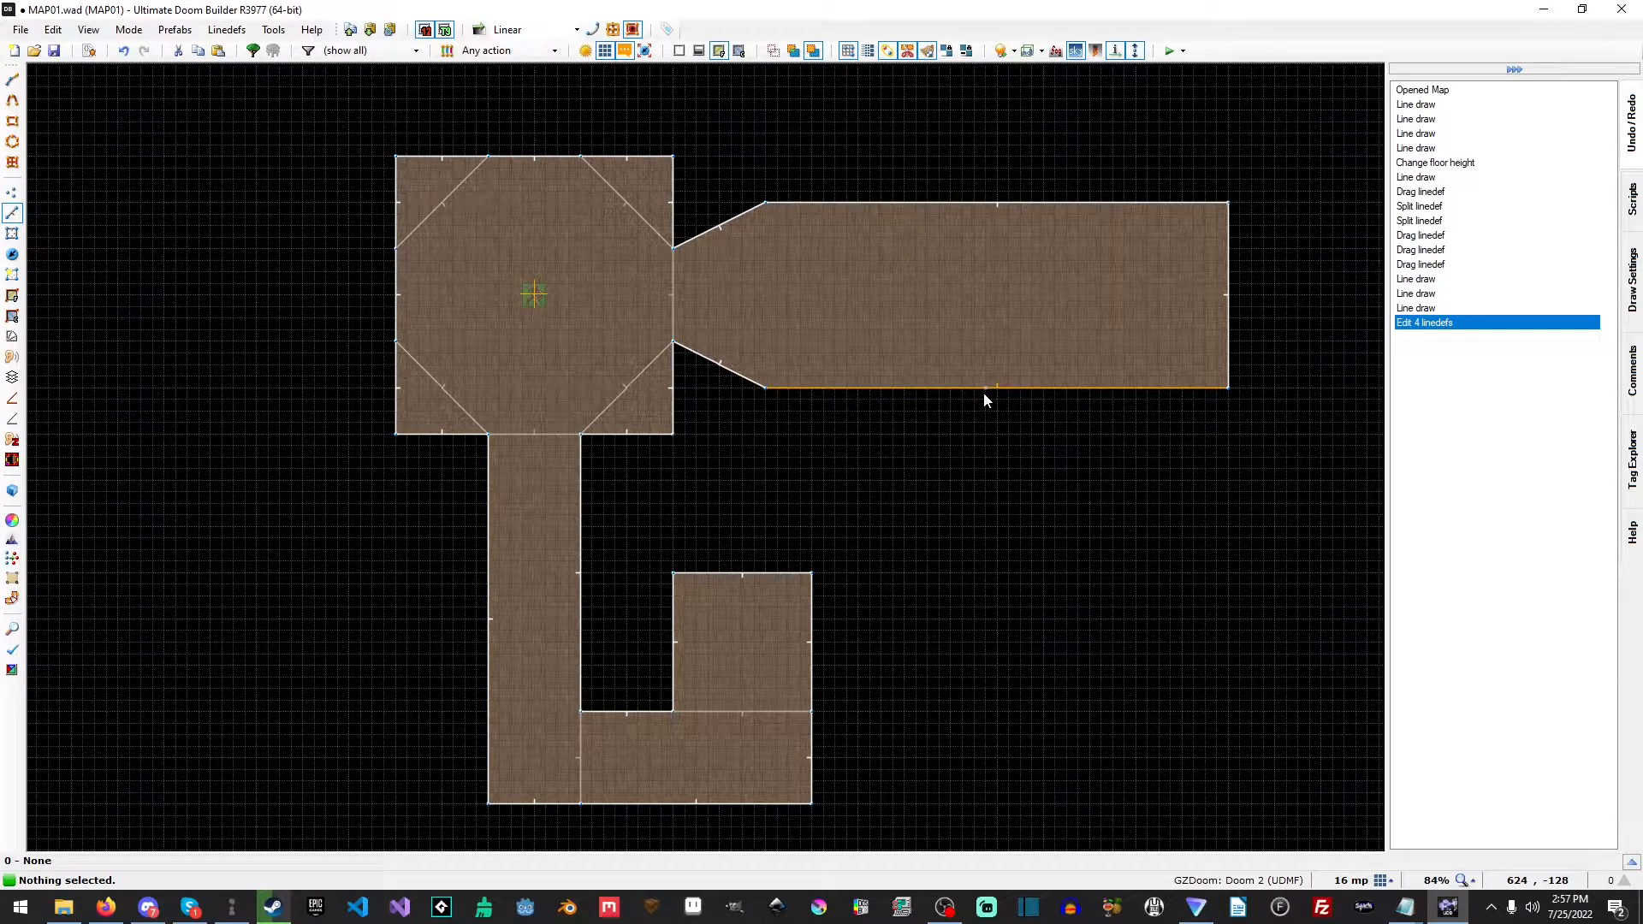